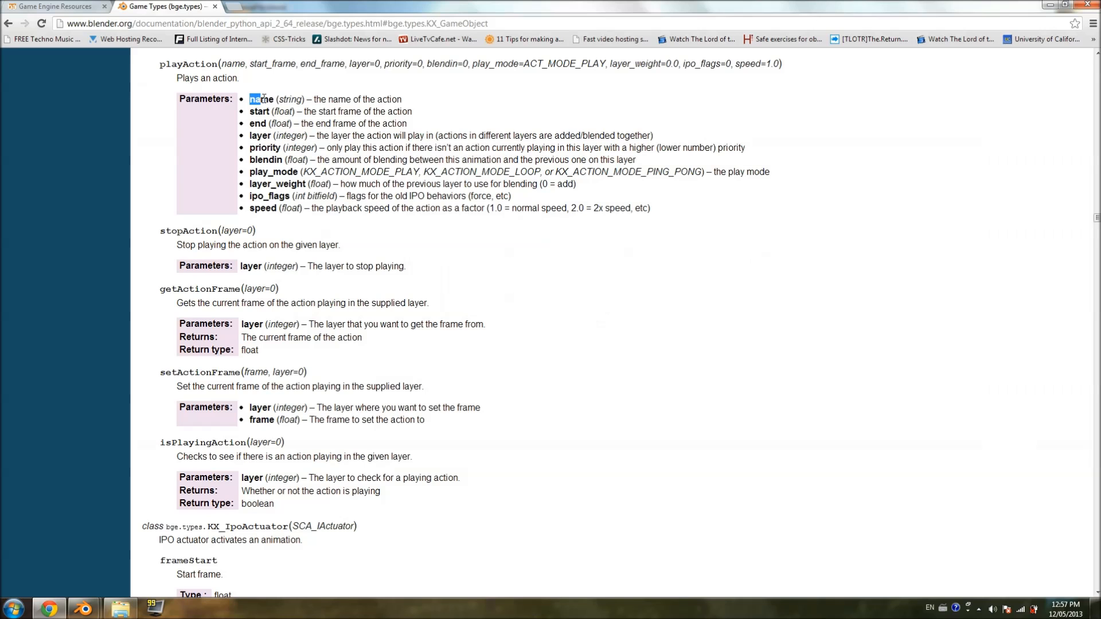
# Look up the name parameter of playAction in the API documentation.
pyautogui.click(260, 99)
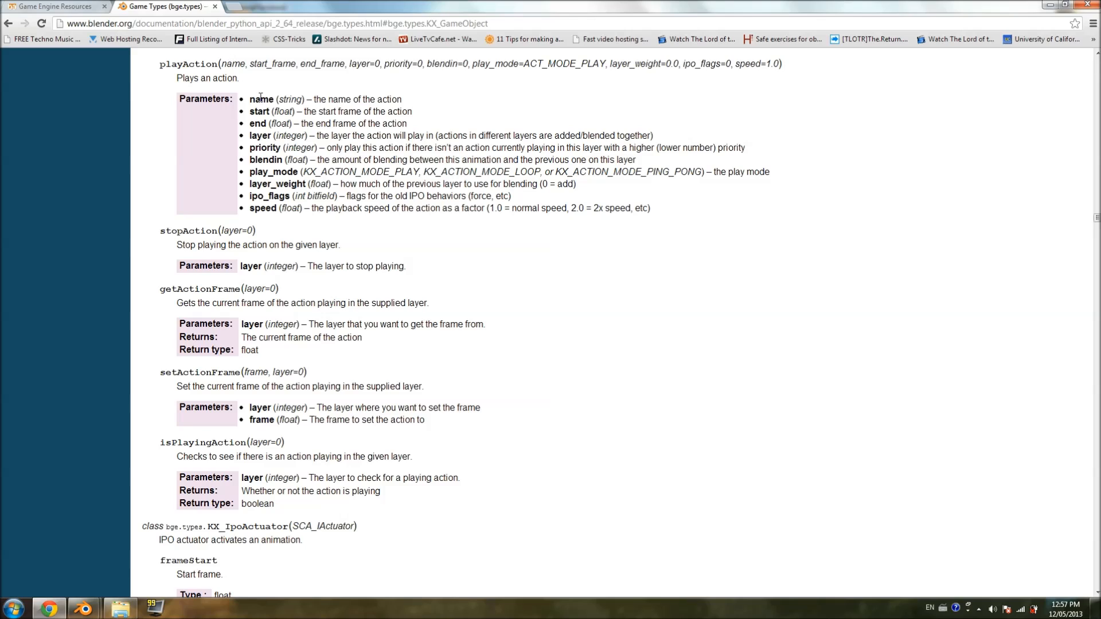
pyautogui.doubleClick(266, 99)
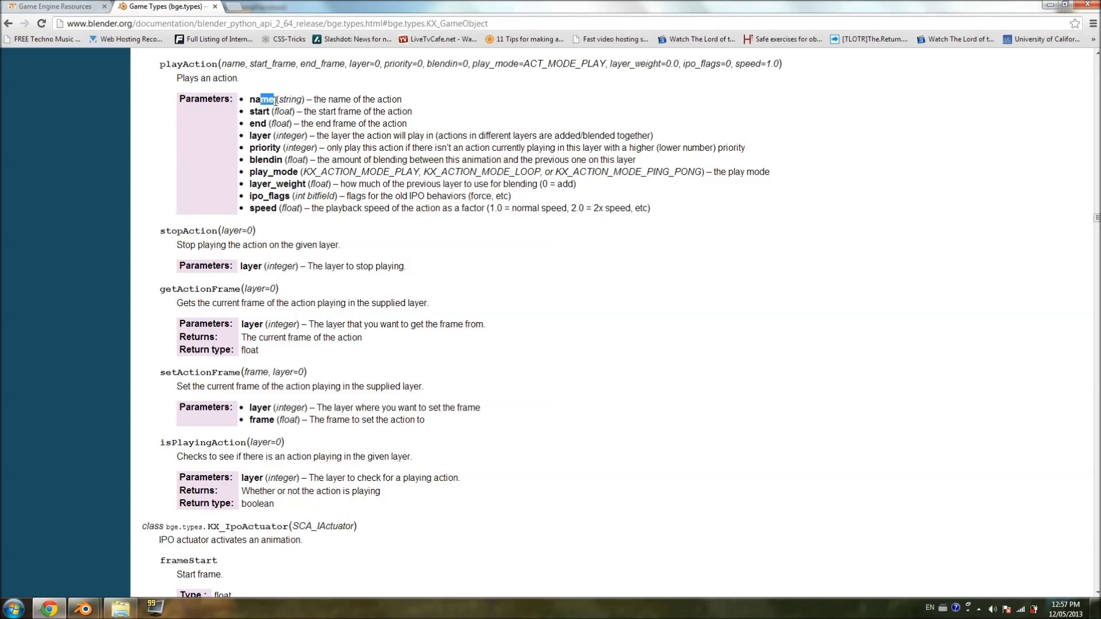
pyautogui.doubleClick(234, 63)
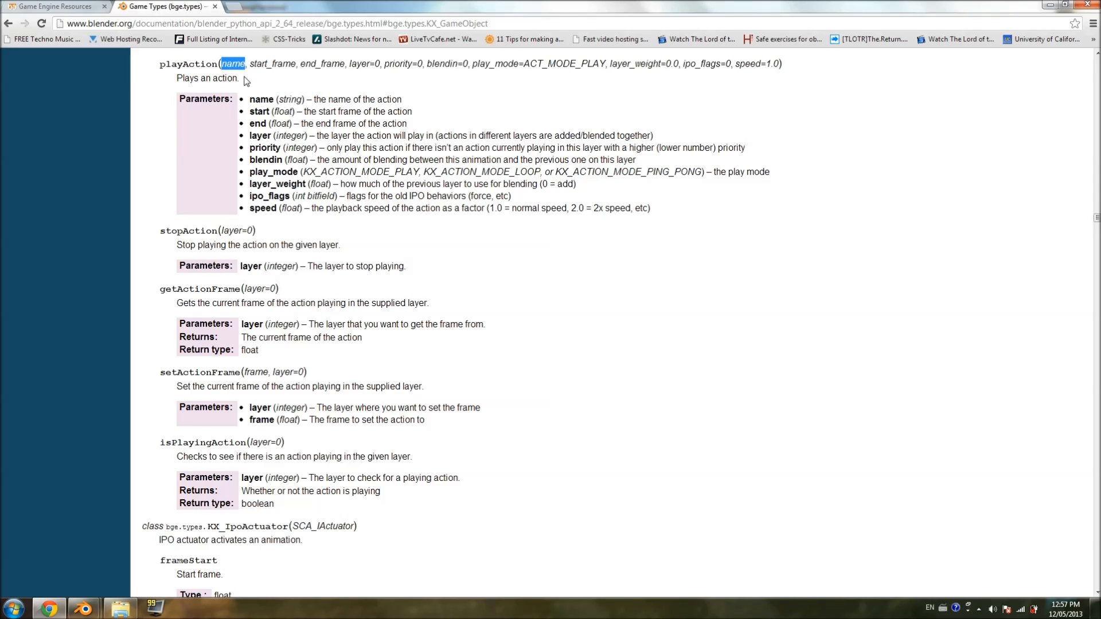
pyautogui.moveTo(291, 96)
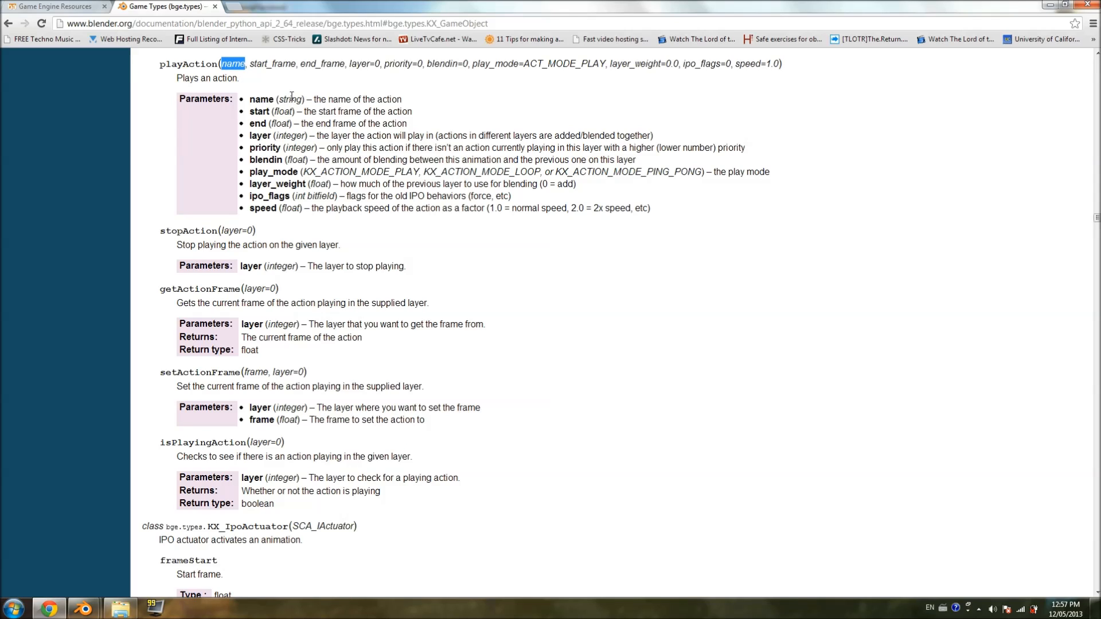
pyautogui.moveTo(325, 91)
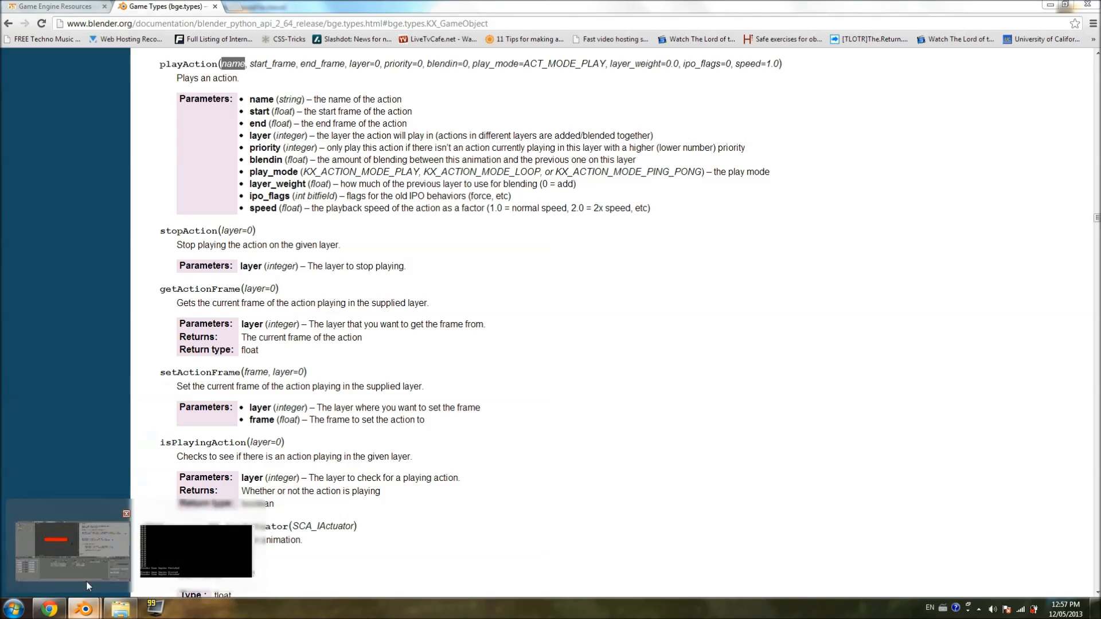
# Back in Blender, enter "HealthBarAnimation" as playAction's first argument on line 25.
pyautogui.click(70, 547)
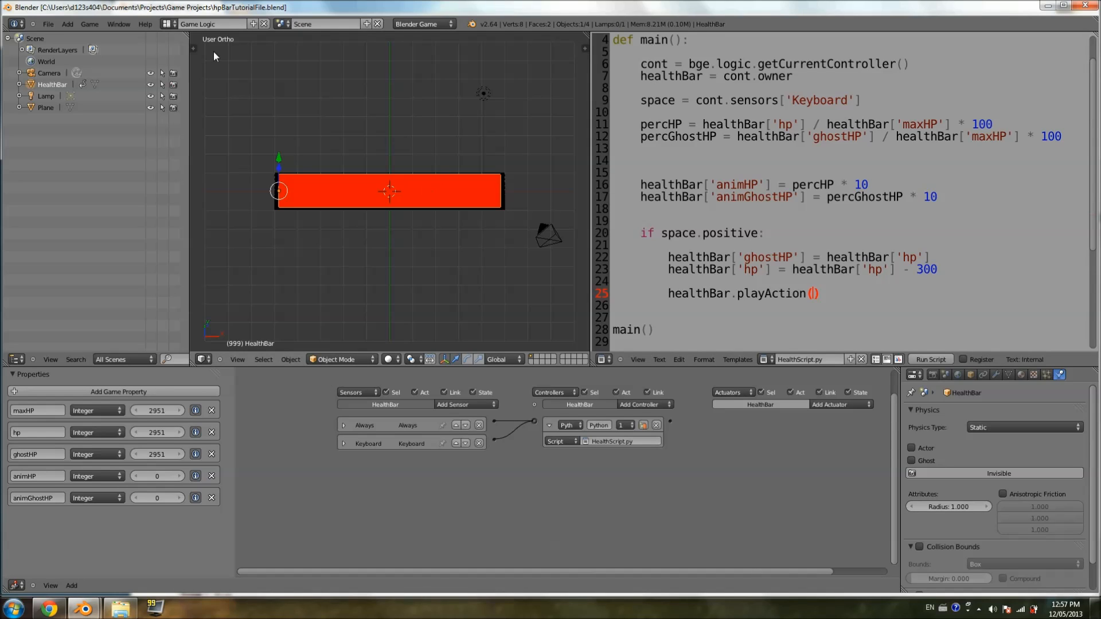
pyautogui.click(204, 23)
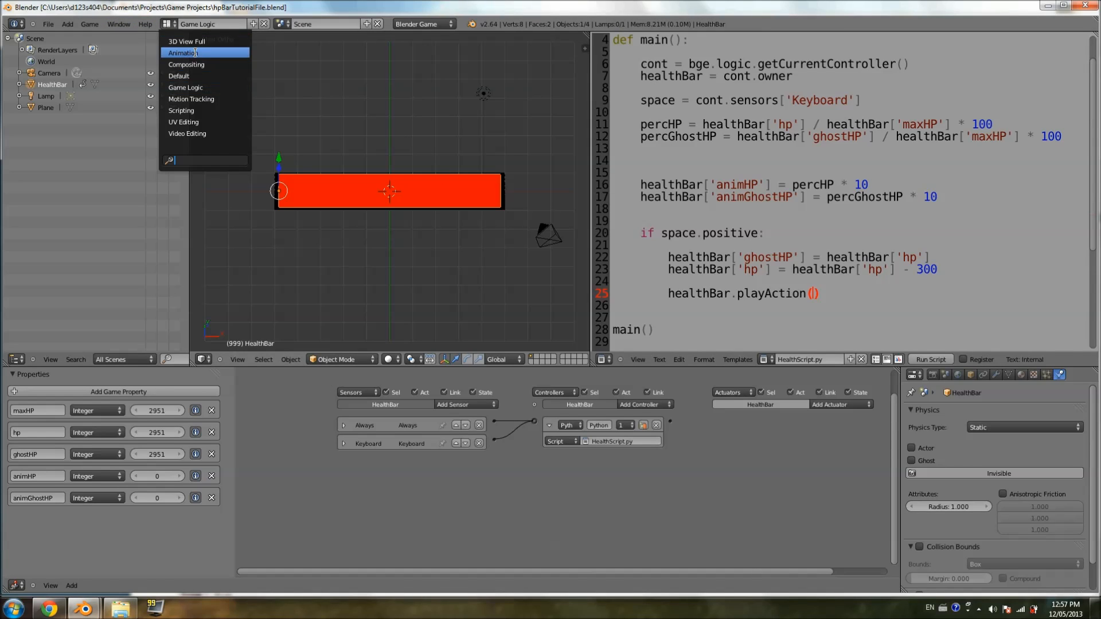
pyautogui.click(184, 53)
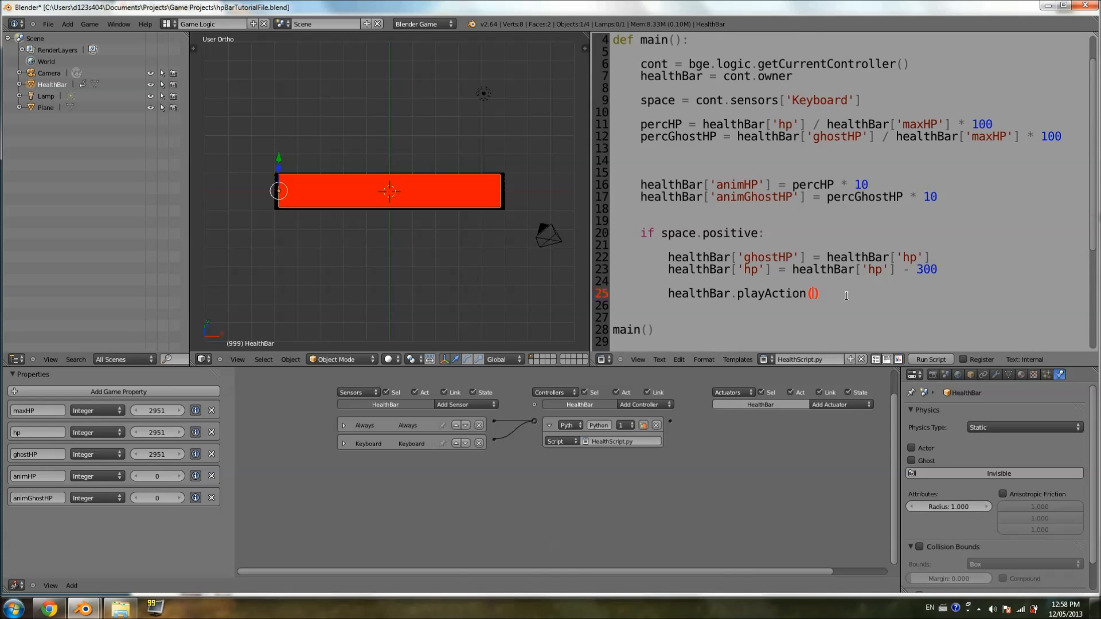
pyautogui.write('""')
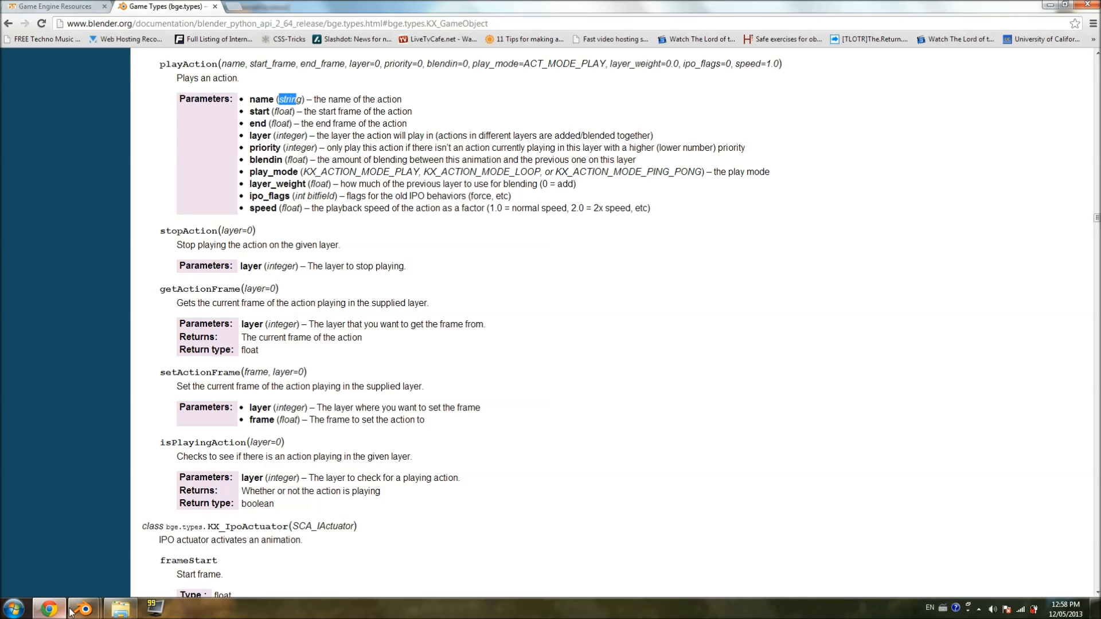
pyautogui.click(82, 608)
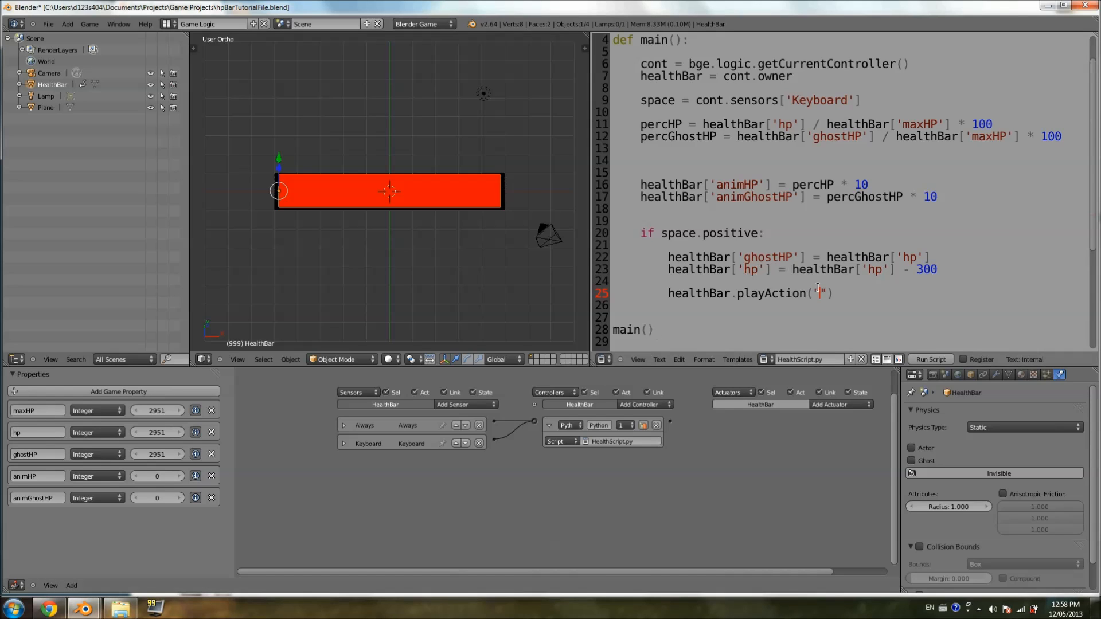
pyautogui.write('HealthBarAnimation')
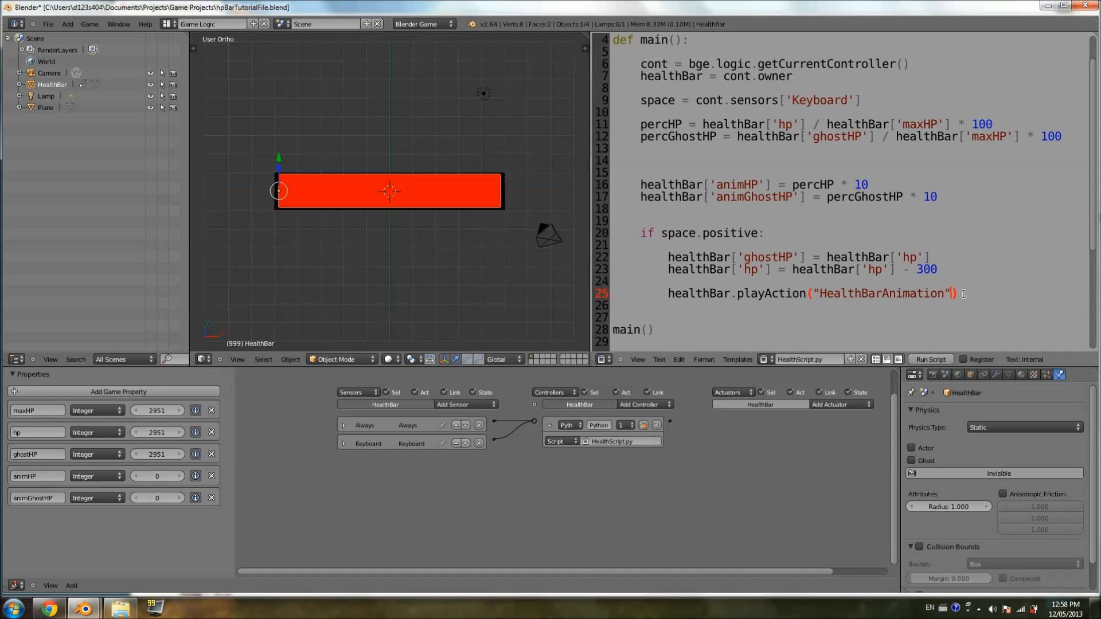
pyautogui.moveTo(952, 293)
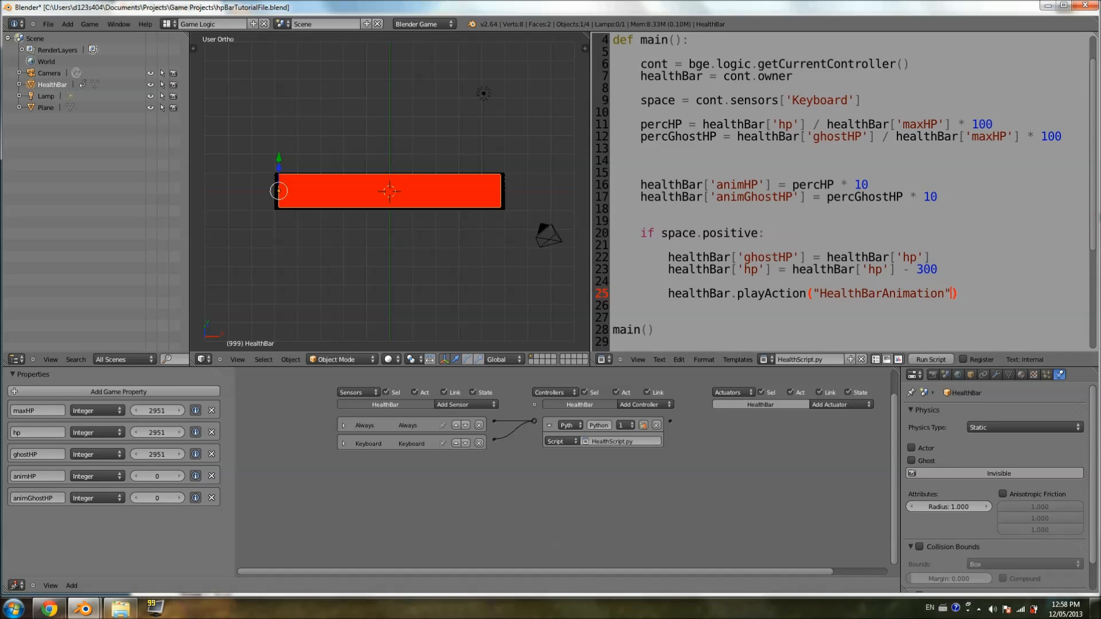
# Read playAction's start_frame and end_frame parameters in Chrome, then return to Blender.
pyautogui.click(47, 608)
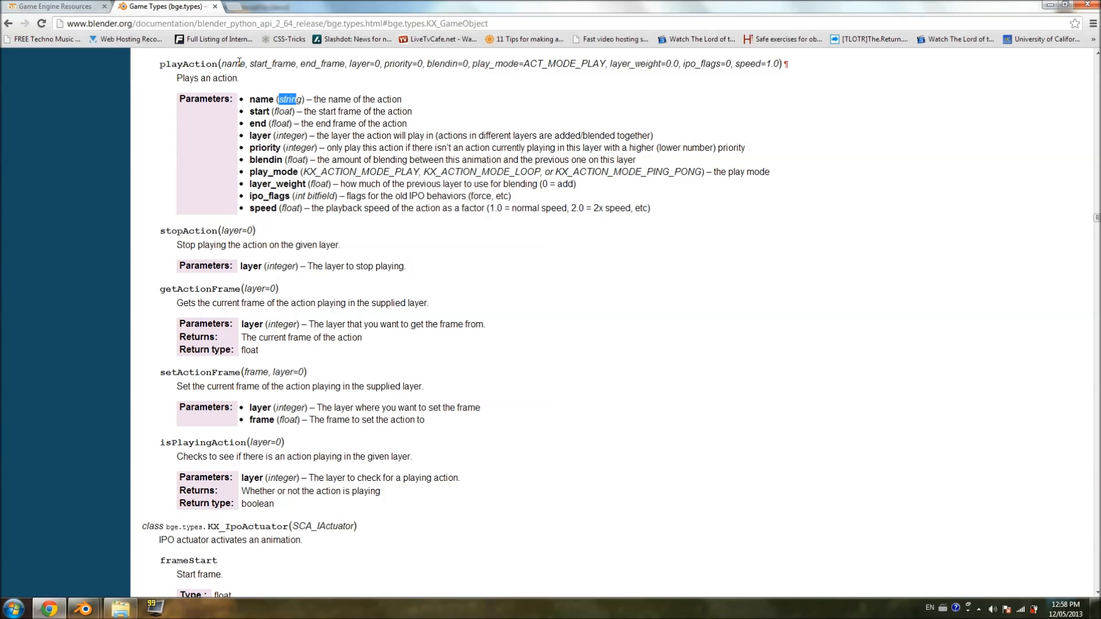
pyautogui.moveTo(138, 515)
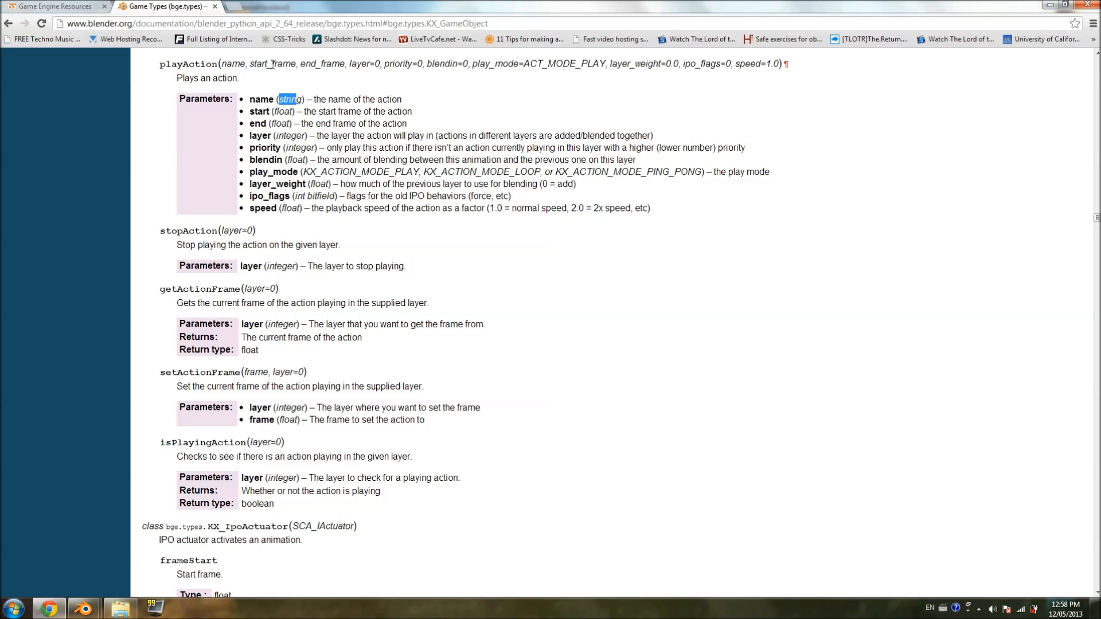
pyautogui.click(310, 111)
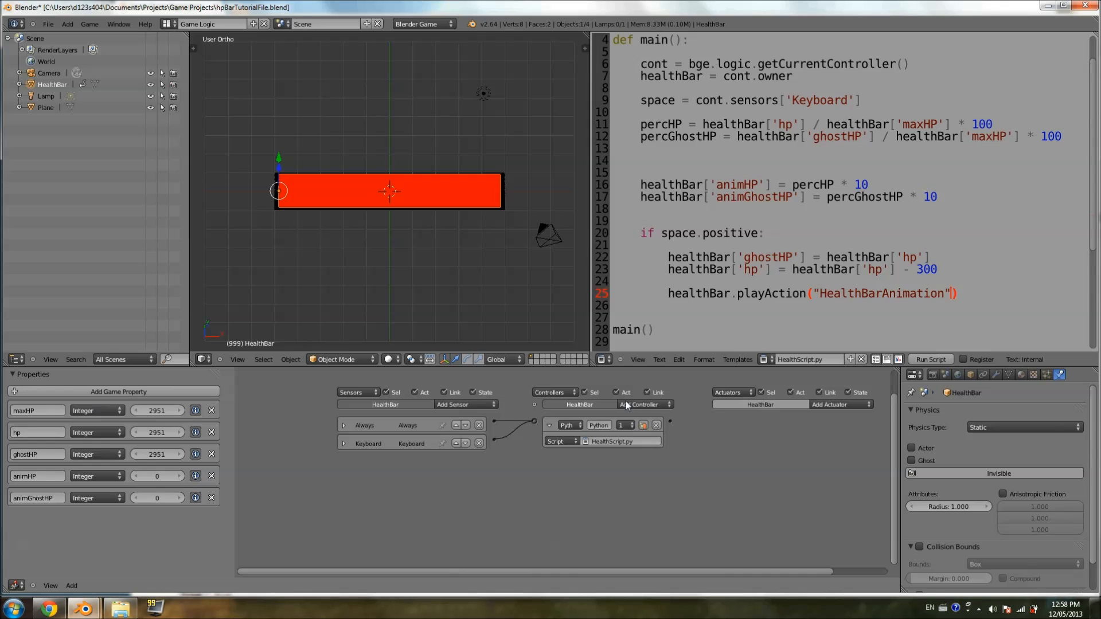
# Add a temporary Action actuator and browse its Play mode options.
pyautogui.click(829, 405)
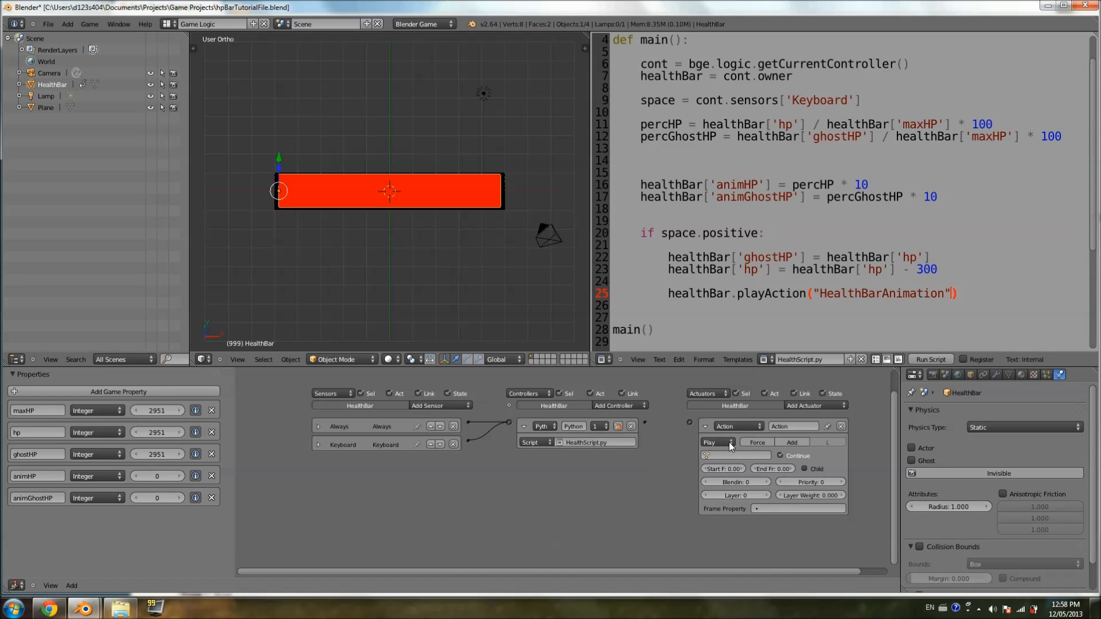
pyautogui.click(718, 442)
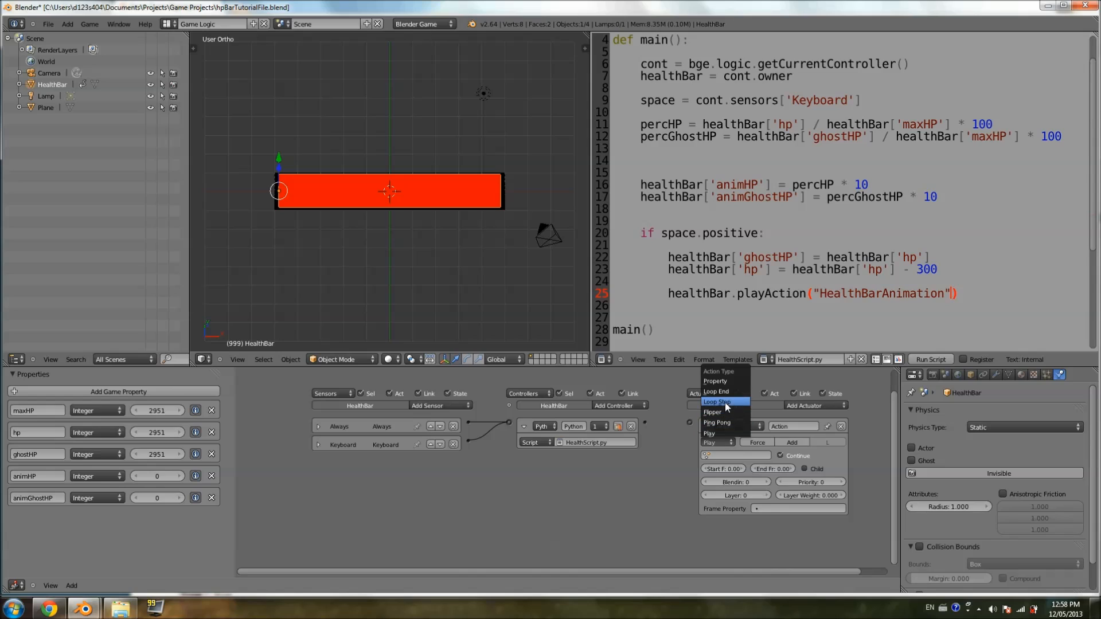
pyautogui.click(709, 432)
pyautogui.write(', ')
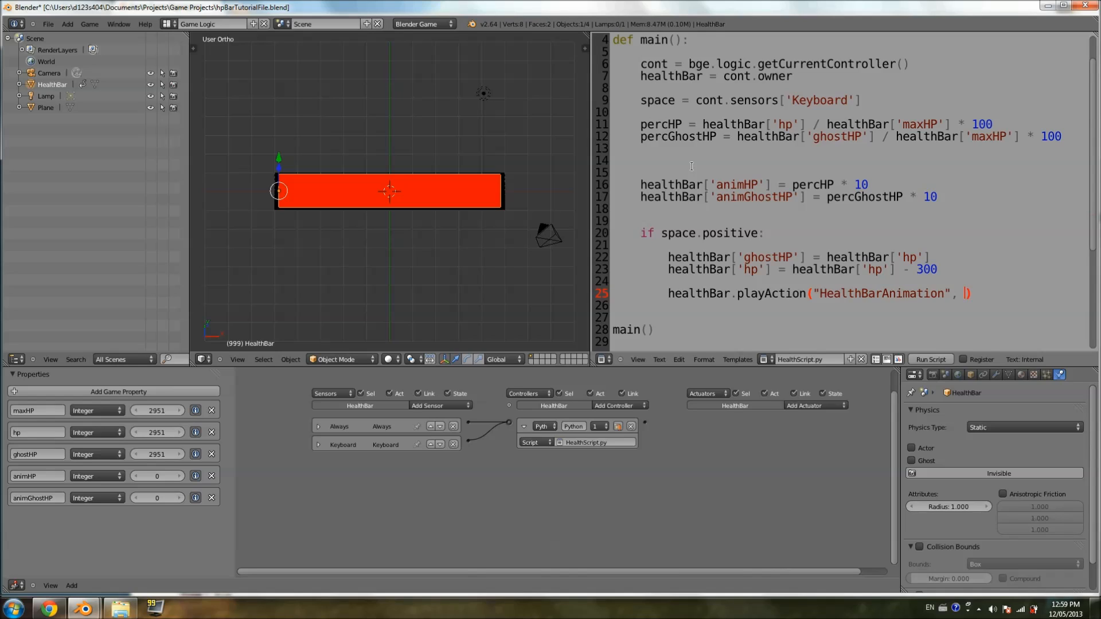
pyautogui.moveTo(403, 194)
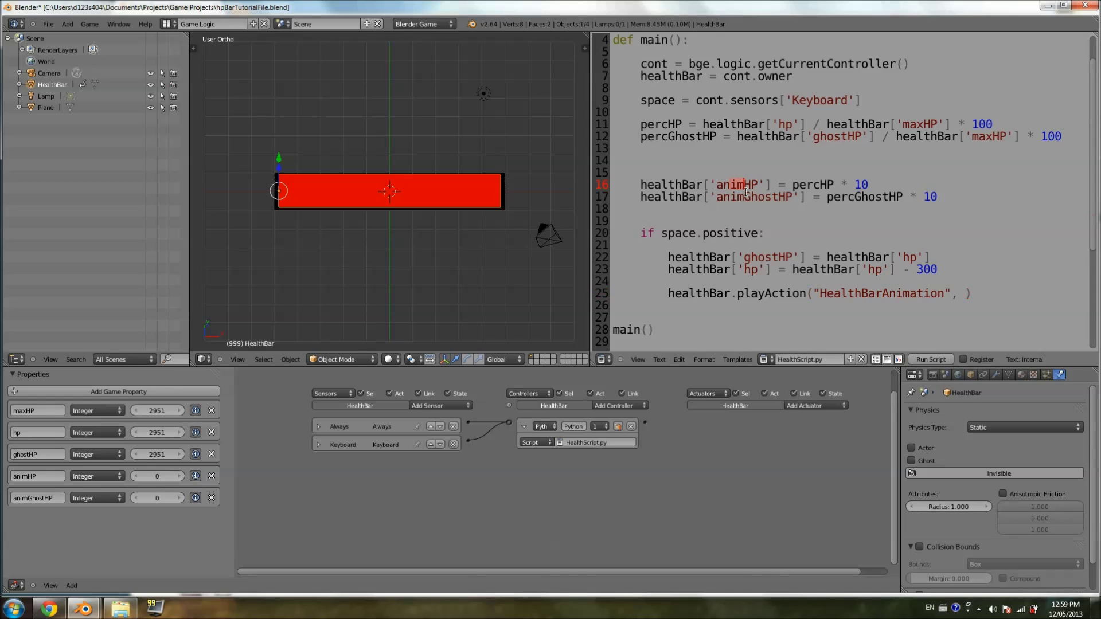
# Type healthBar['animGhostHP'] as the start frame argument after checking the property names.
pyautogui.click(641, 208)
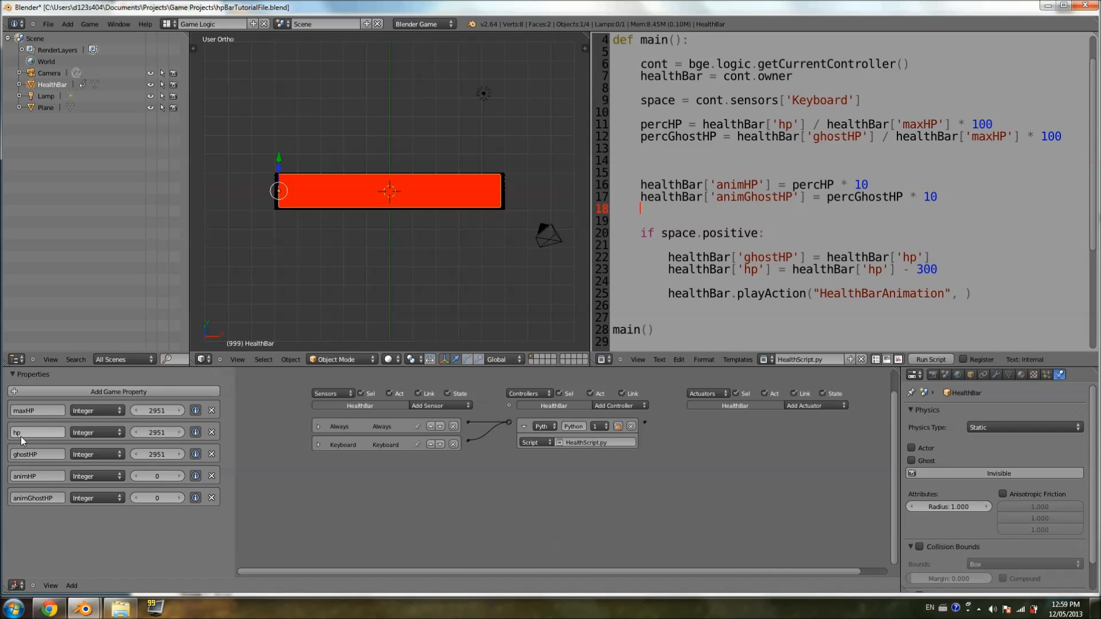
pyautogui.moveTo(41, 483)
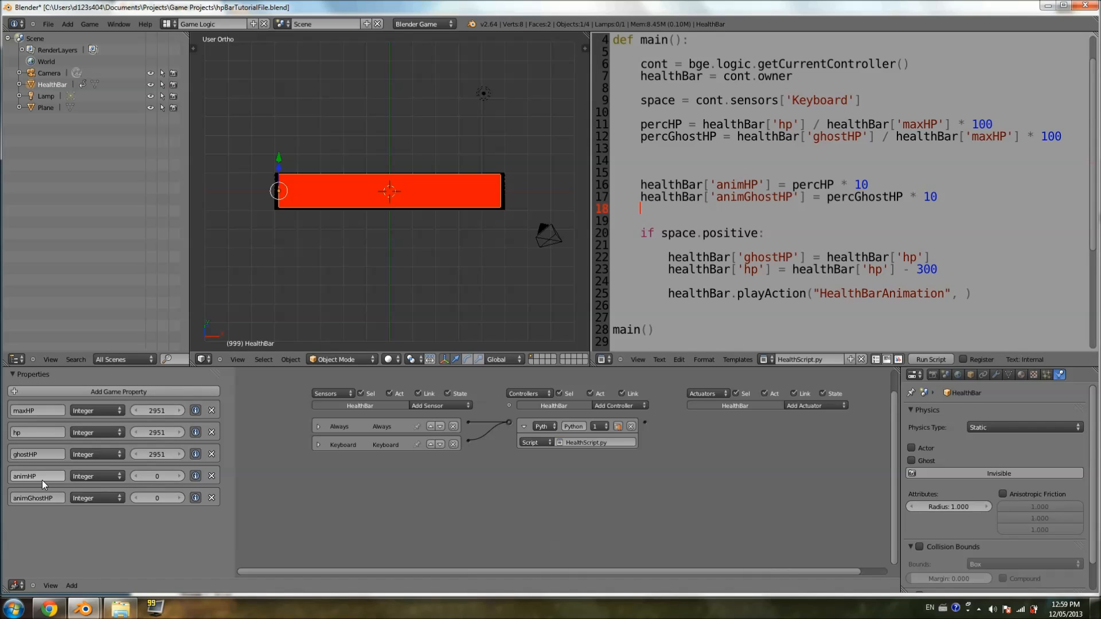
pyautogui.click(966, 293)
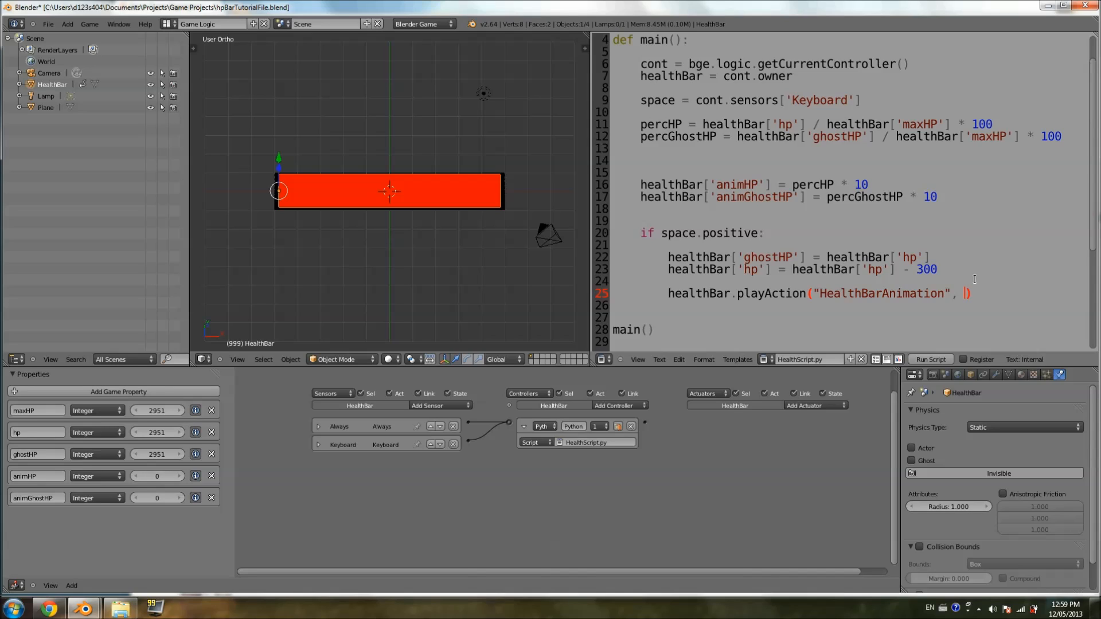
pyautogui.write("healthBar['")
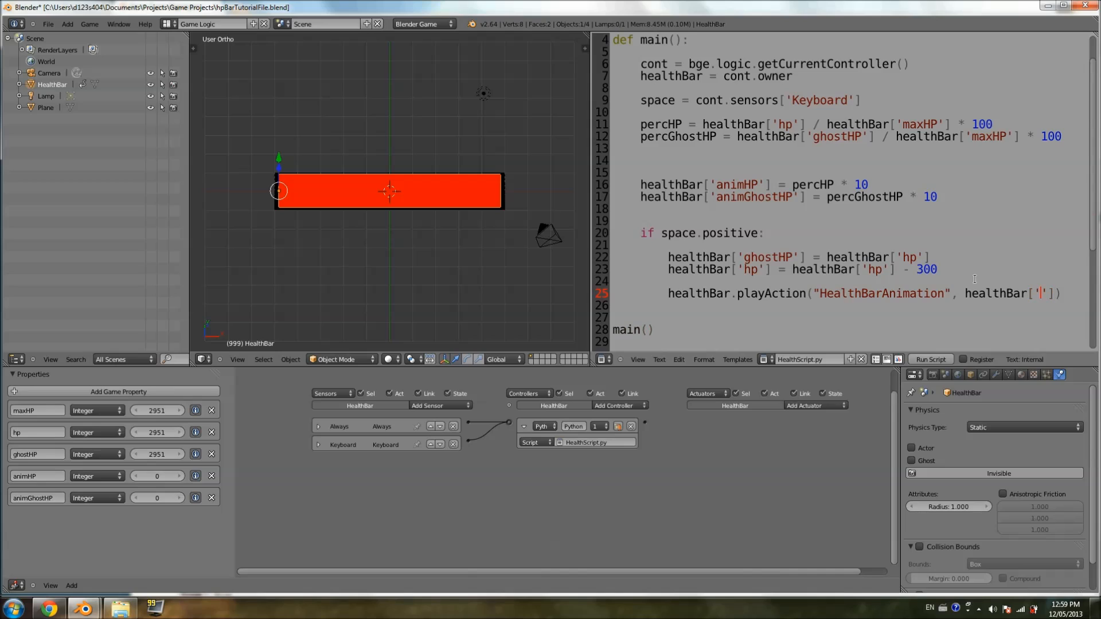
pyautogui.write('animGhos')
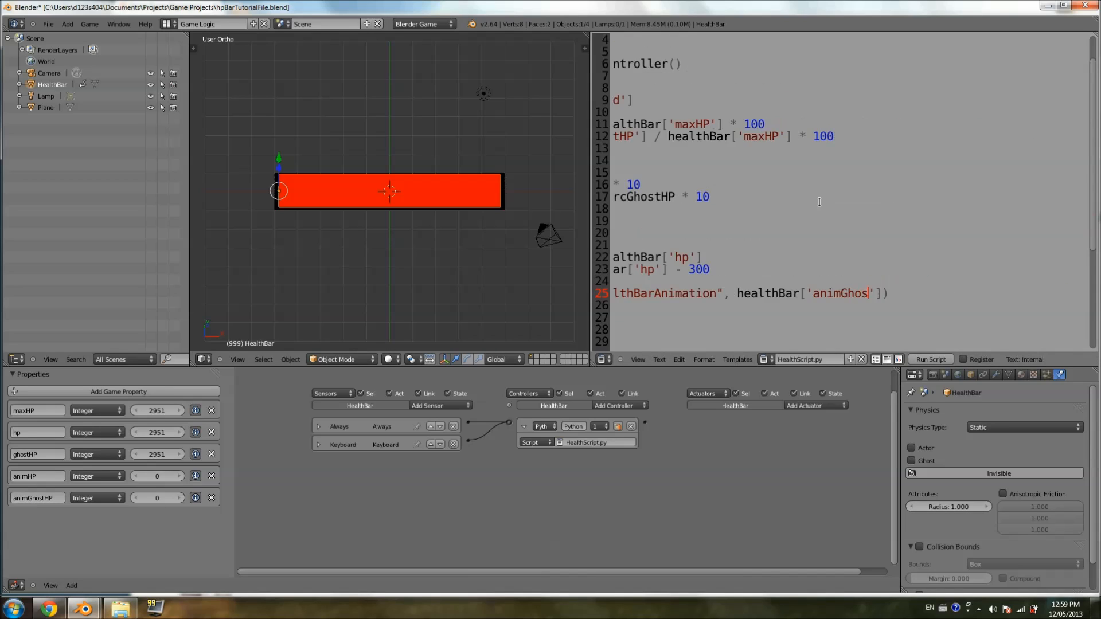
pyautogui.write('HP')
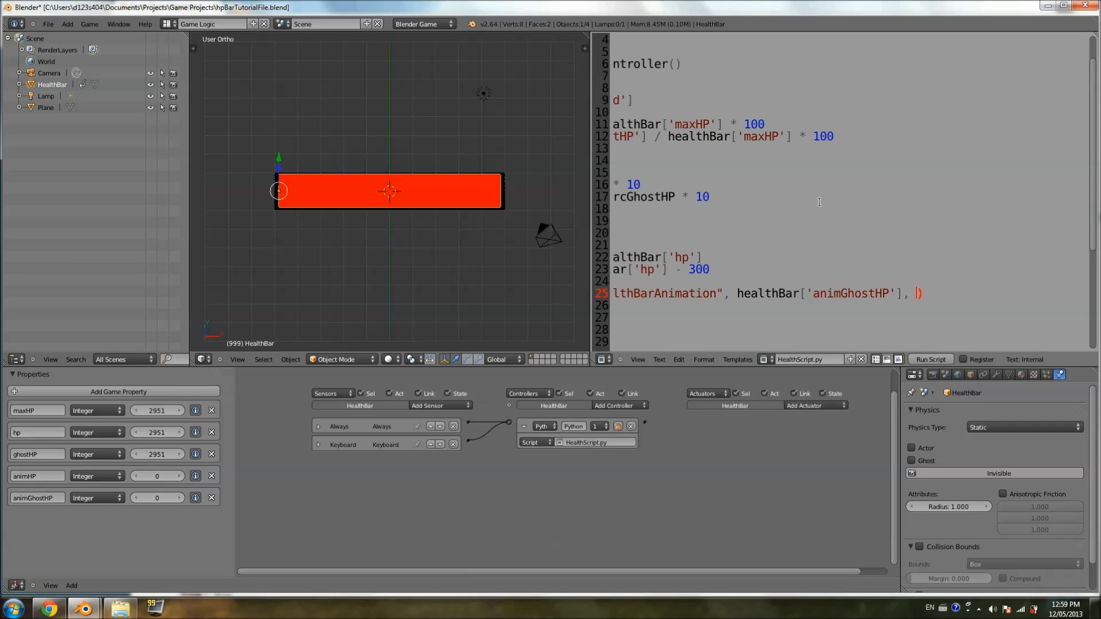
# Add healthBar['animHP'] as the end frame argument, with the API docs open again.
pyautogui.click(47, 607)
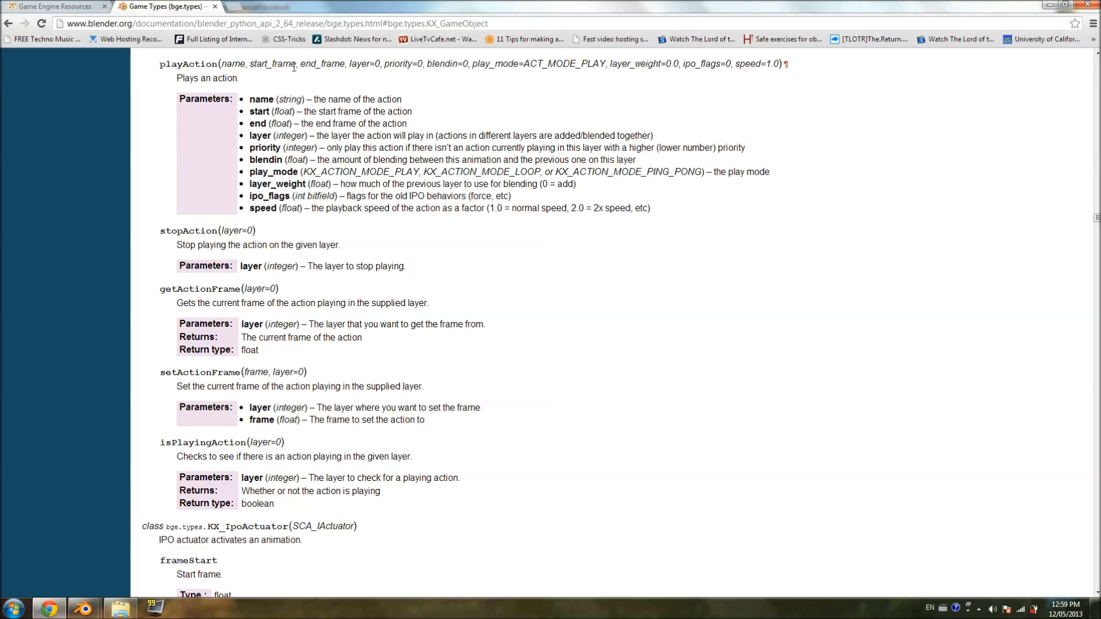
pyautogui.moveTo(321, 76)
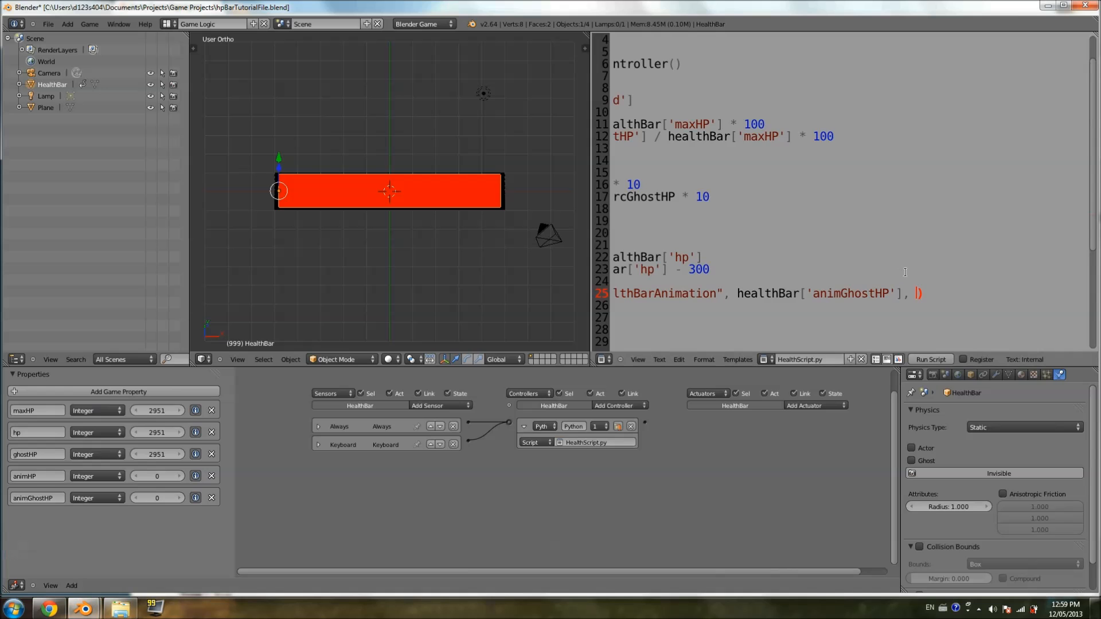
pyautogui.write("healthBar['animHP")
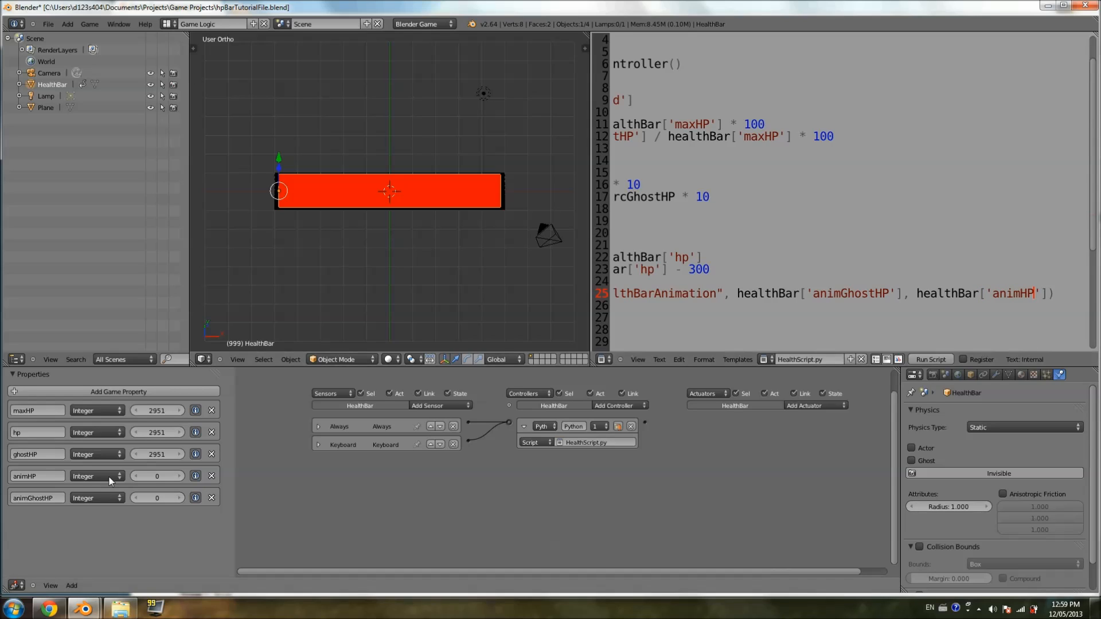
pyautogui.click(665, 136)
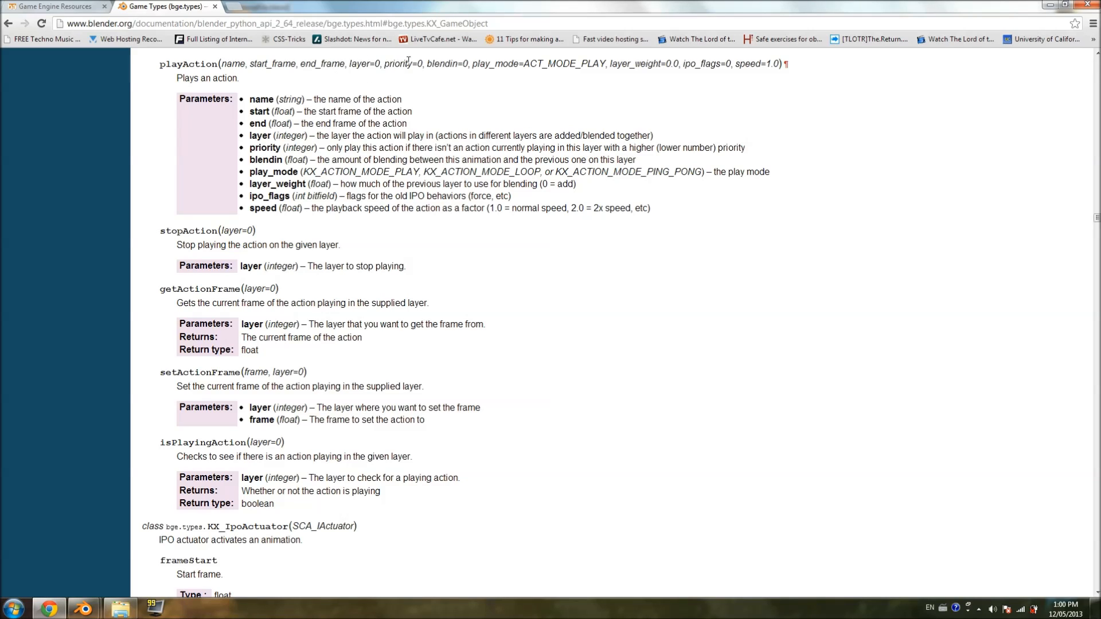
pyautogui.moveTo(438, 81)
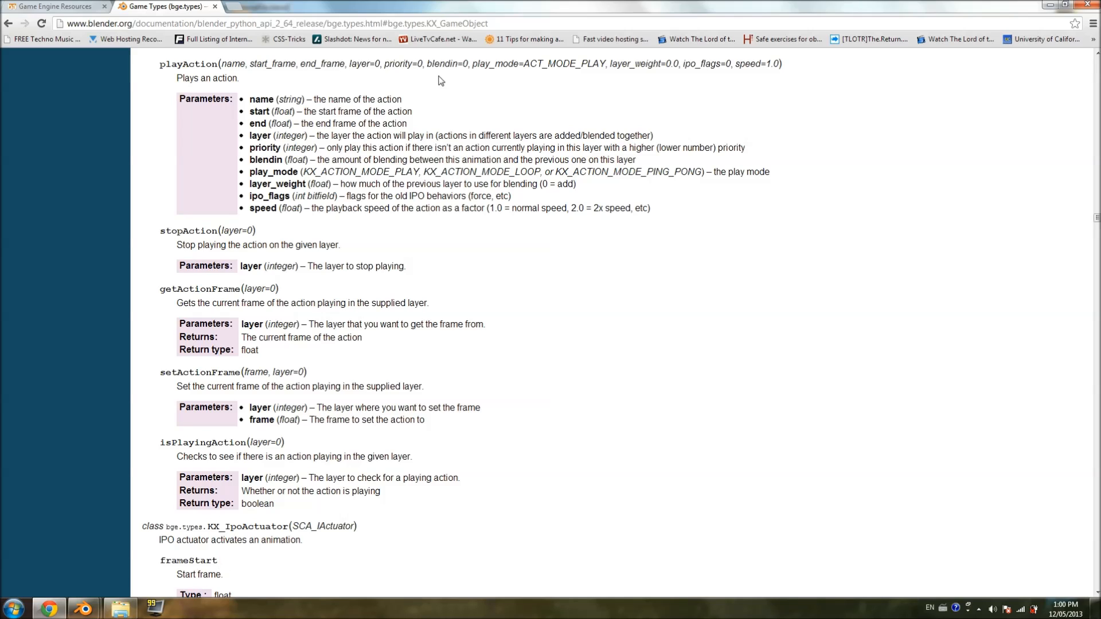
pyautogui.moveTo(449, 60)
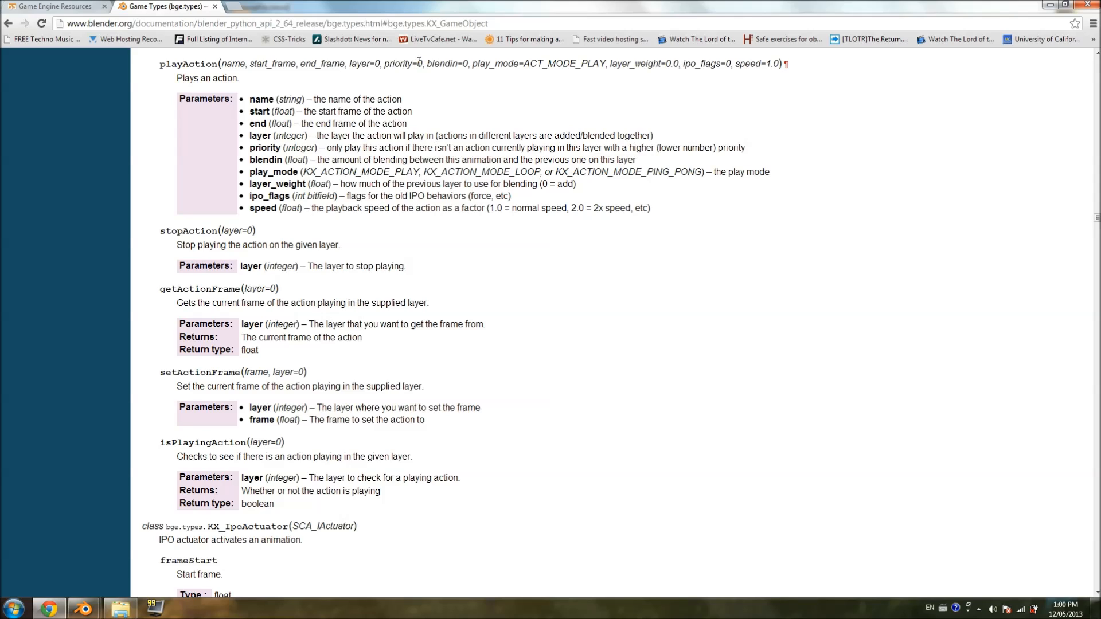
pyautogui.moveTo(397, 76)
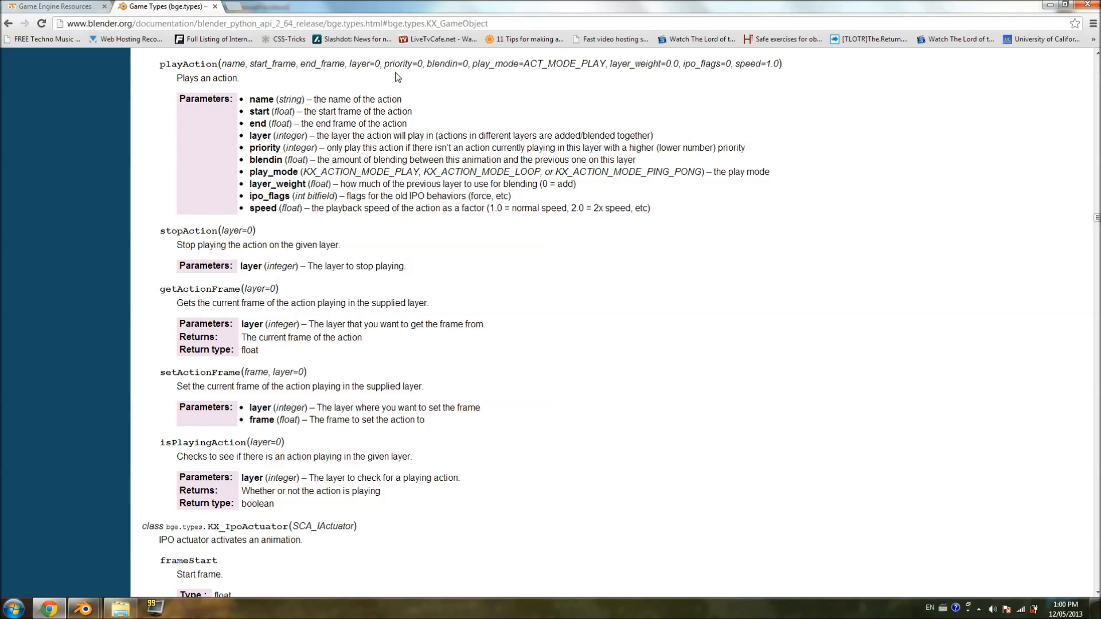
pyautogui.moveTo(435, 63)
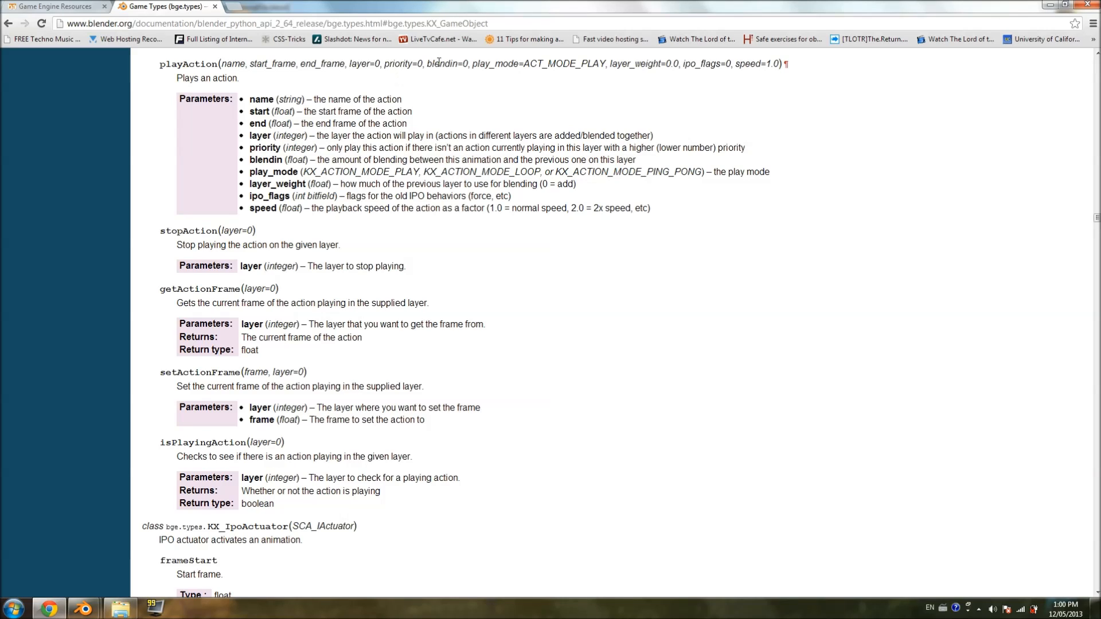
pyautogui.moveTo(456, 97)
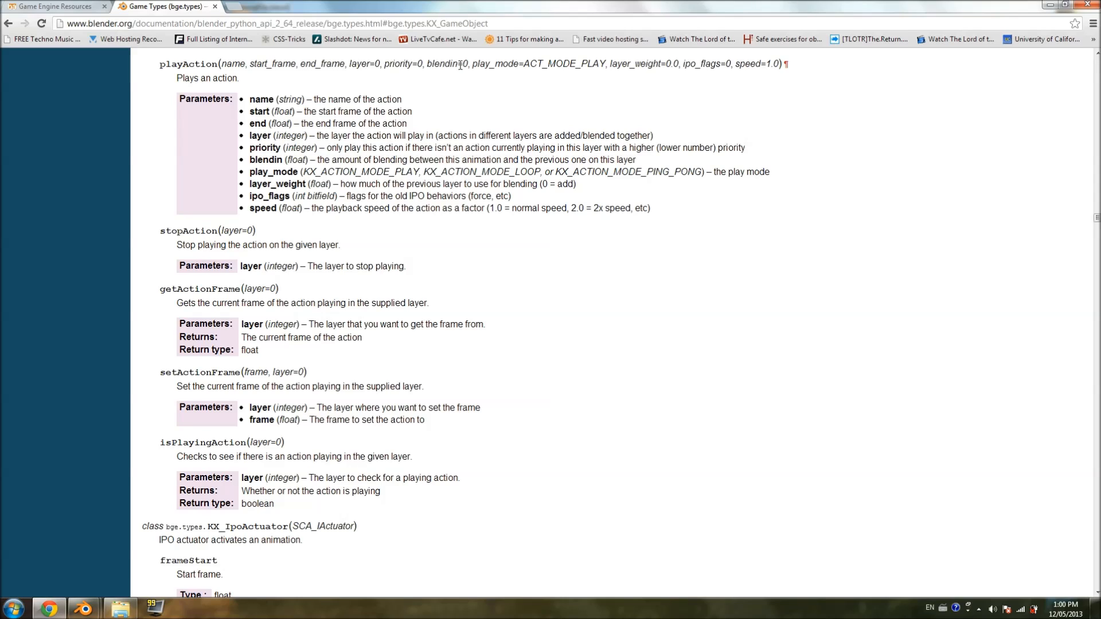
pyautogui.moveTo(485, 61)
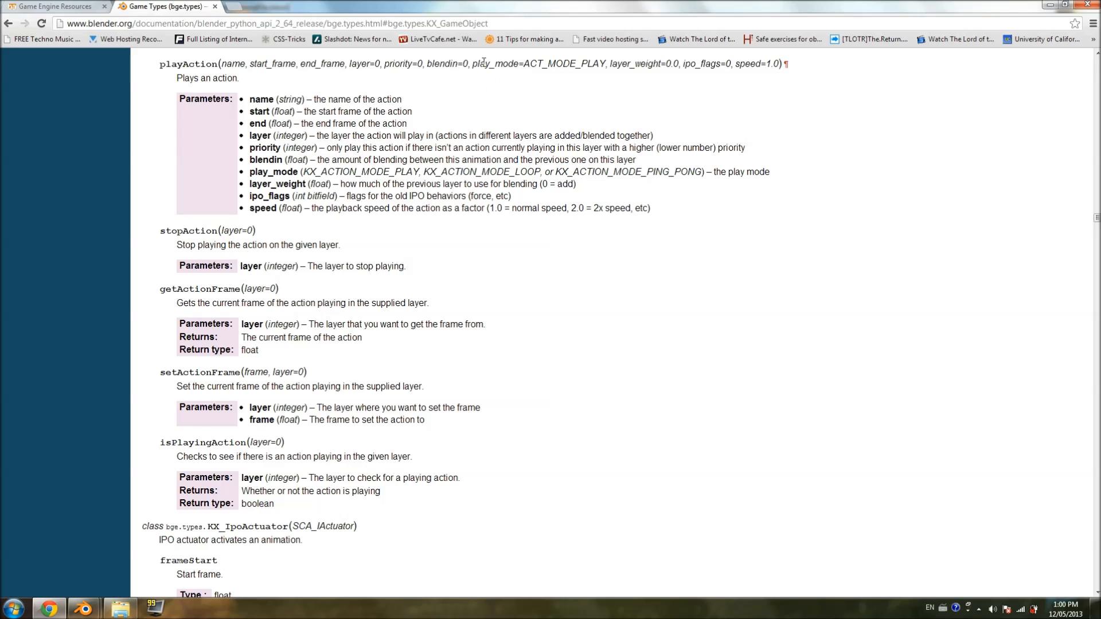
pyautogui.doubleClick(538, 63)
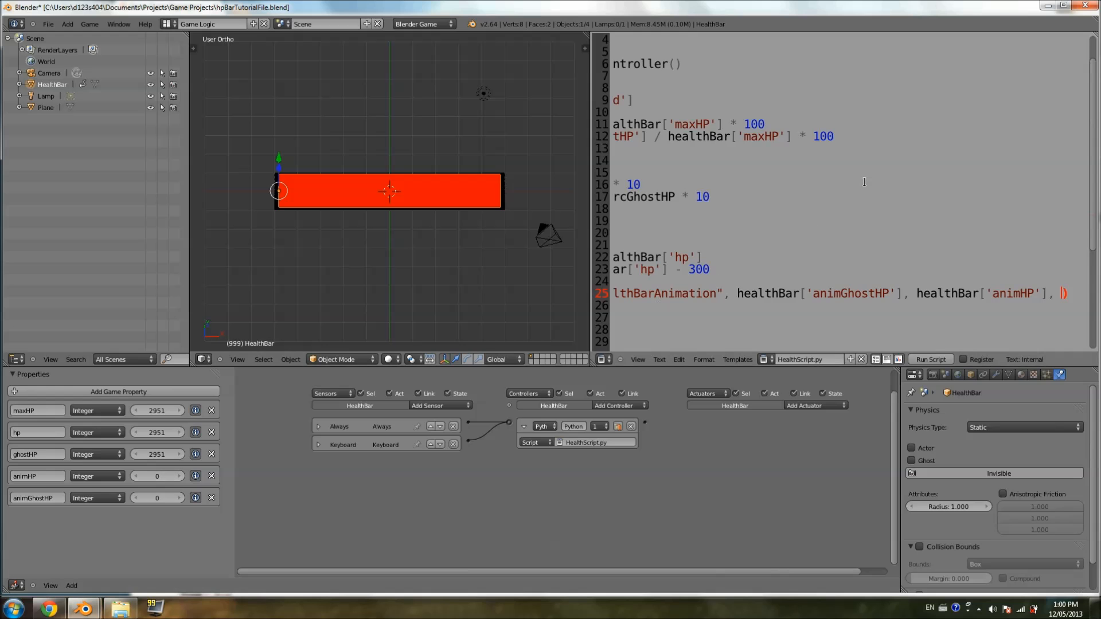
# Type play_mode= after healthBar['animHP'] and bring up the API docs in Chrome.
pyautogui.write('play_mode=')
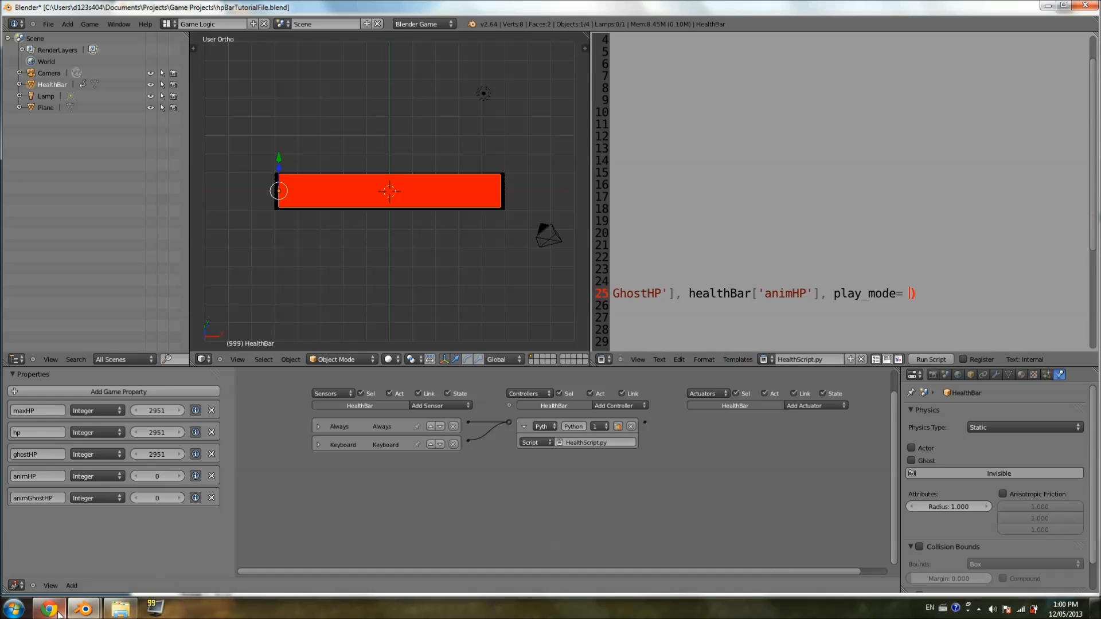
pyautogui.click(48, 608)
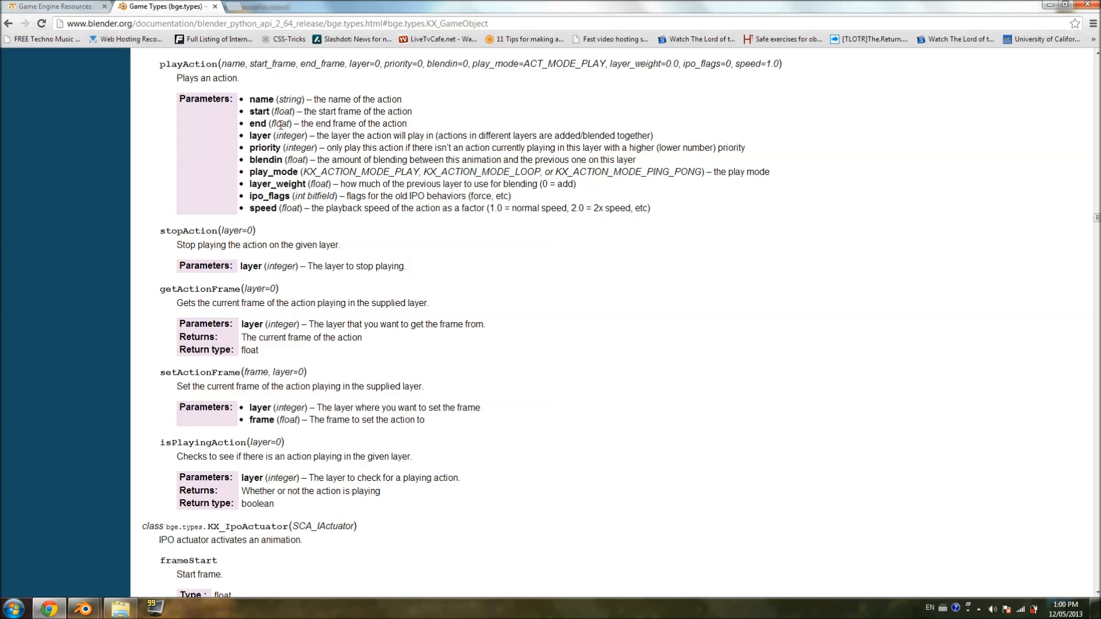
pyautogui.moveTo(257, 135)
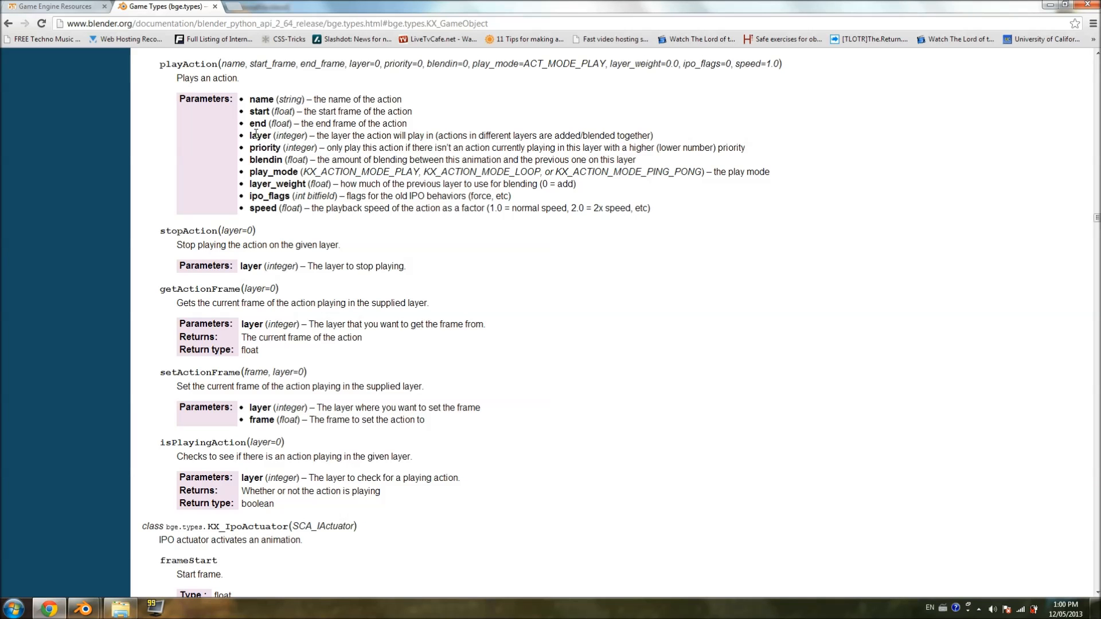
pyautogui.moveTo(257, 150)
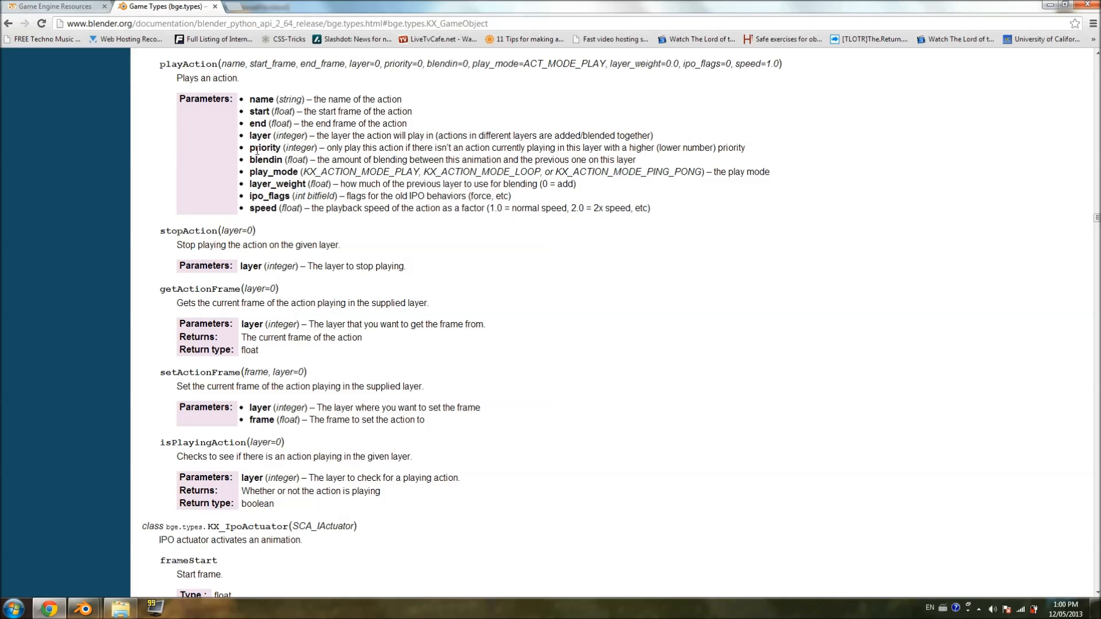
pyautogui.moveTo(270, 169)
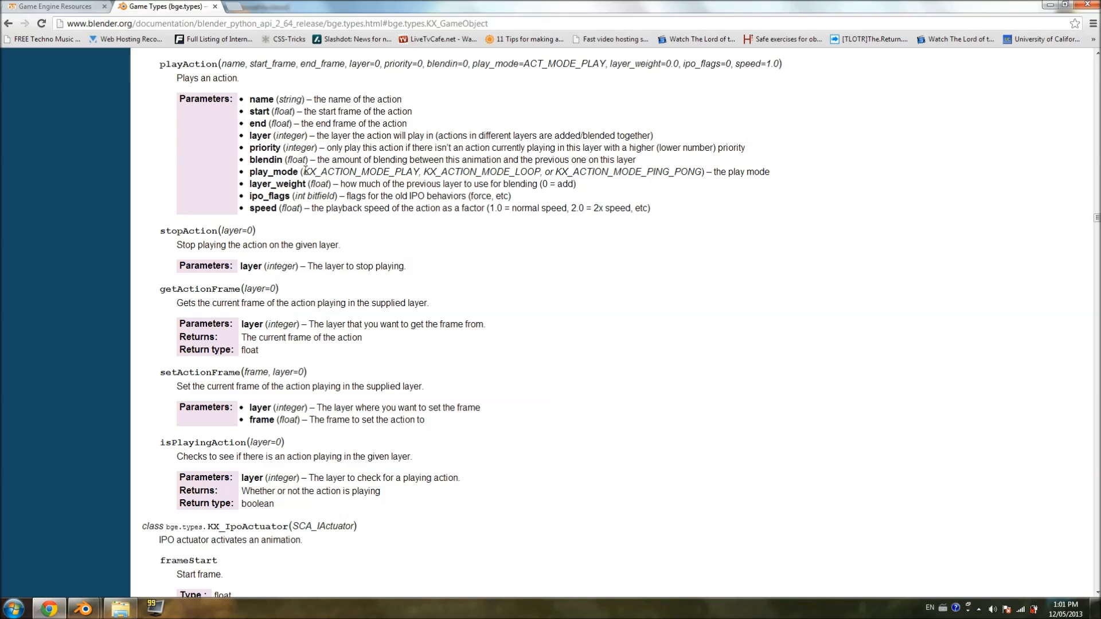
pyautogui.moveTo(62, 617)
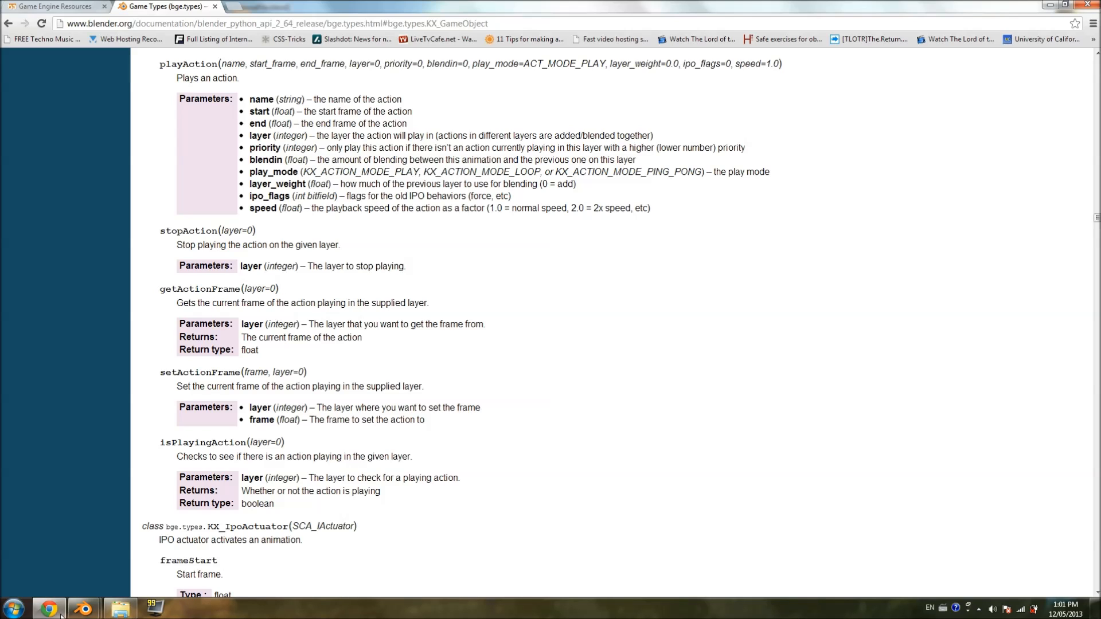
# Compare the docs with Blender, setting the example Action actuator to Ping Pong.
pyautogui.click(82, 607)
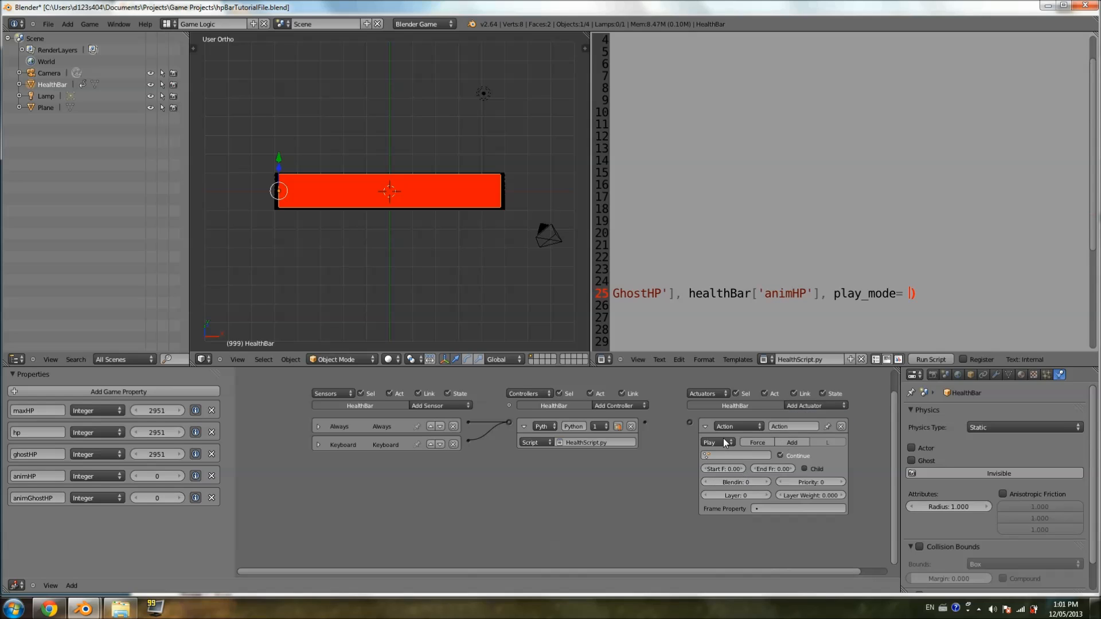
pyautogui.moveTo(715, 442)
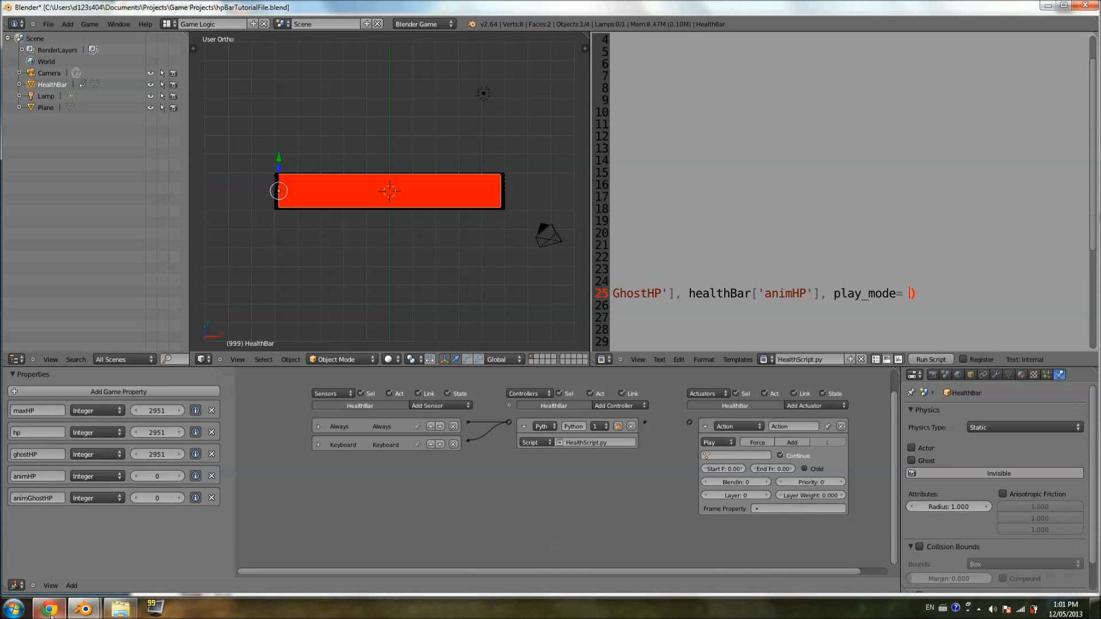
pyautogui.click(47, 607)
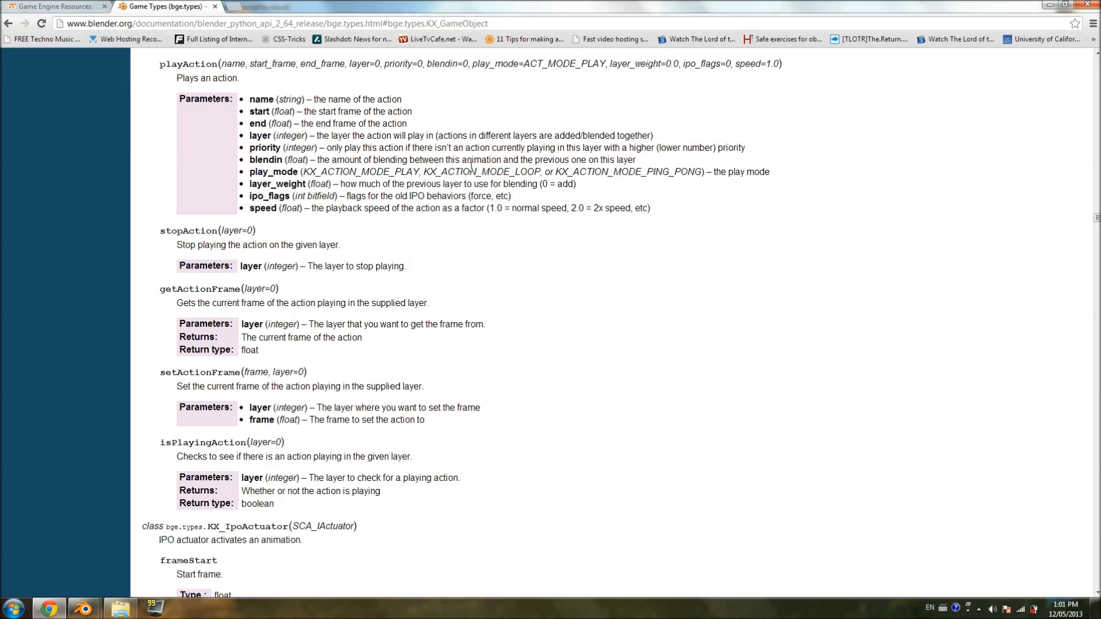
pyautogui.moveTo(149, 608)
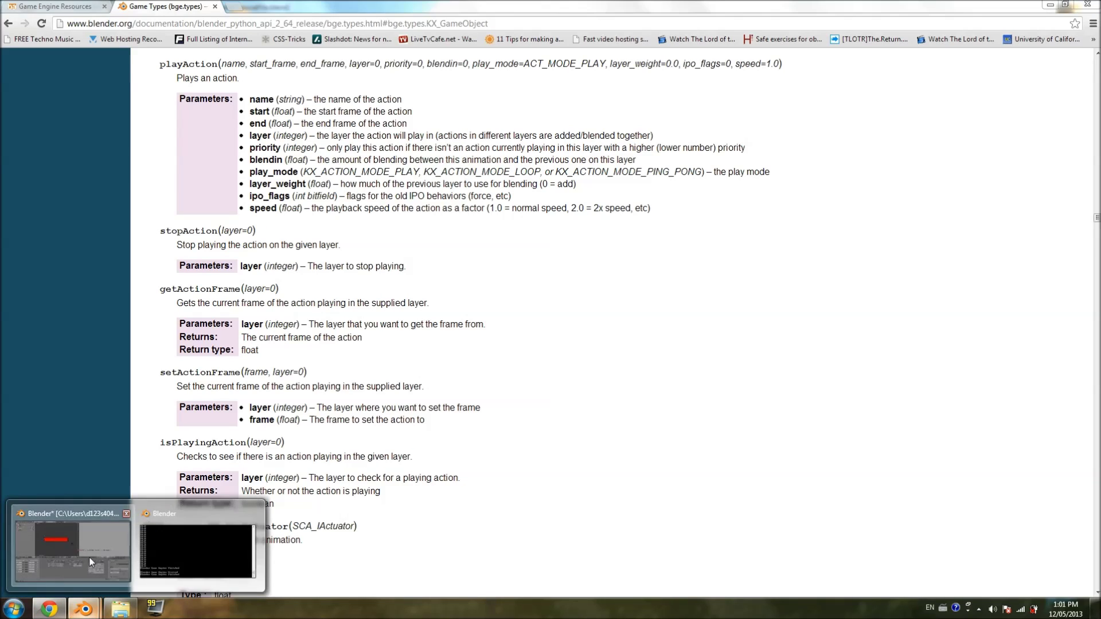
pyautogui.click(70, 547)
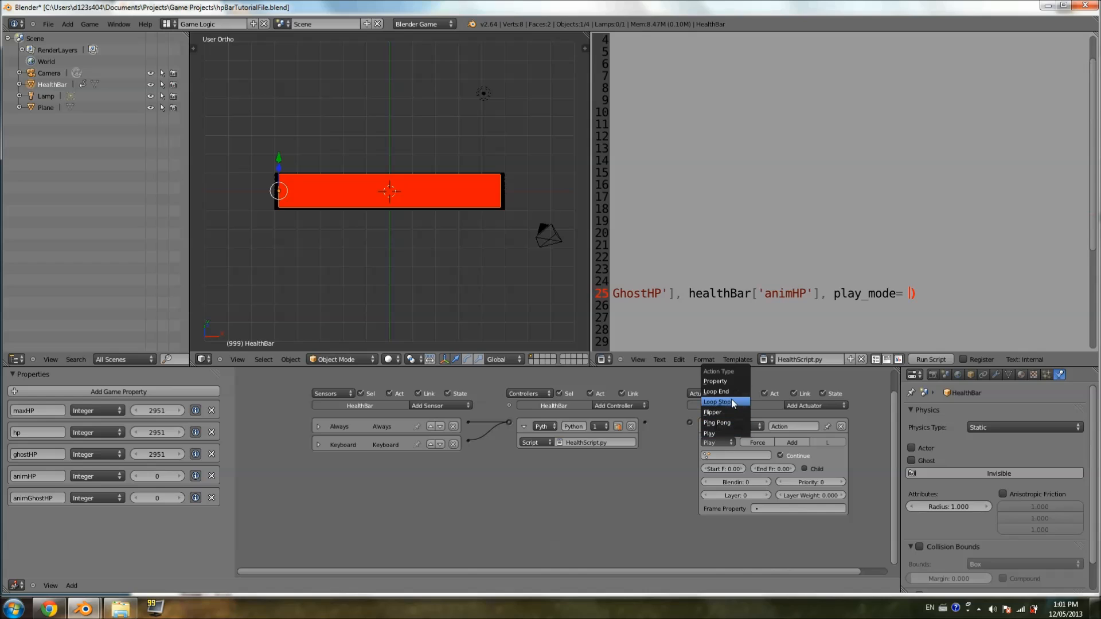
pyautogui.moveTo(730, 422)
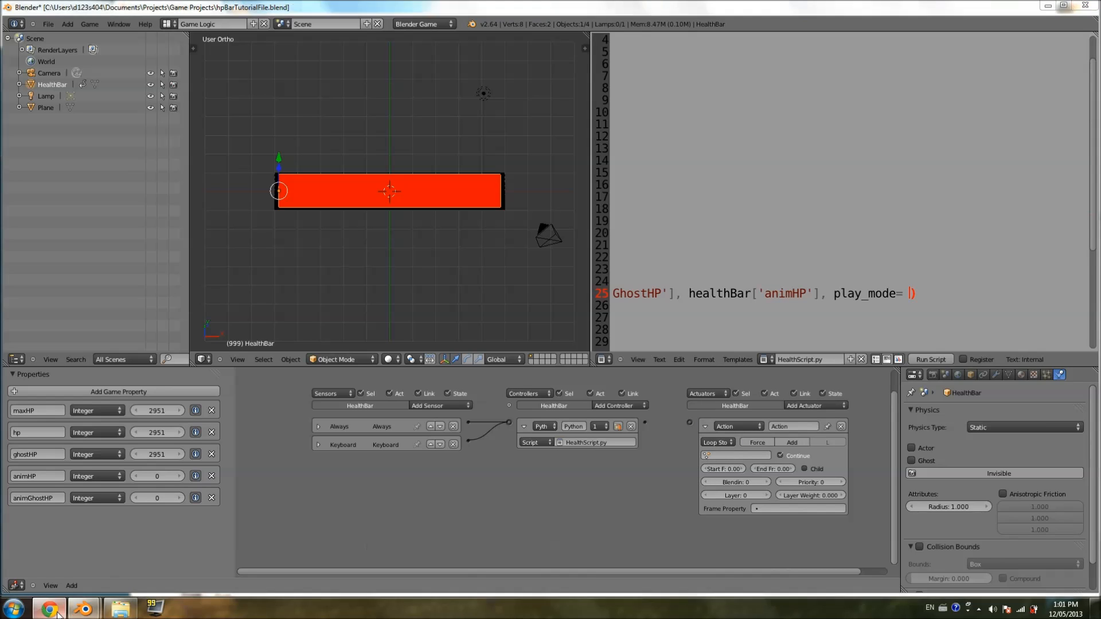
pyautogui.click(49, 607)
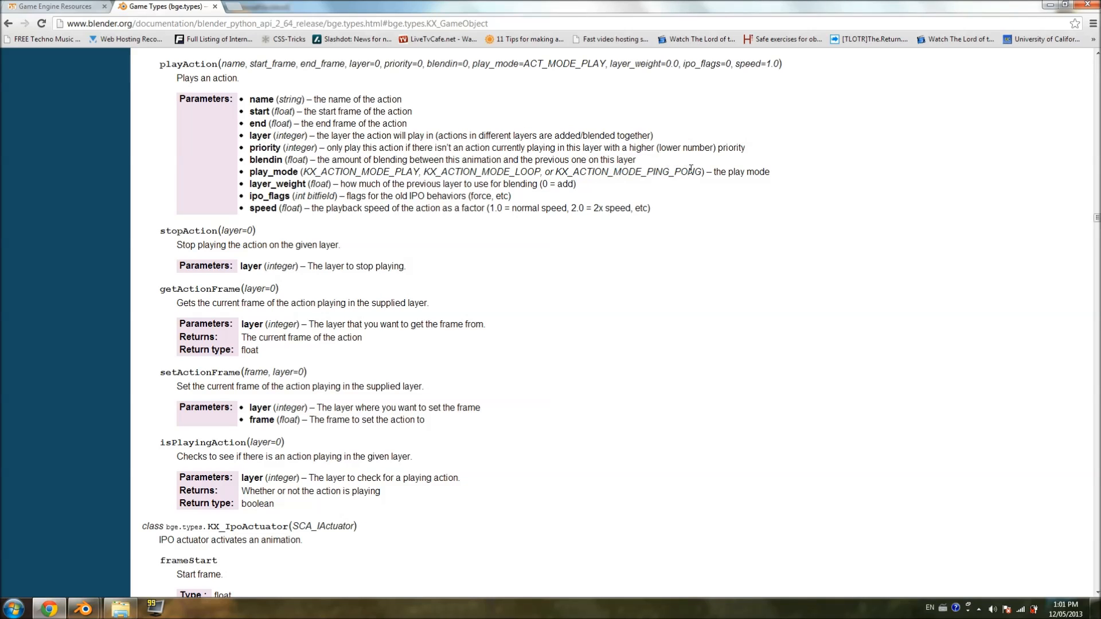
pyautogui.click(83, 608)
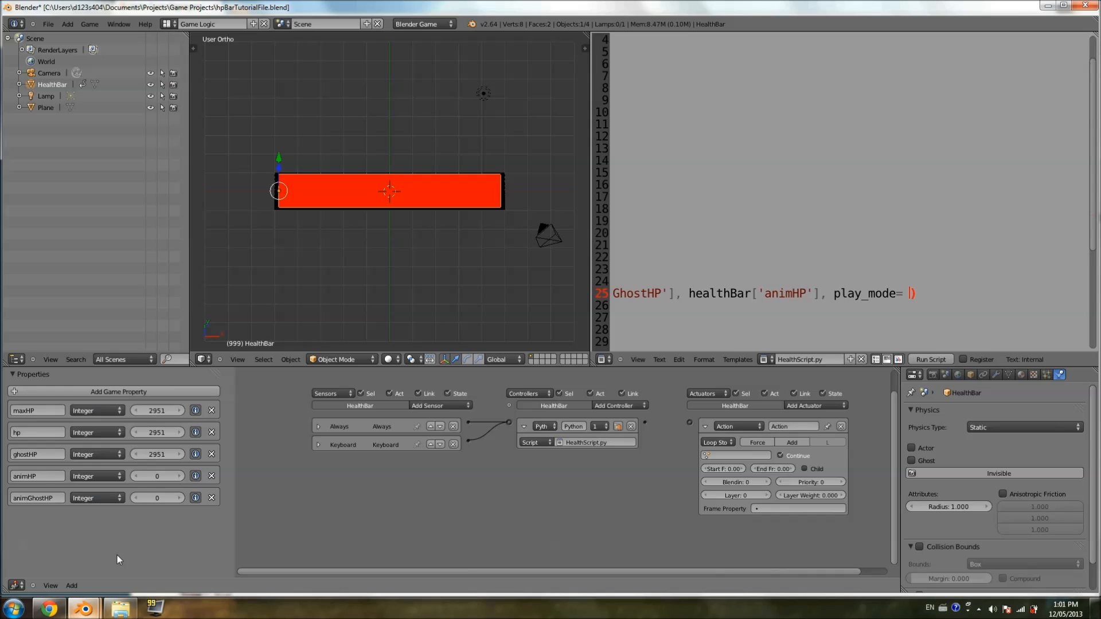
pyautogui.click(717, 442)
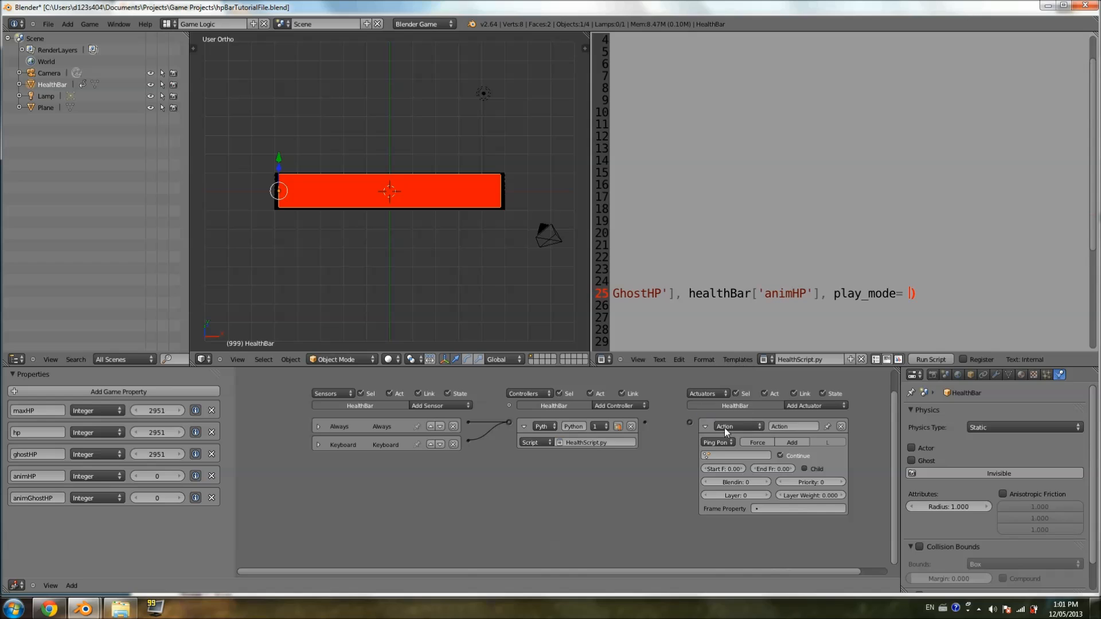
pyautogui.click(46, 607)
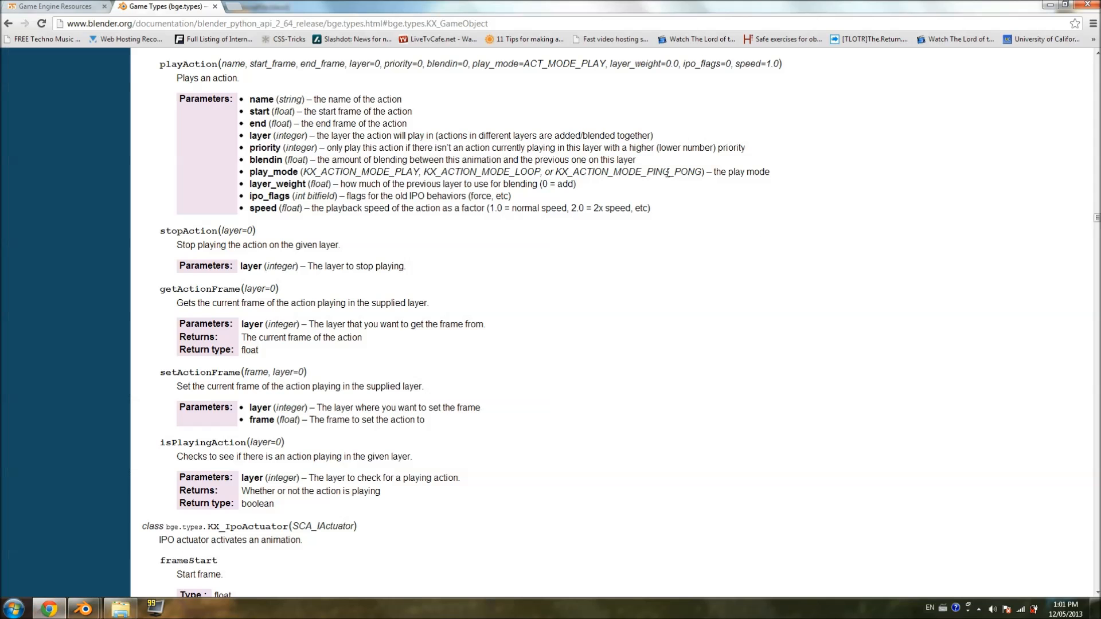
pyautogui.moveTo(707, 168)
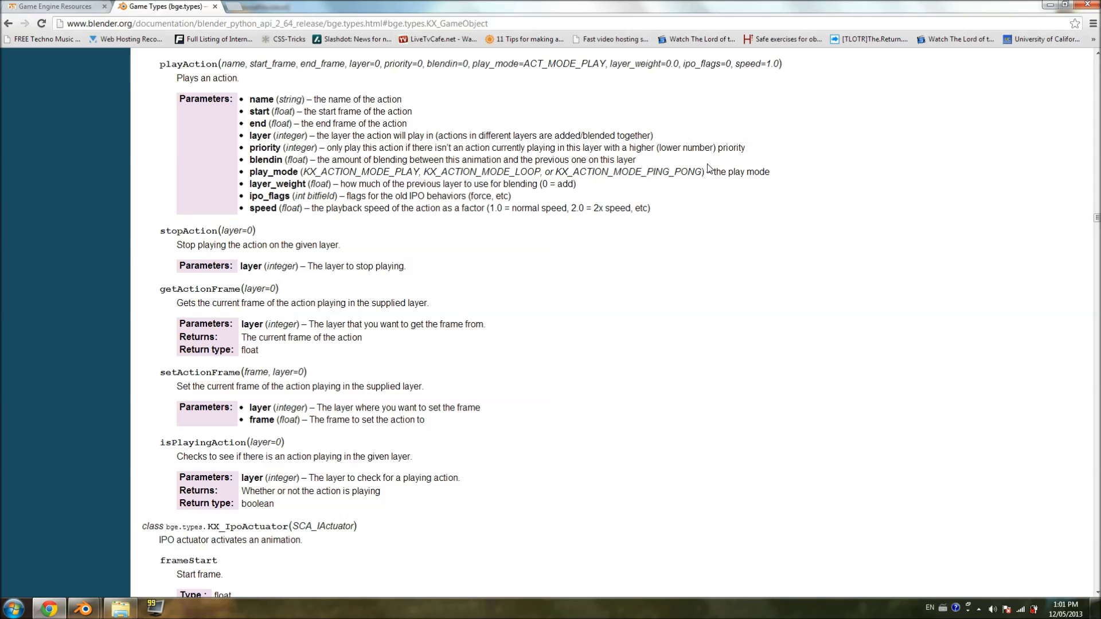
pyautogui.moveTo(528, 170)
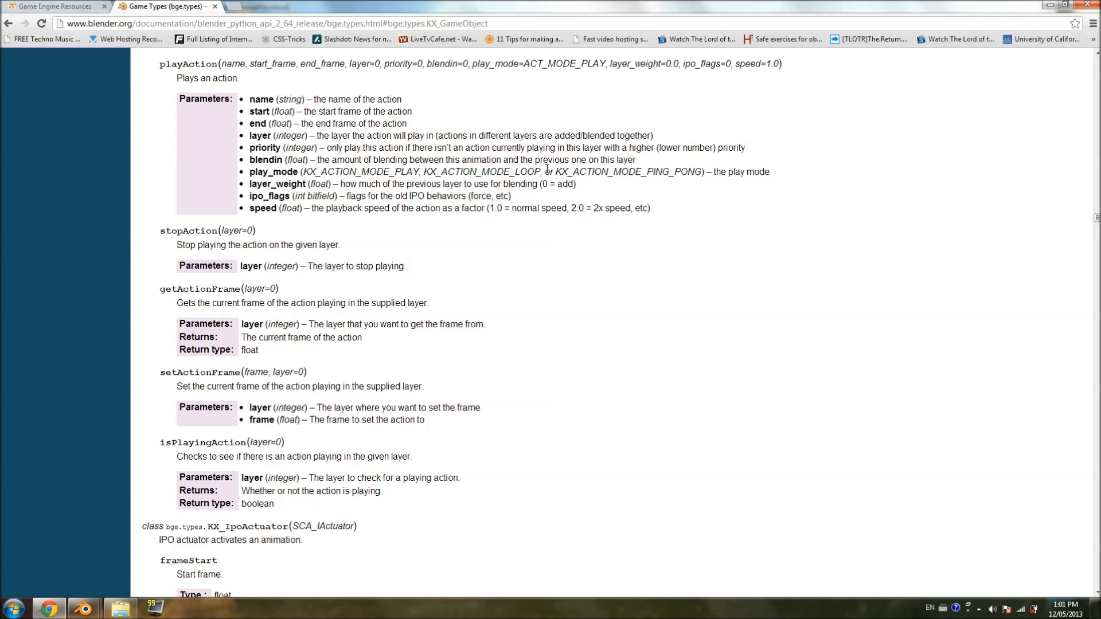
pyautogui.moveTo(83, 608)
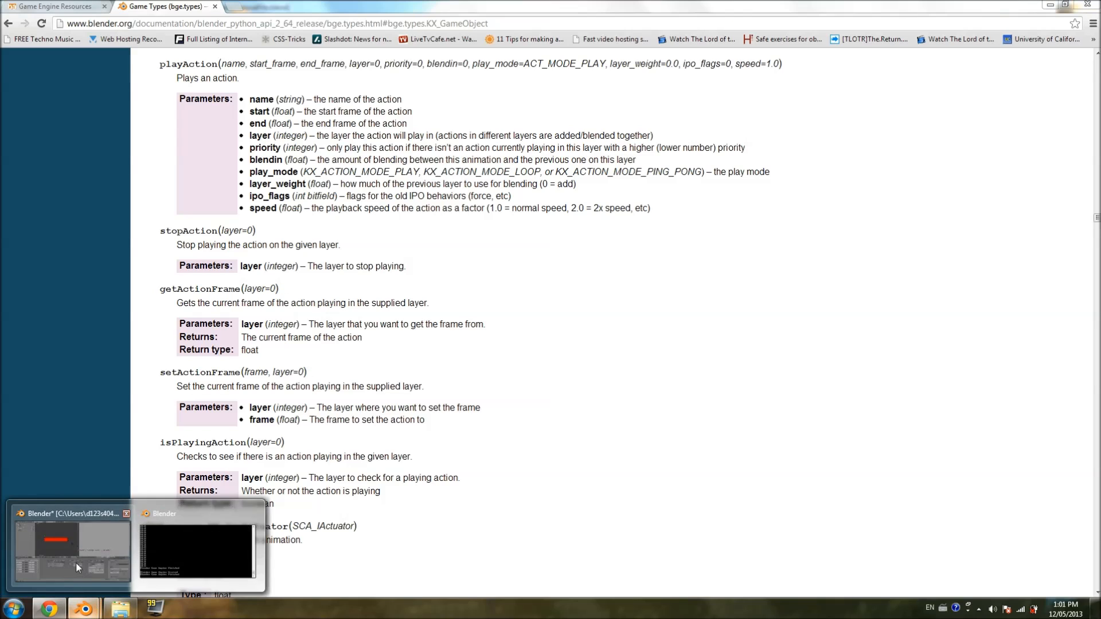
pyautogui.click(70, 547)
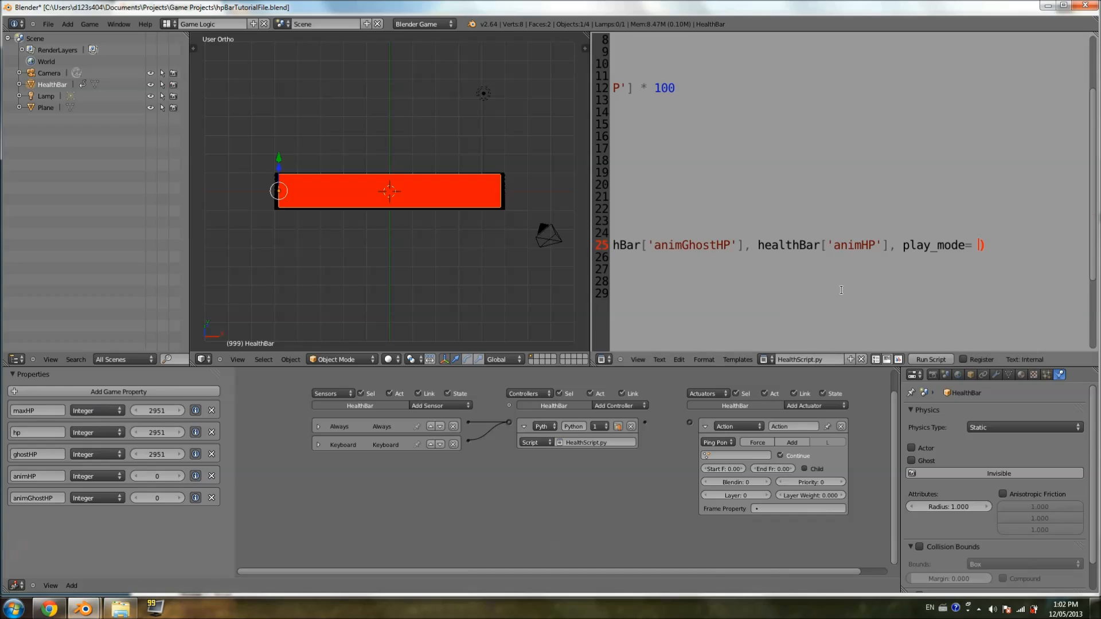
# Set play_mode to bge.logic.KX_ACTION_MODE_PLAY in the playAction call.
pyautogui.write('bge.logic.')
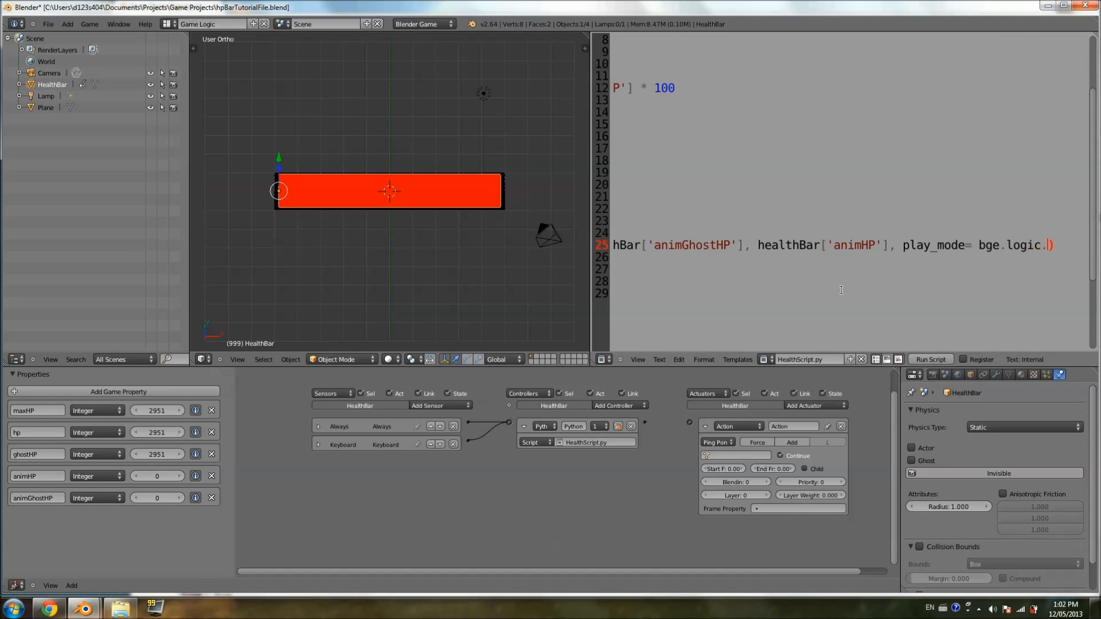
pyautogui.write('KX_AC')
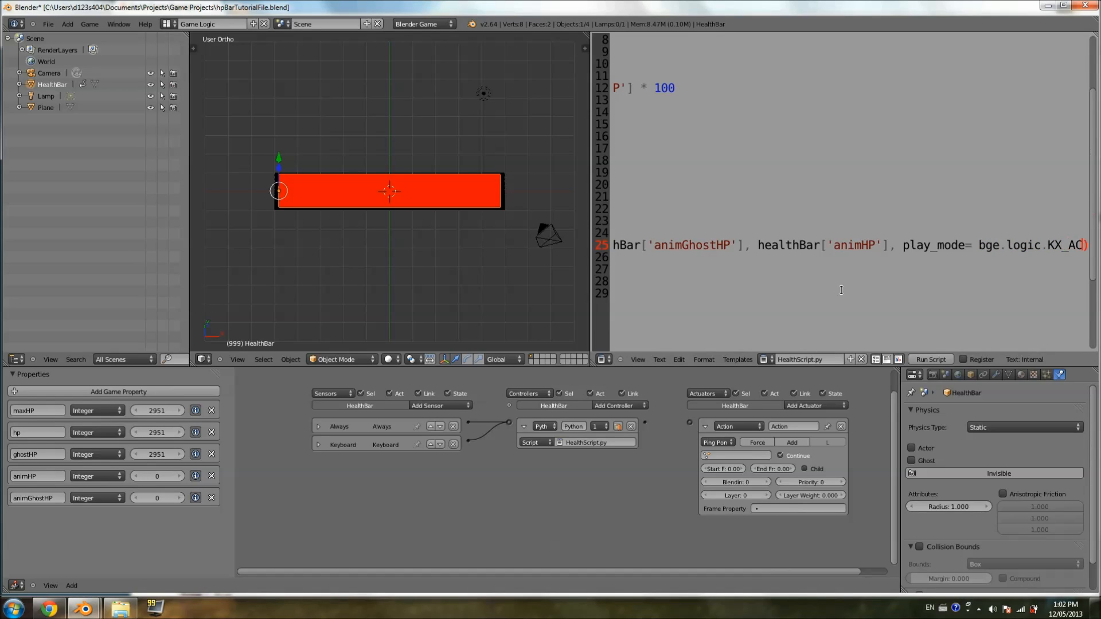
pyautogui.hscroll(3)
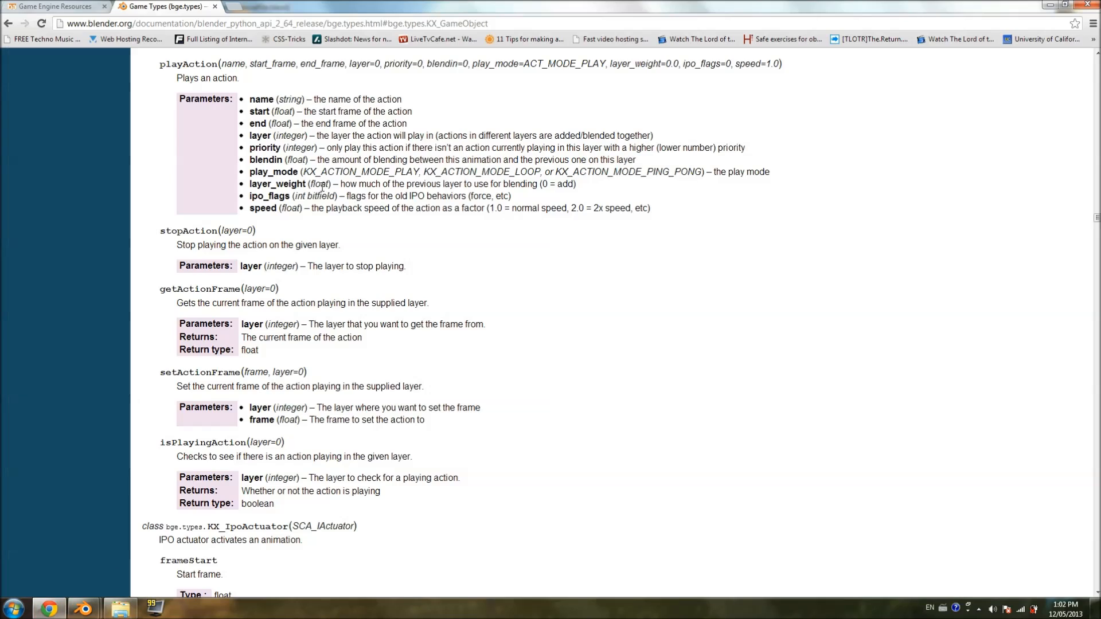
pyautogui.moveTo(16, 503)
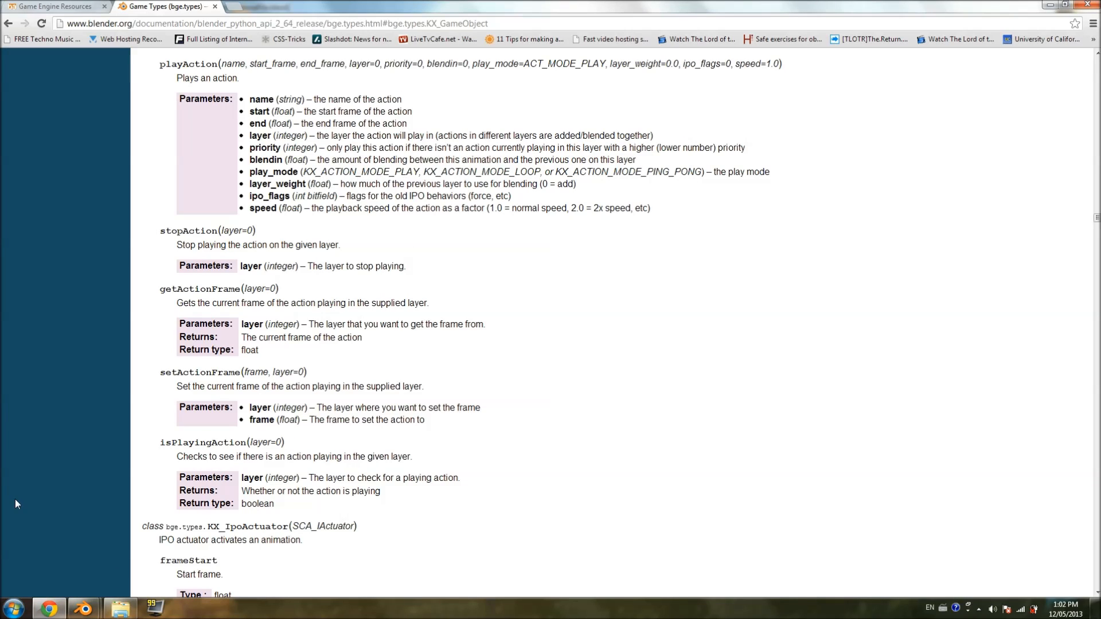
pyautogui.moveTo(638, 77)
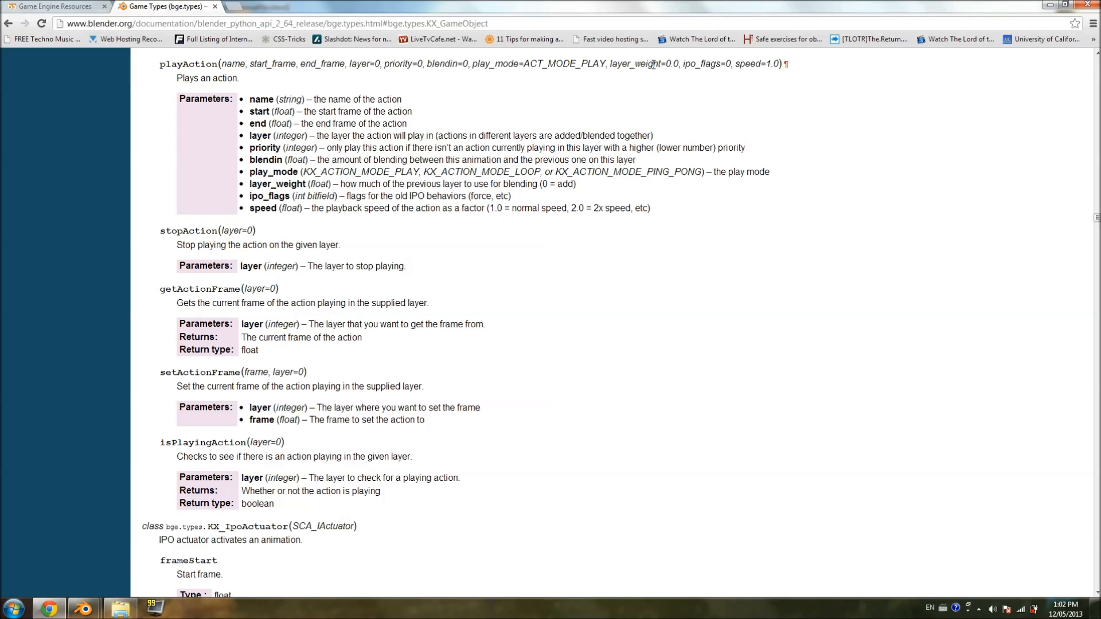
pyautogui.moveTo(656, 75)
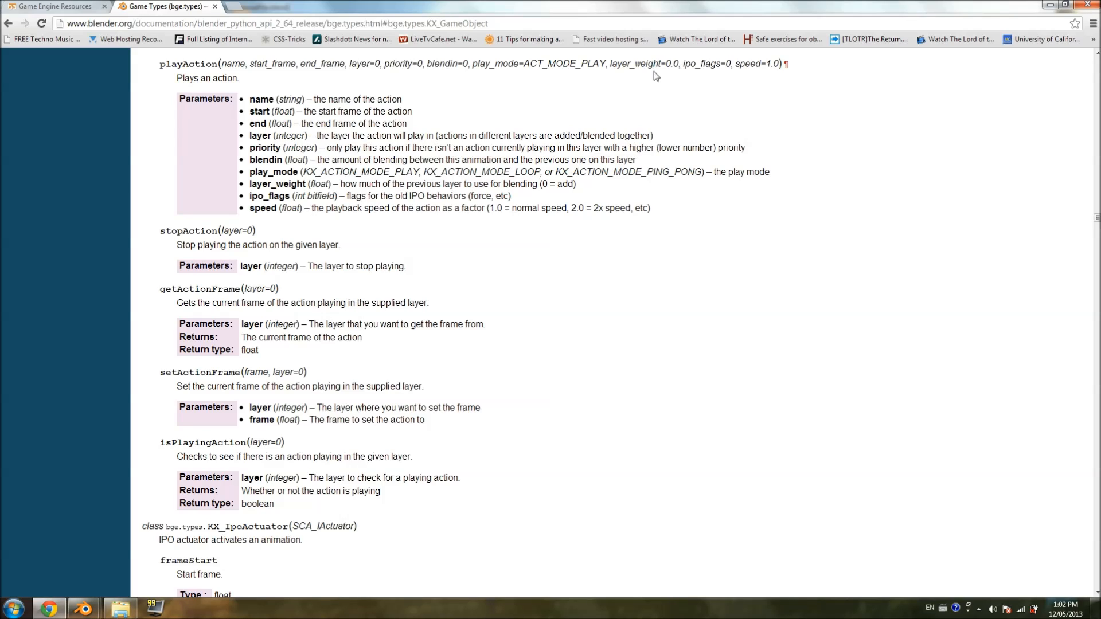
pyautogui.moveTo(706, 63)
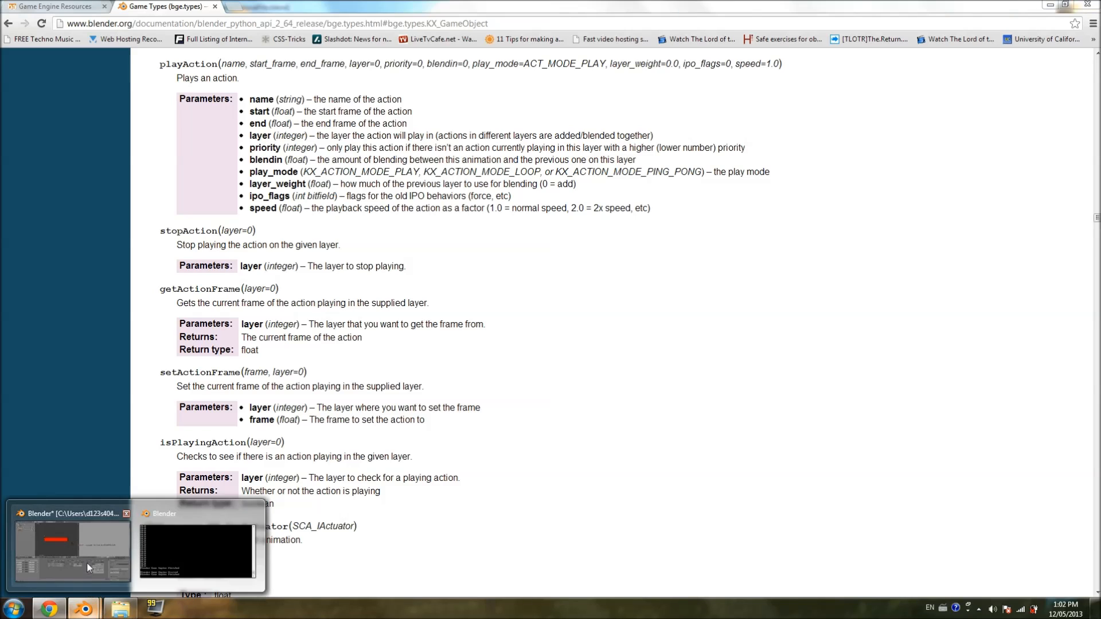
# Back in Blender, add speed = 30.0 to the playAction call.
pyautogui.click(71, 551)
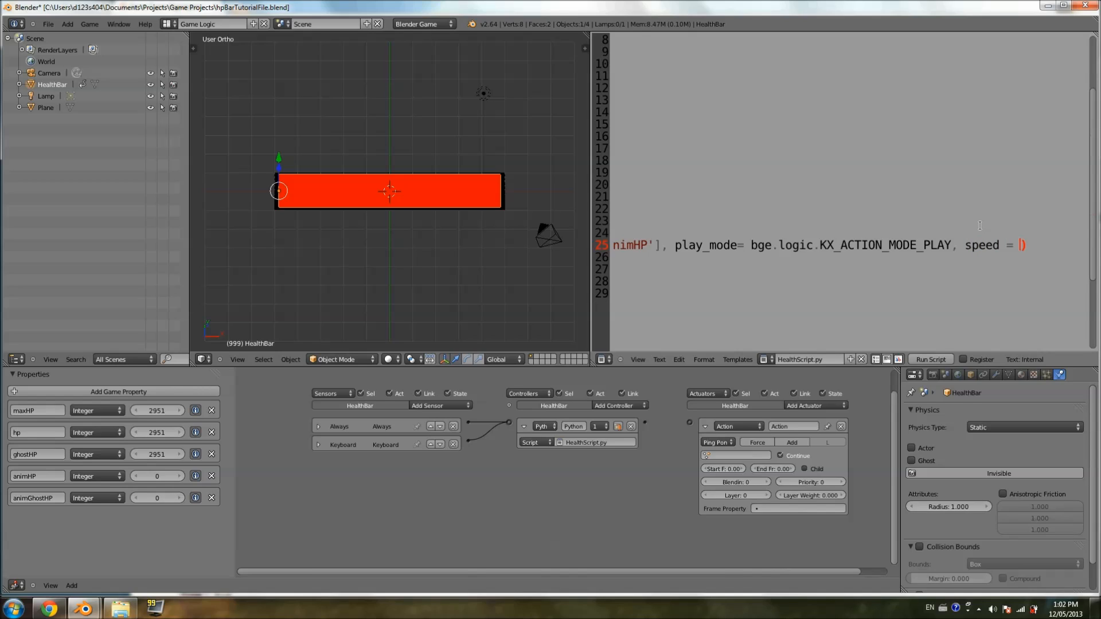
pyautogui.write('30.')
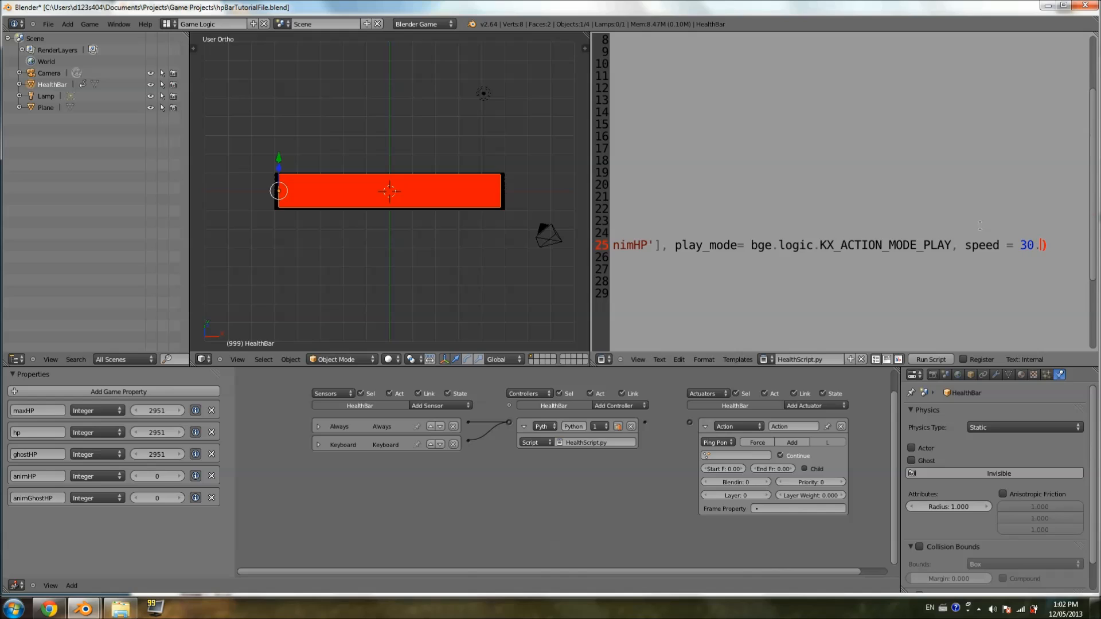
pyautogui.write('0')
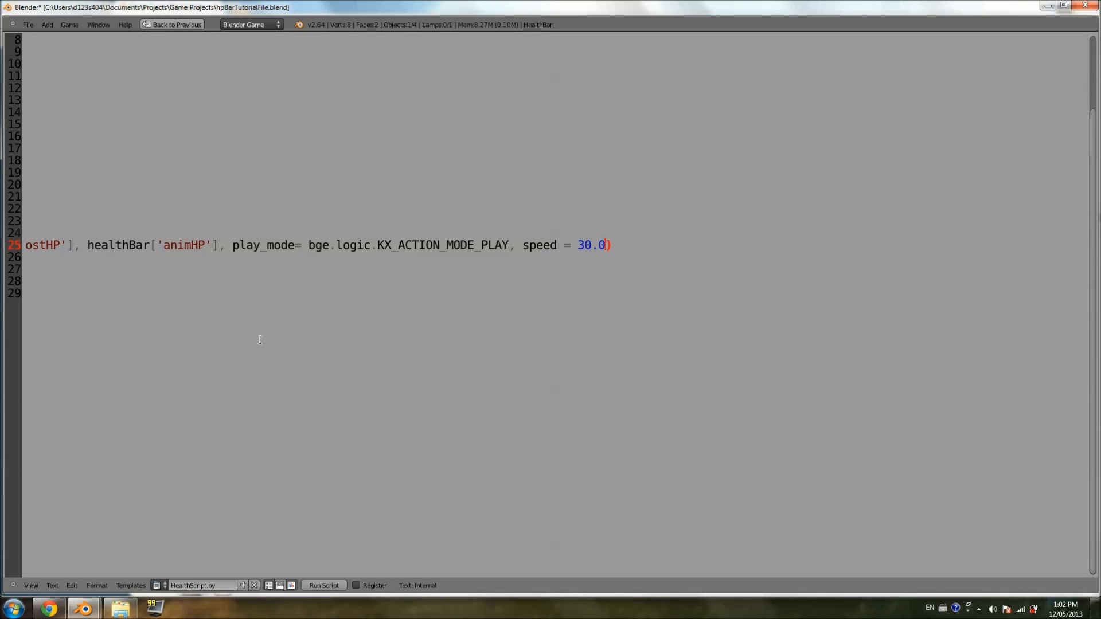
pyautogui.scroll(3)
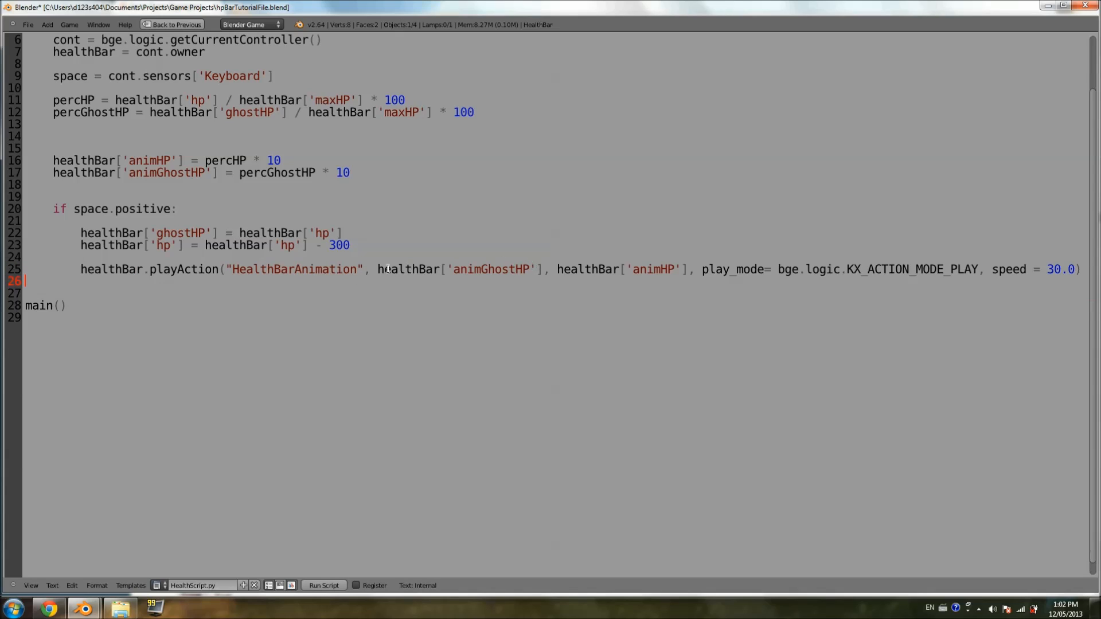
pyautogui.moveTo(543, 267)
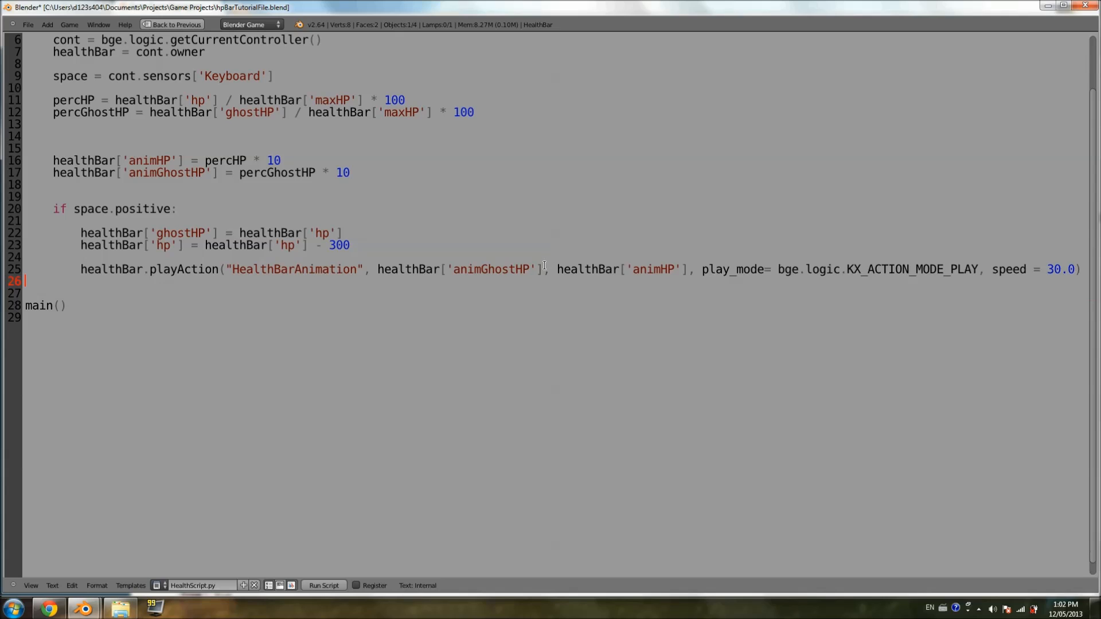
pyautogui.moveTo(674, 258)
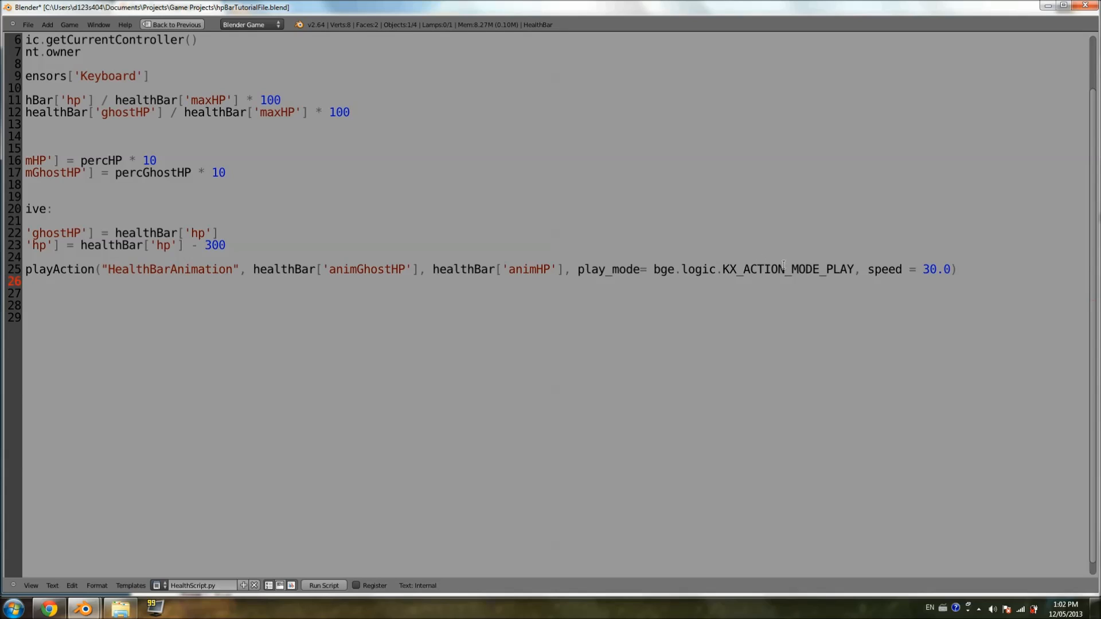
pyautogui.click(873, 269)
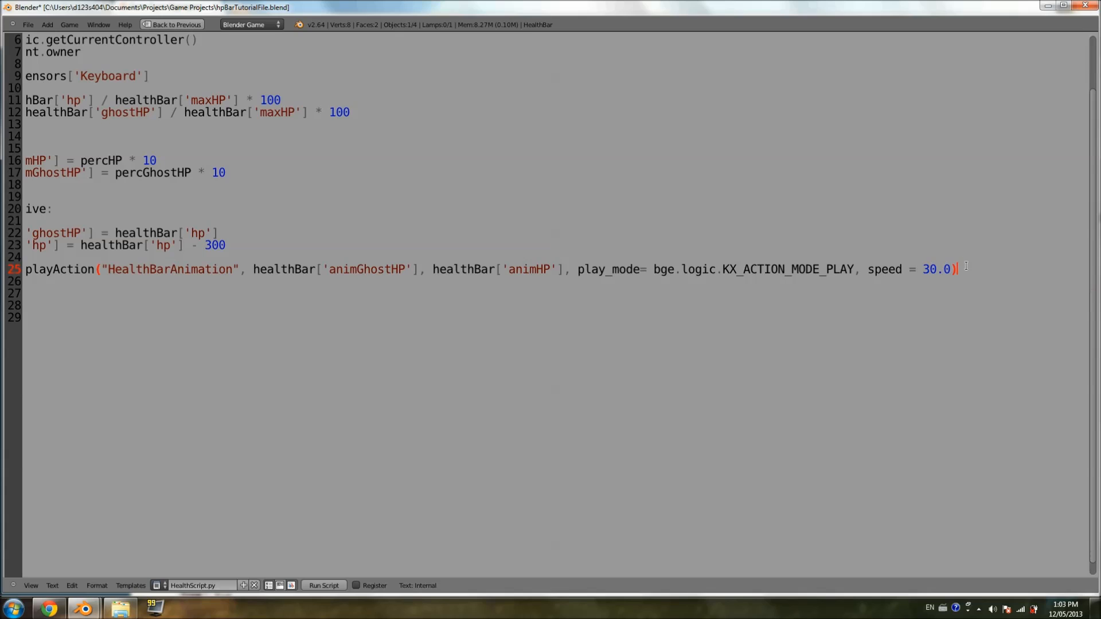
pyautogui.click(177, 24)
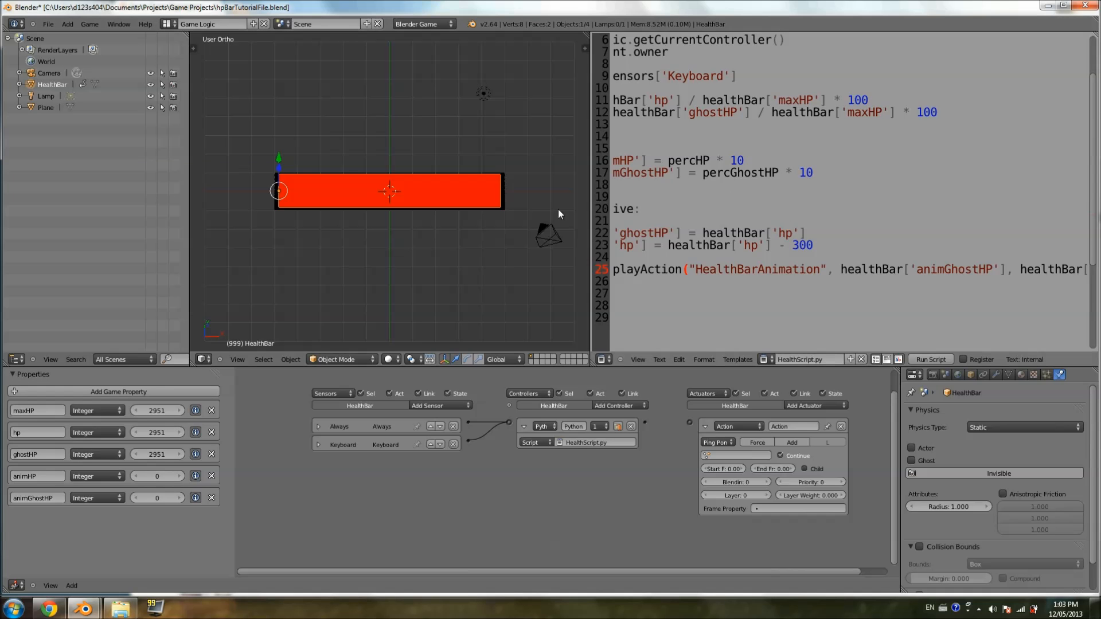
pyautogui.moveTo(256, 527)
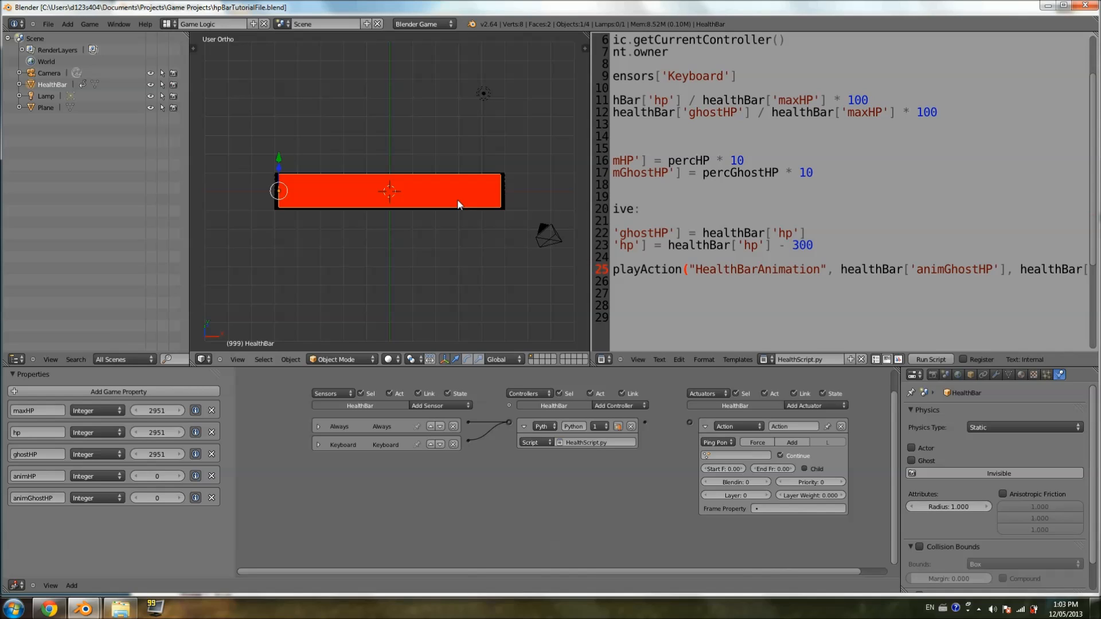
pyautogui.click(929, 359)
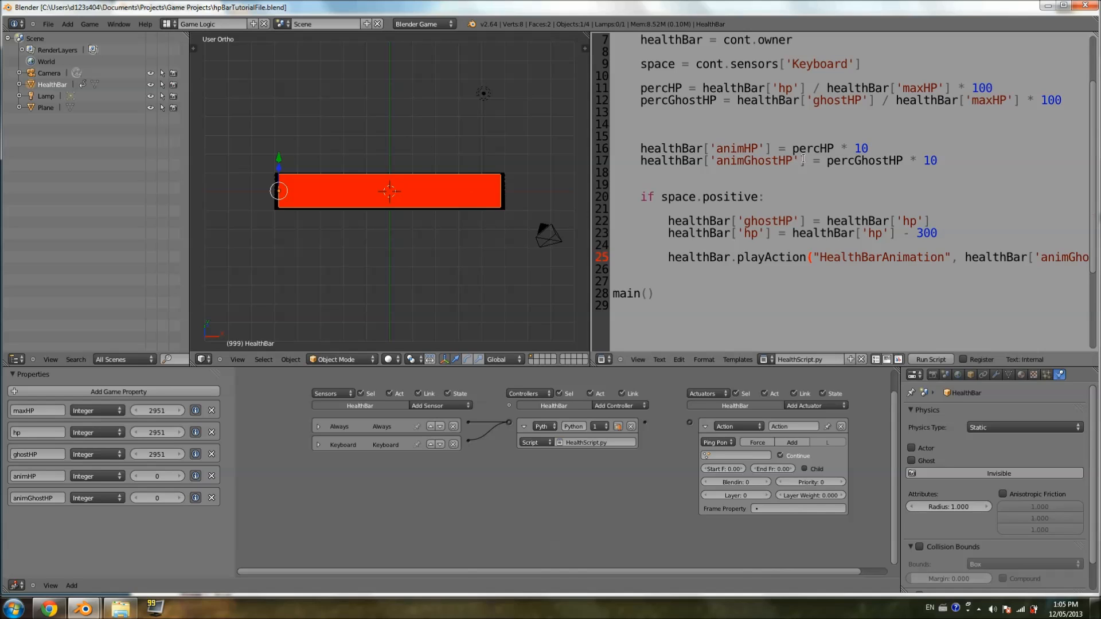
# Try a playAction speed of 1.0, then restore it to 30.0.
pyautogui.hscroll(3)
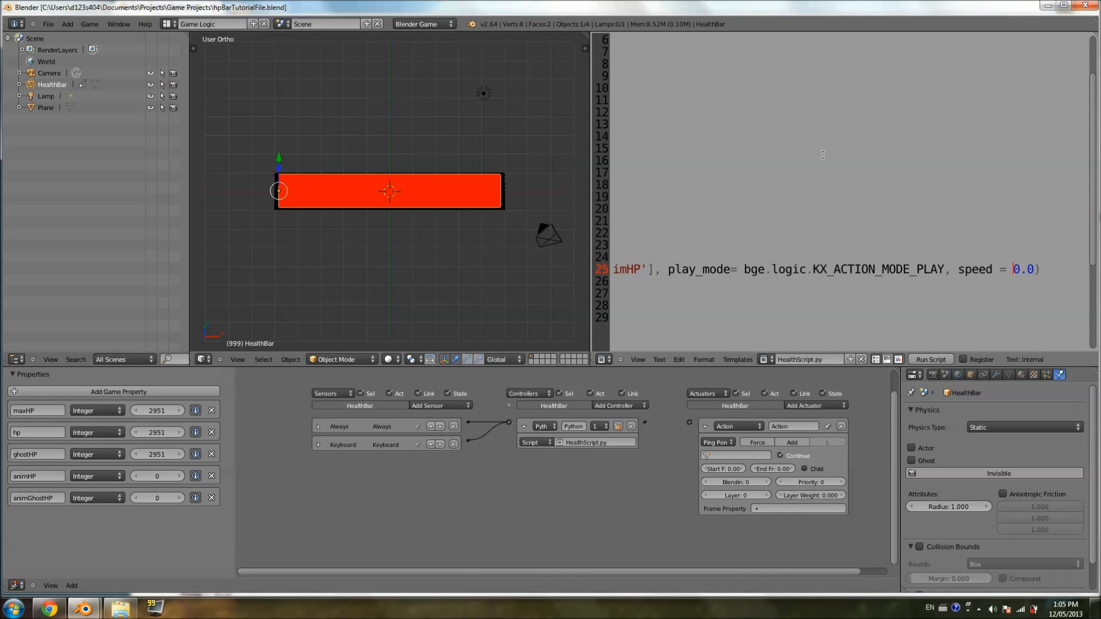
pyautogui.write('1')
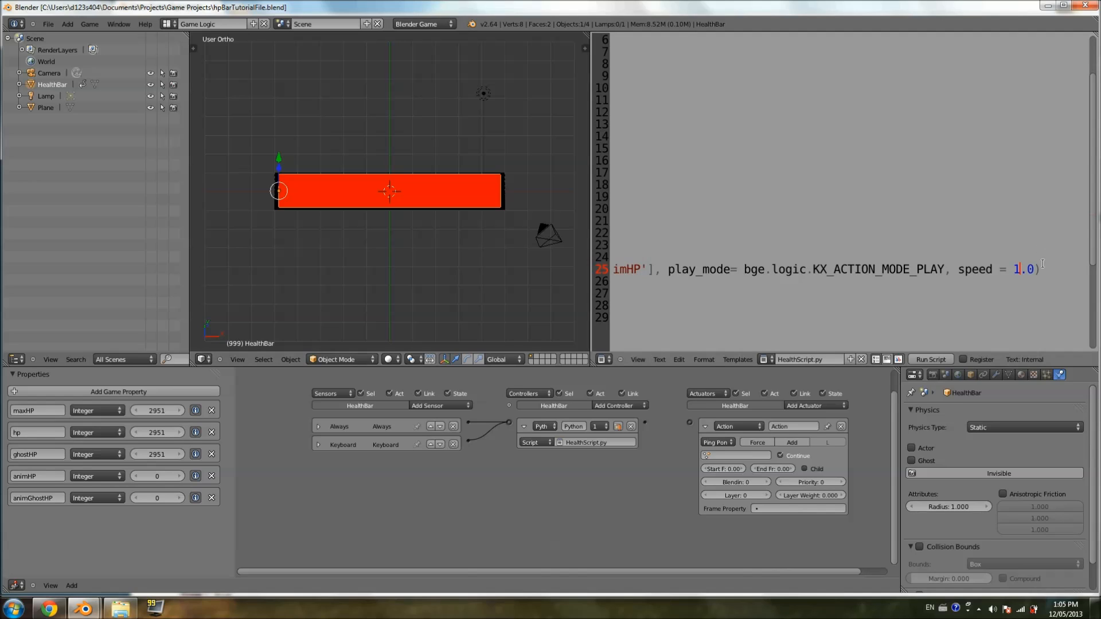
pyautogui.write('30')
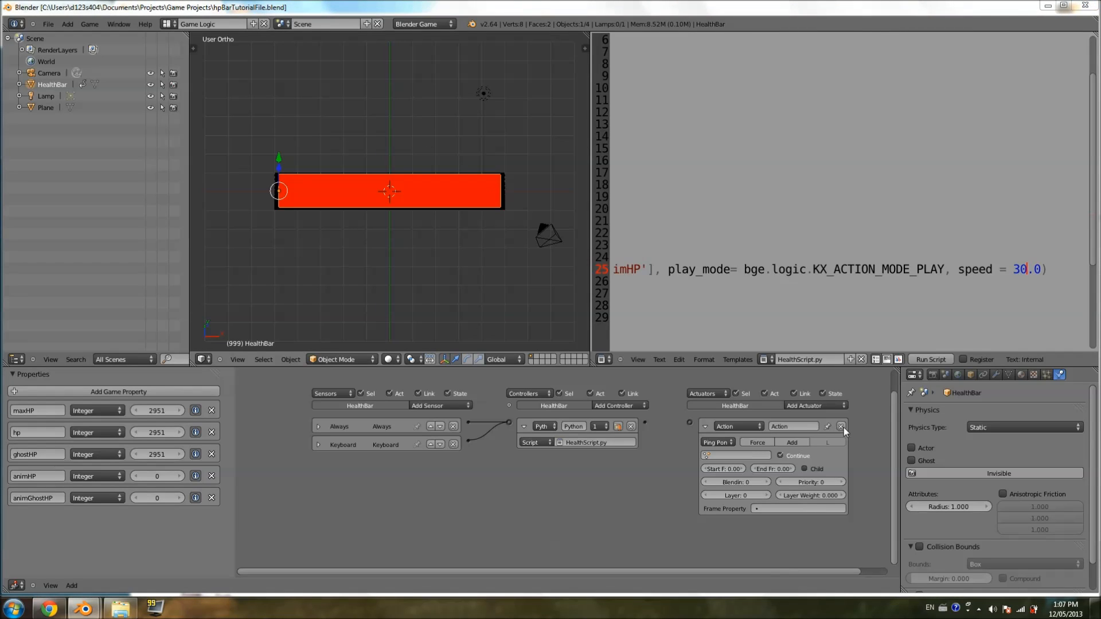
pyautogui.moveTo(847, 429)
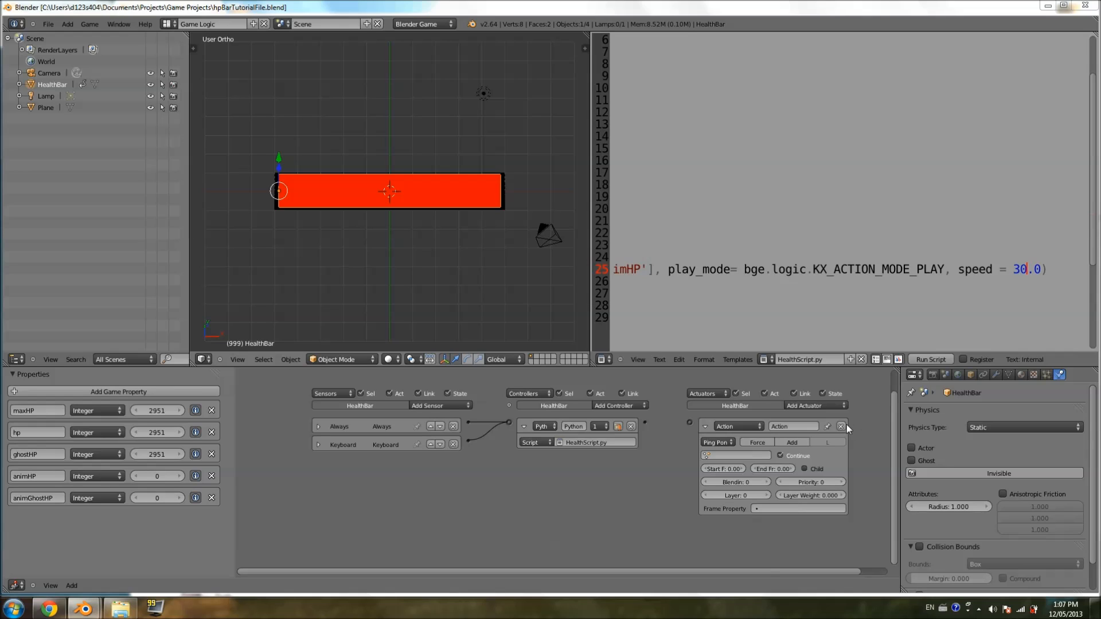
pyautogui.click(841, 426)
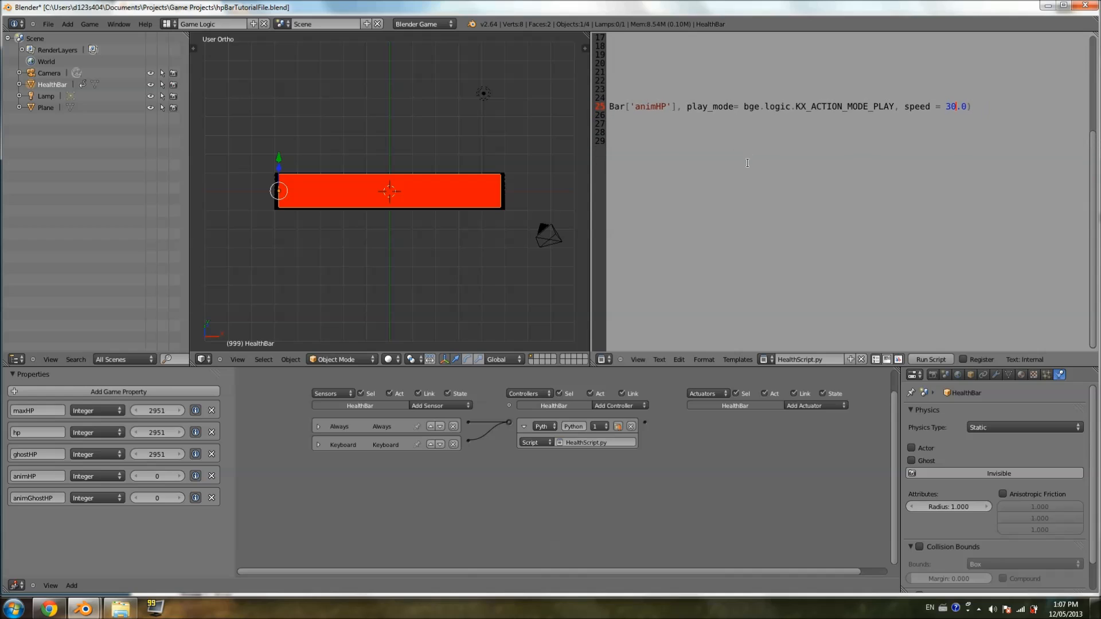
pyautogui.scroll(3)
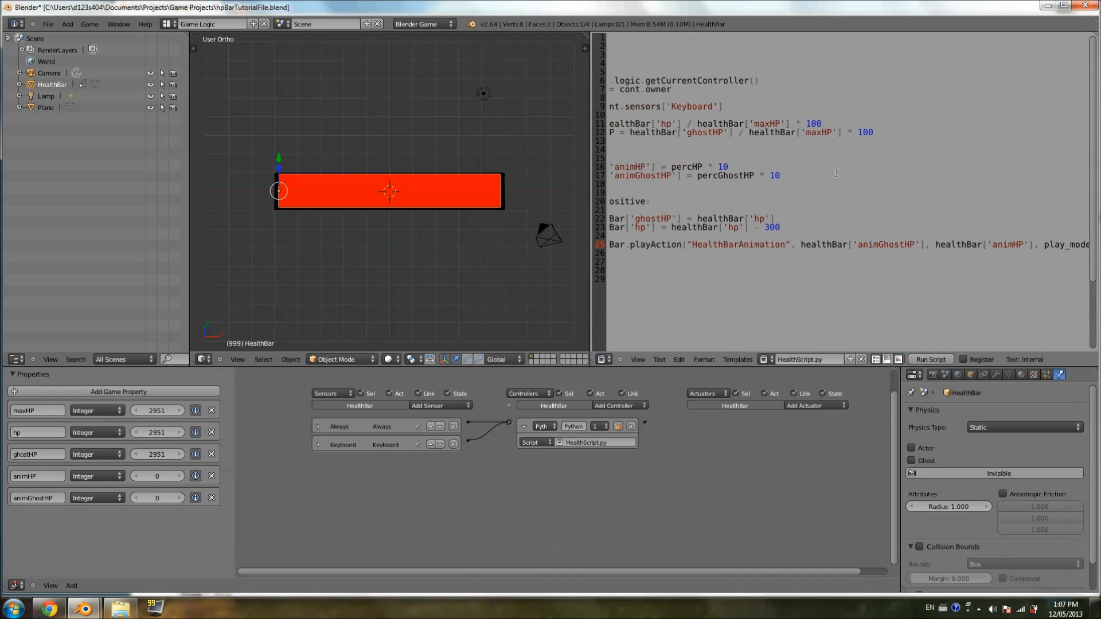
pyautogui.scroll(3)
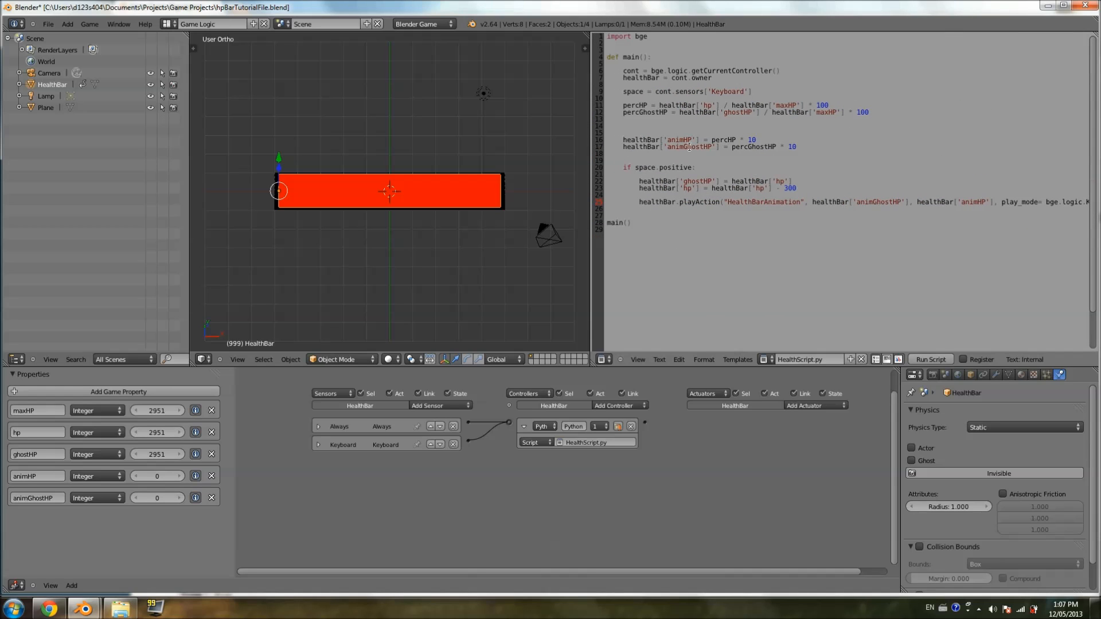
pyautogui.scroll(3)
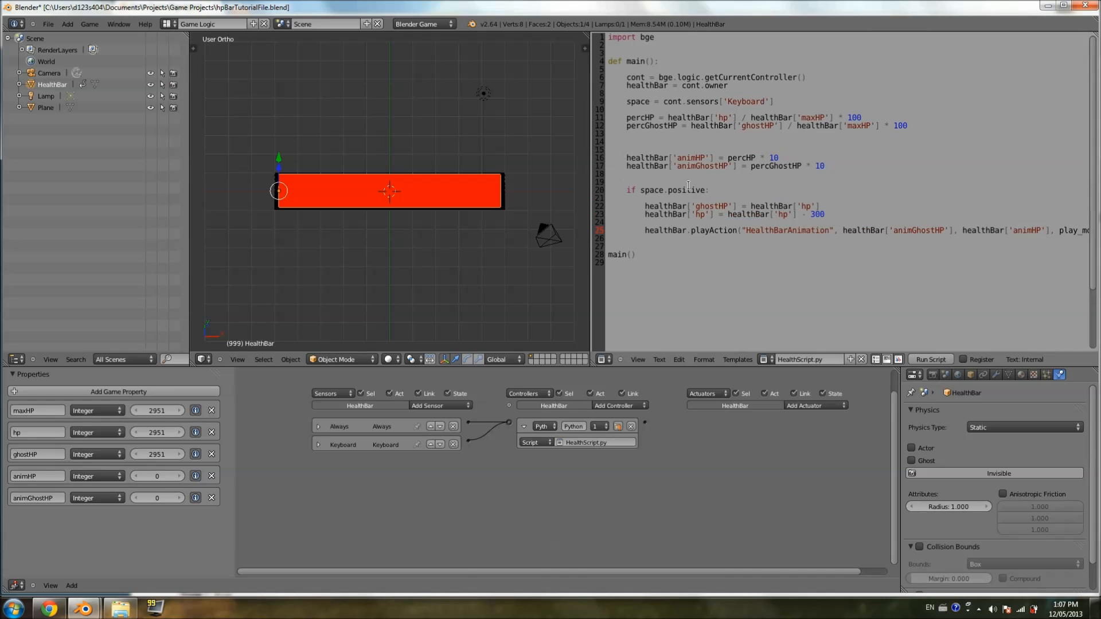
pyautogui.moveTo(747, 552)
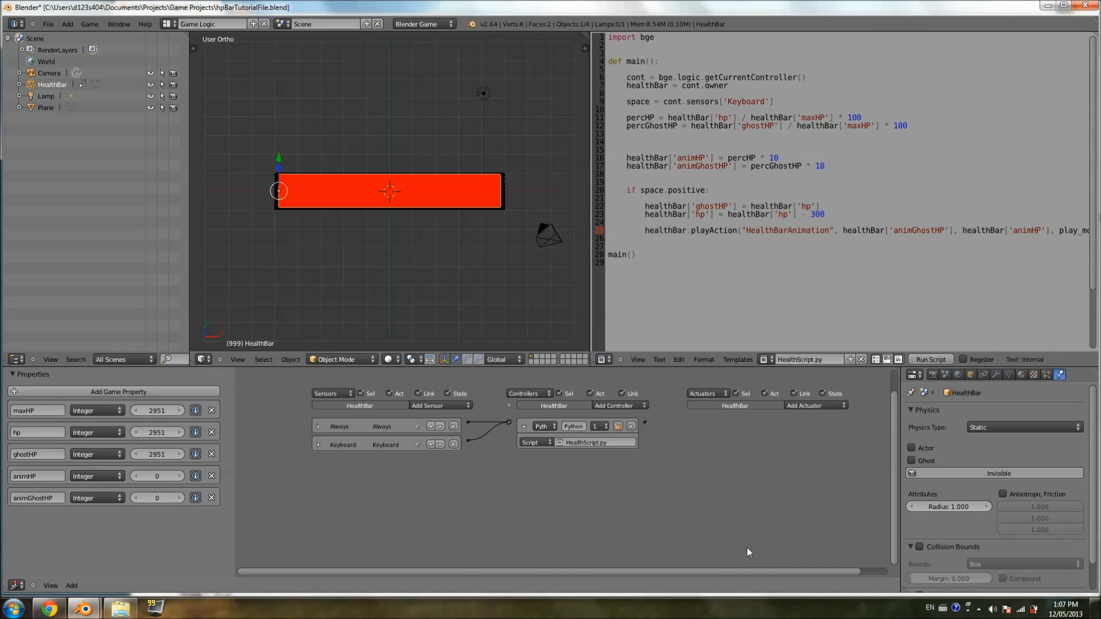
pyautogui.moveTo(416, 541)
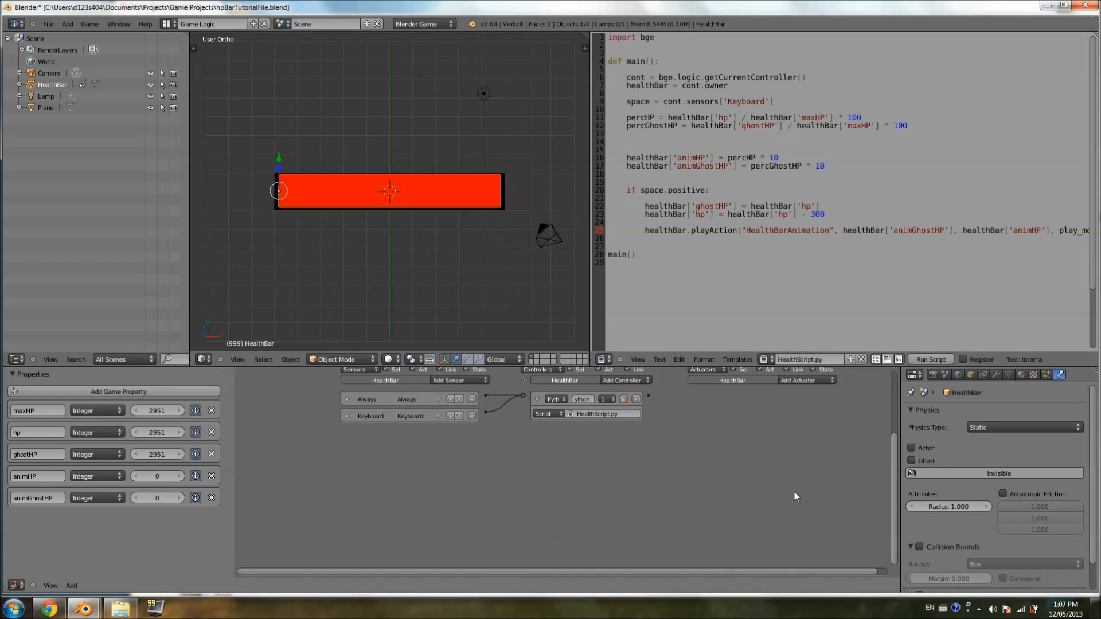
pyautogui.moveTo(743, 438)
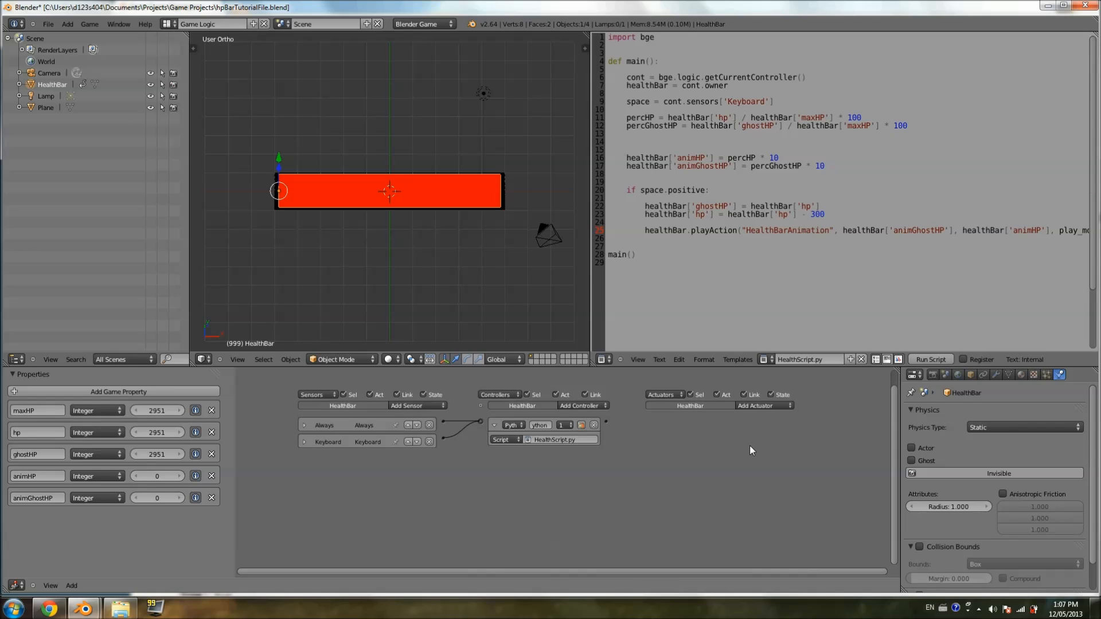
pyautogui.moveTo(692, 461)
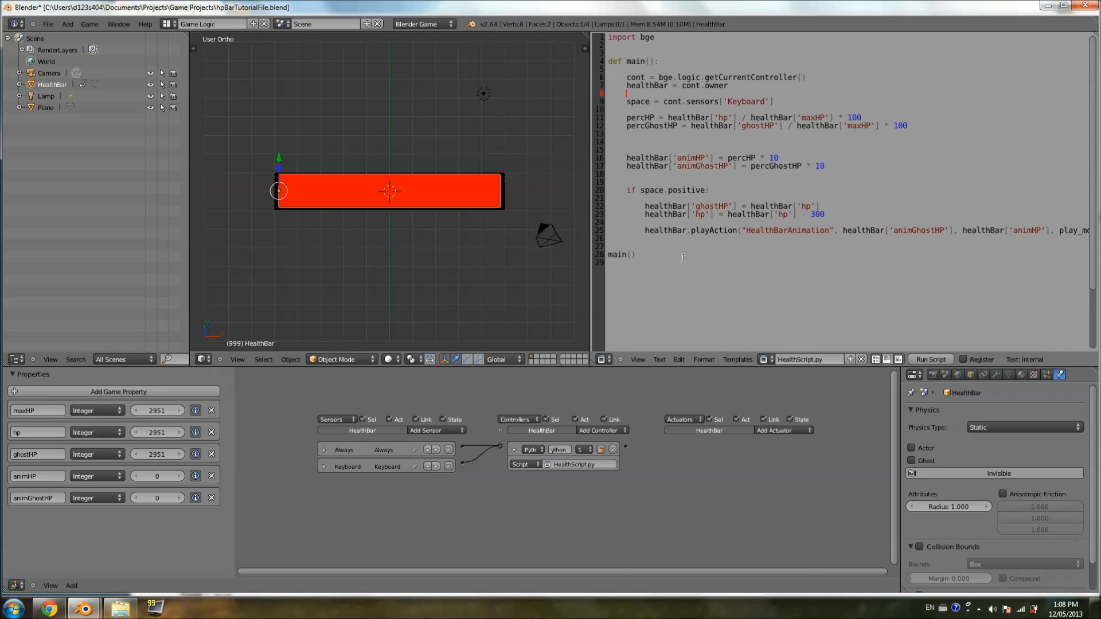
pyautogui.moveTo(450, 185)
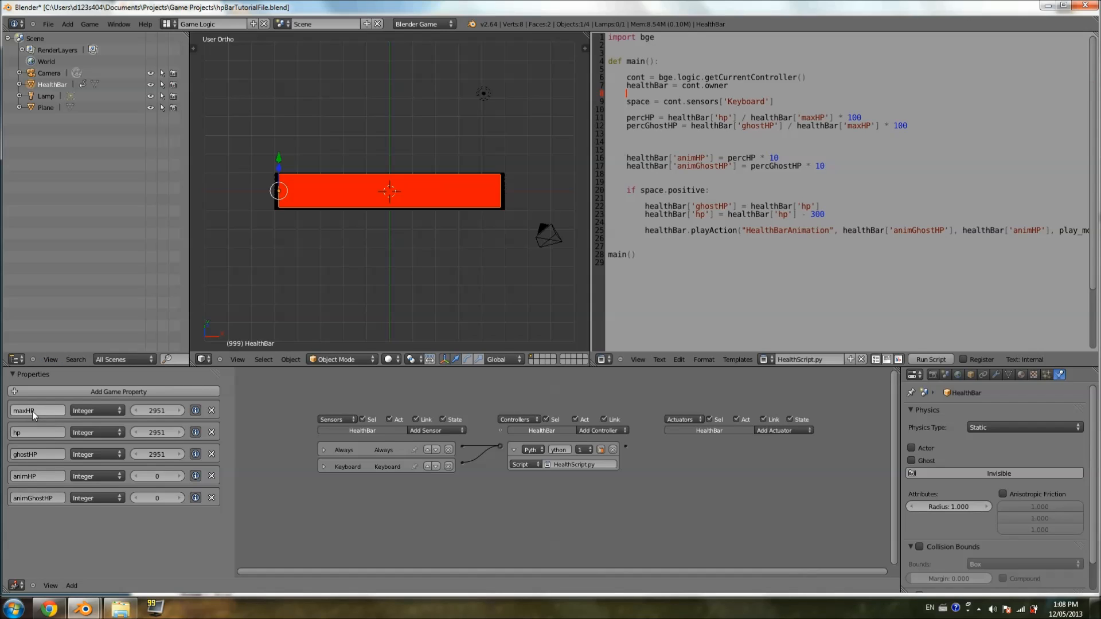
pyautogui.moveTo(49, 413)
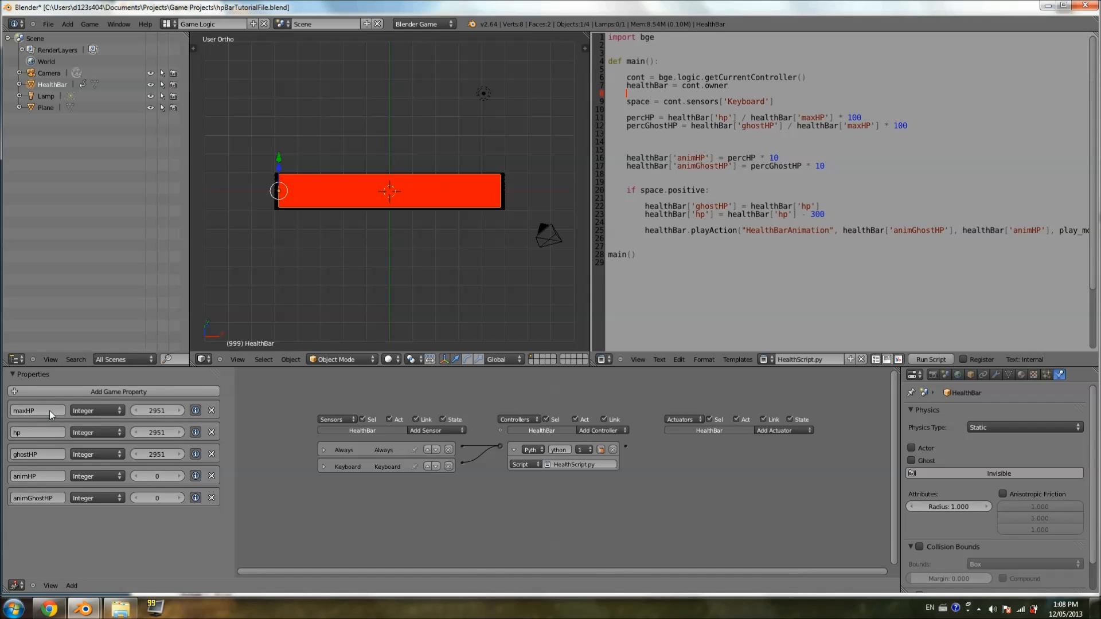
pyautogui.moveTo(550, 206)
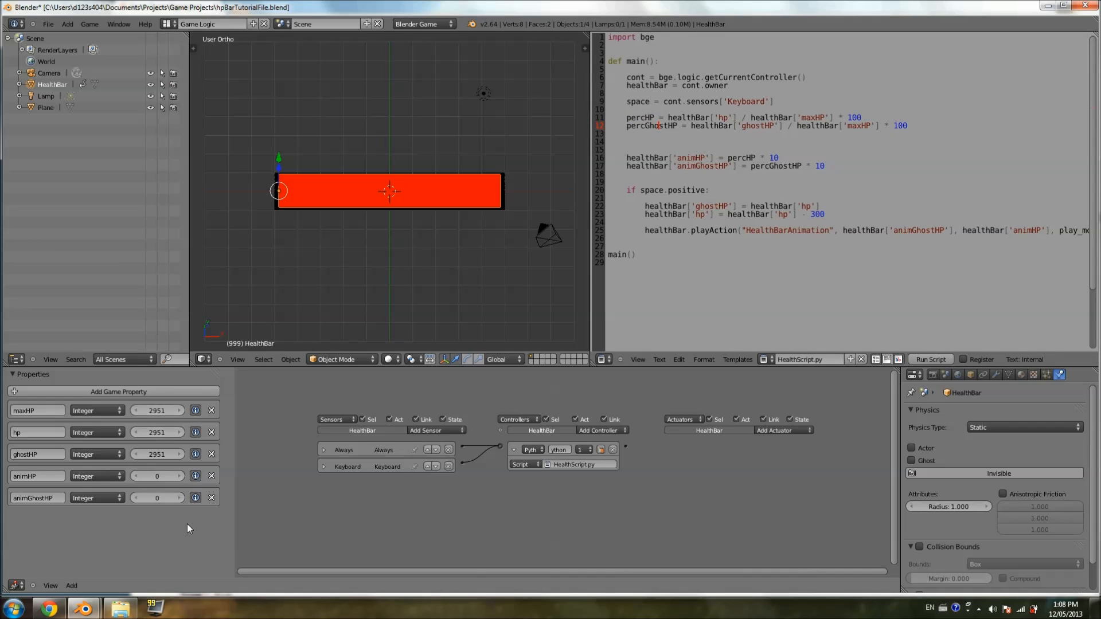
pyautogui.moveTo(105, 497)
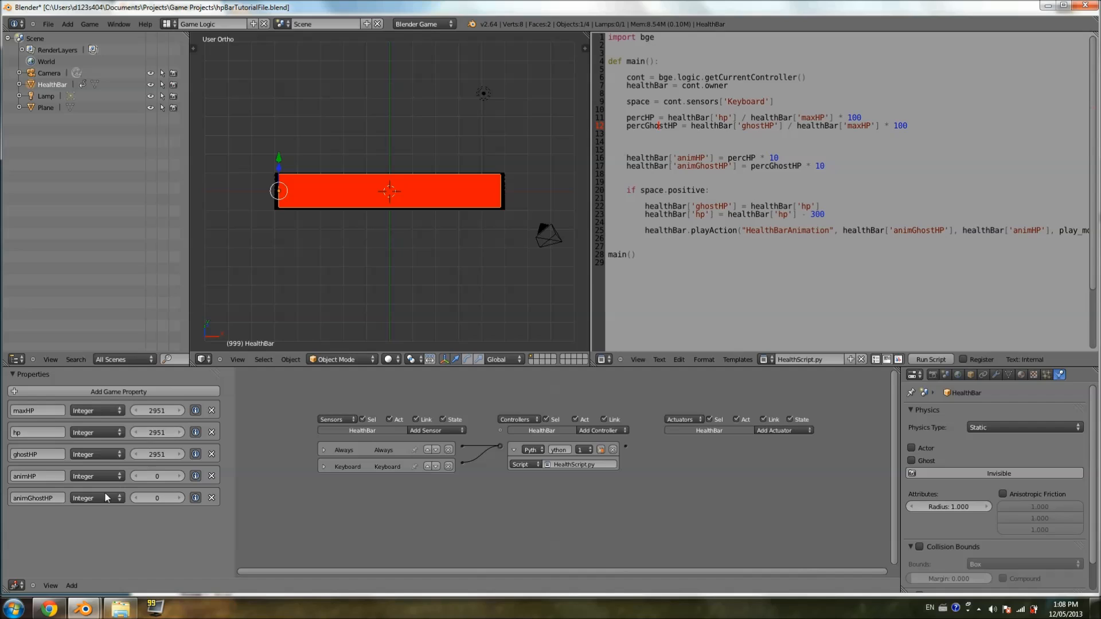
pyautogui.moveTo(515, 383)
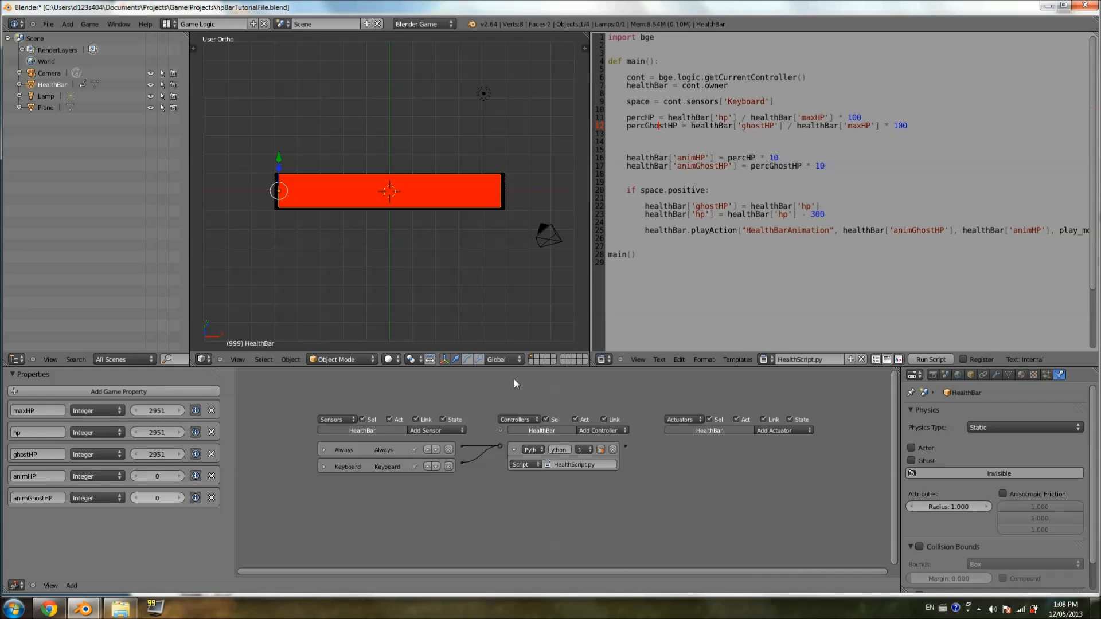
pyautogui.click(671, 117)
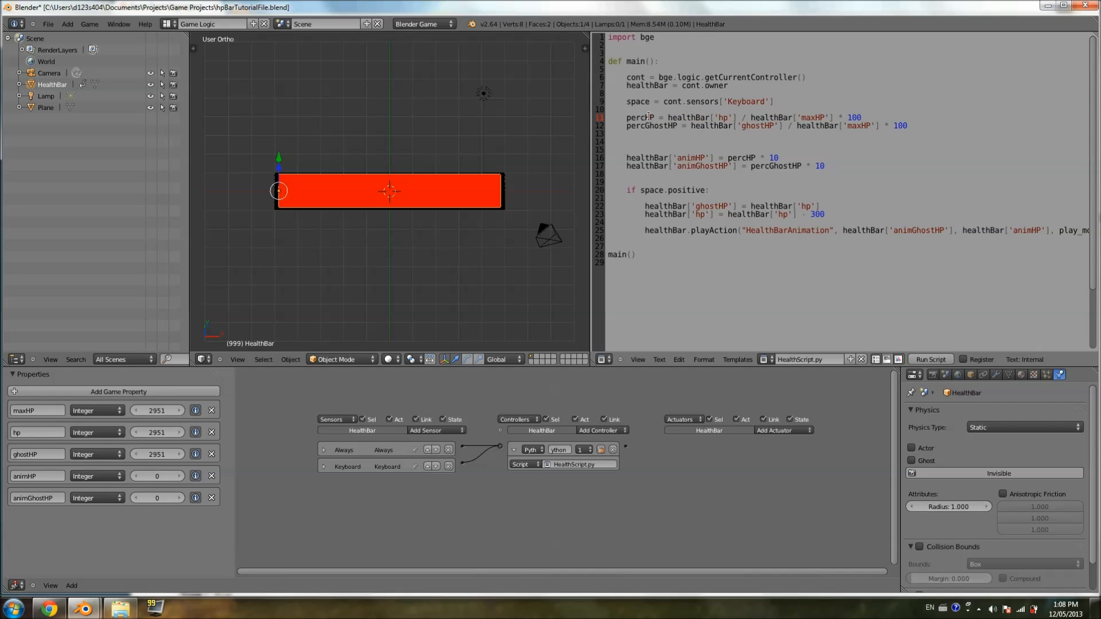
pyautogui.moveTo(38, 411)
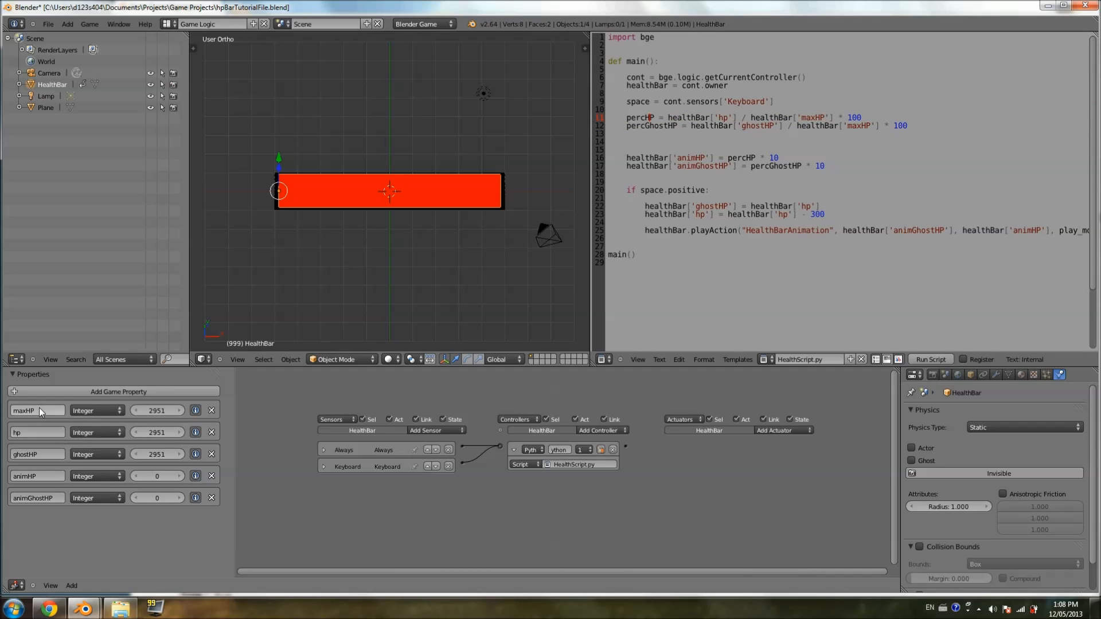
pyautogui.moveTo(244, 275)
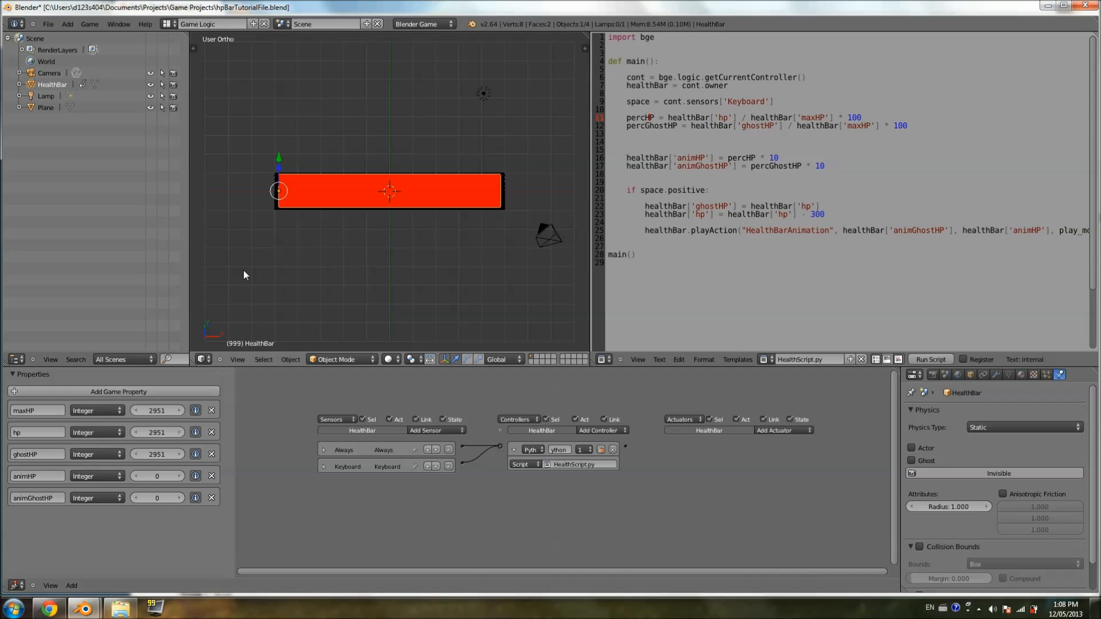
pyautogui.moveTo(332, 139)
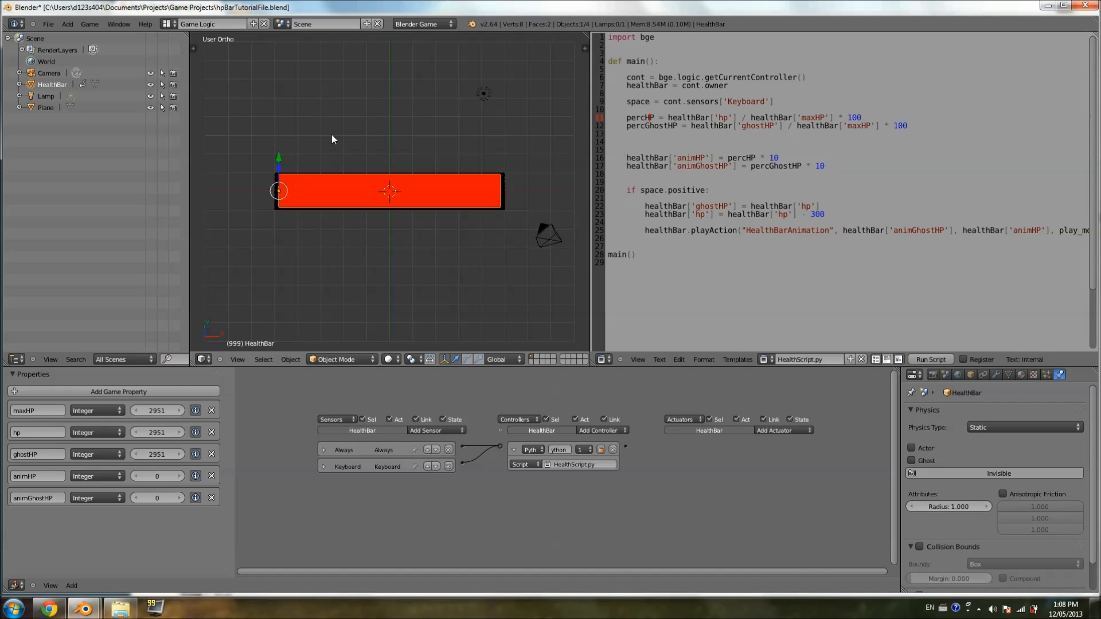
pyautogui.moveTo(447, 151)
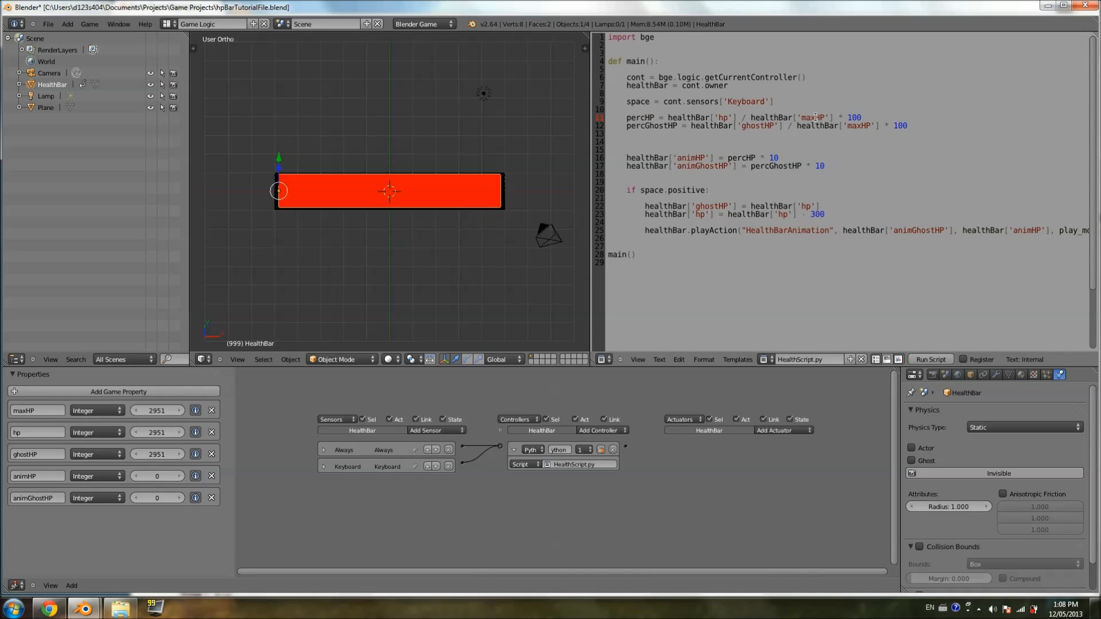
pyautogui.moveTo(206, 378)
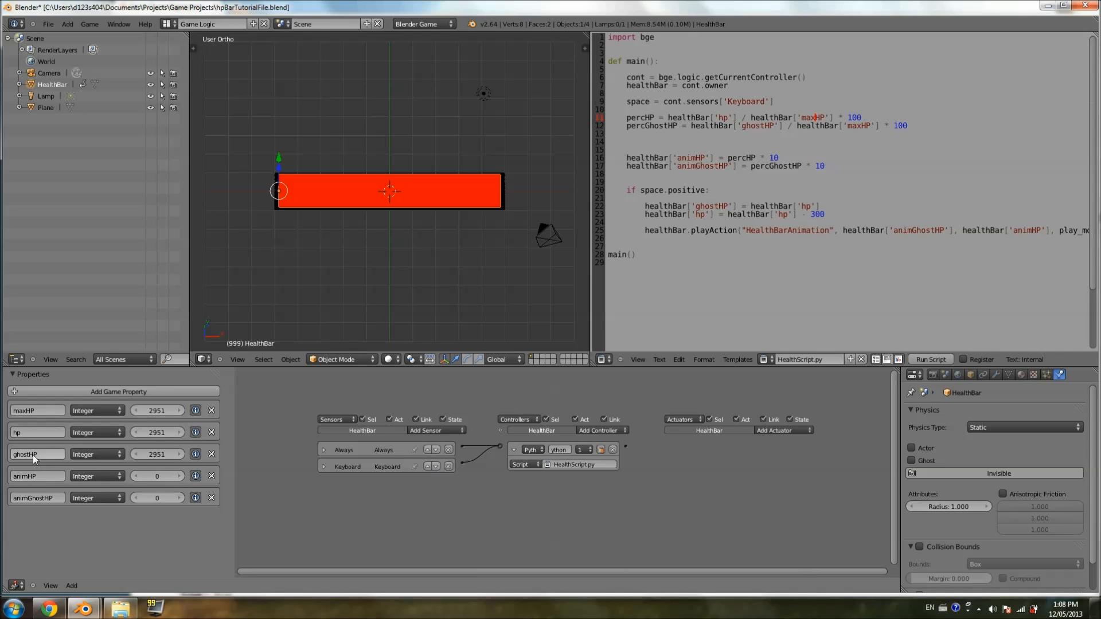
pyautogui.moveTo(39, 465)
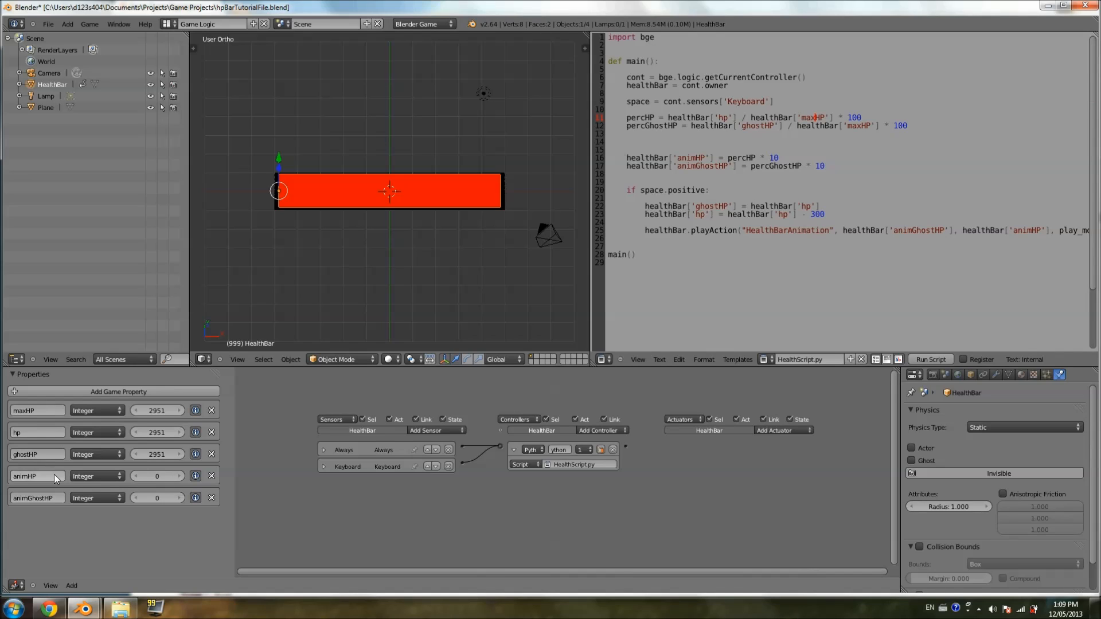
pyautogui.moveTo(148, 379)
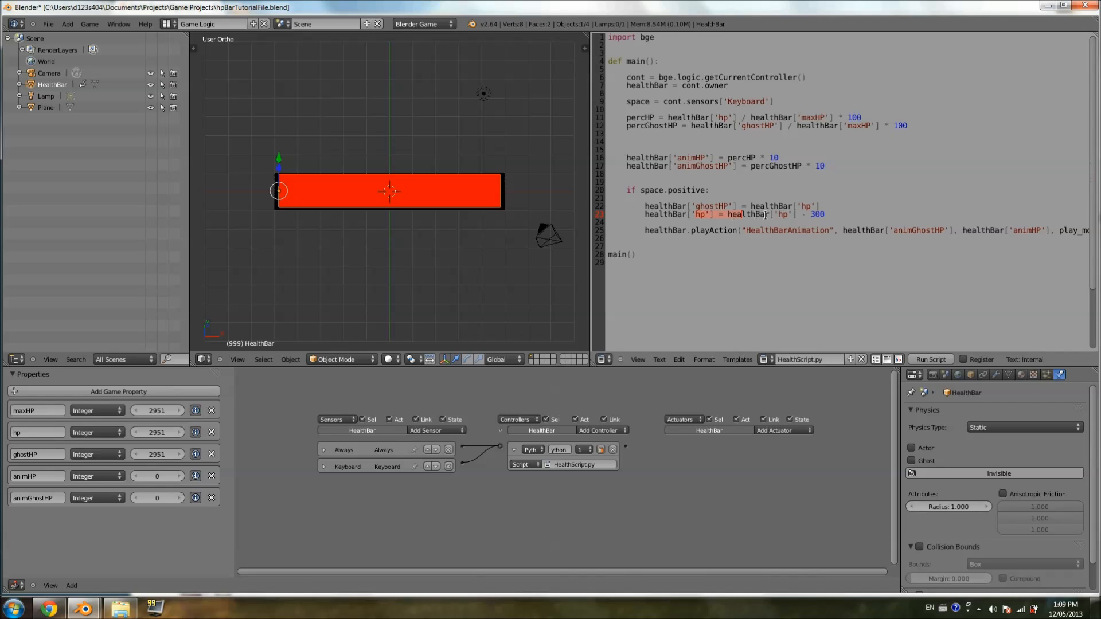
# Start changing the maxHP, hp and ghostHP game properties from 2951 to 4560.
pyautogui.click(845, 229)
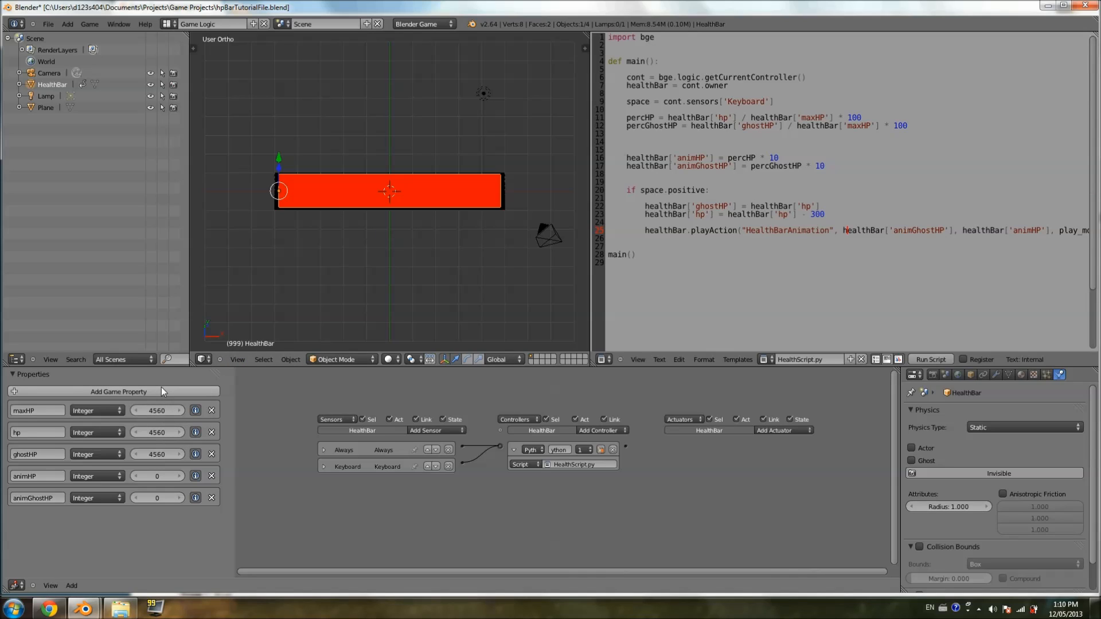
pyautogui.moveTo(260, 454)
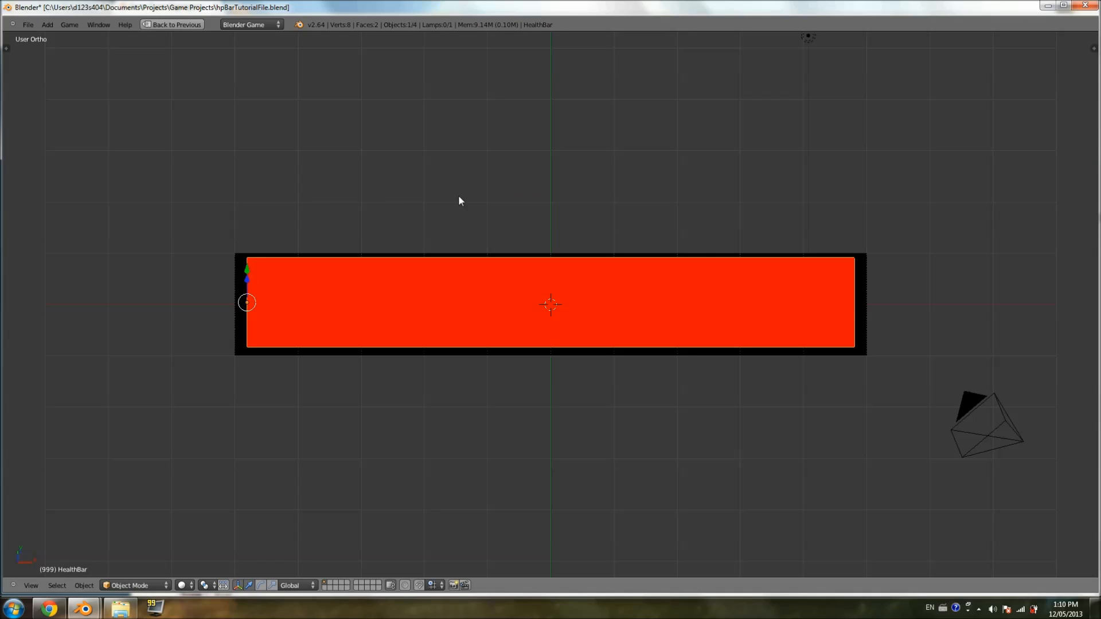
pyautogui.press('p')
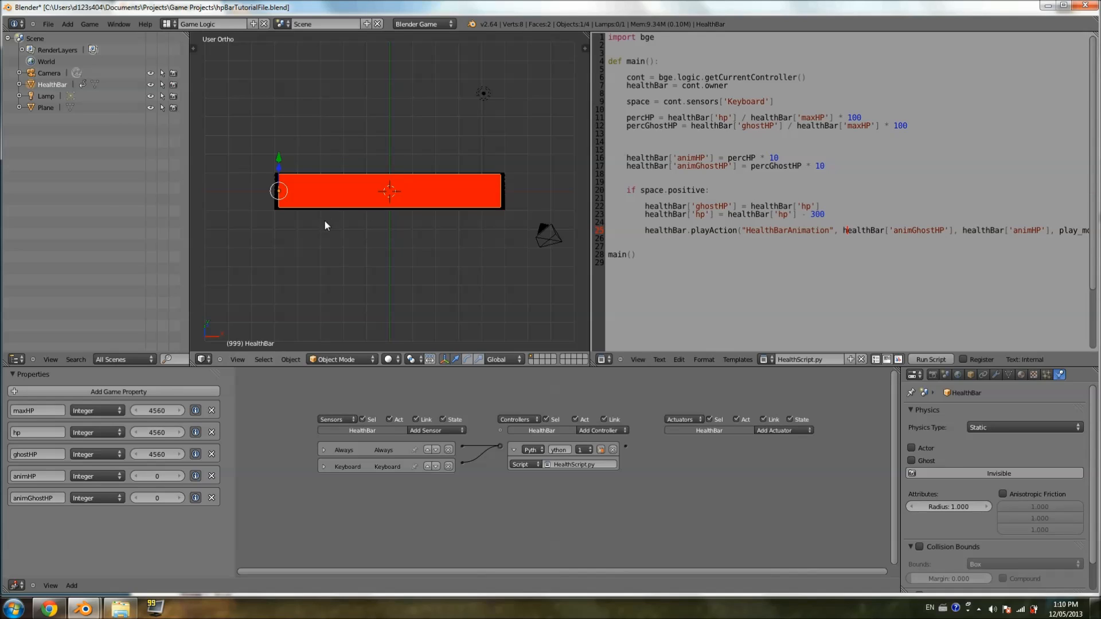
pyautogui.moveTo(313, 313)
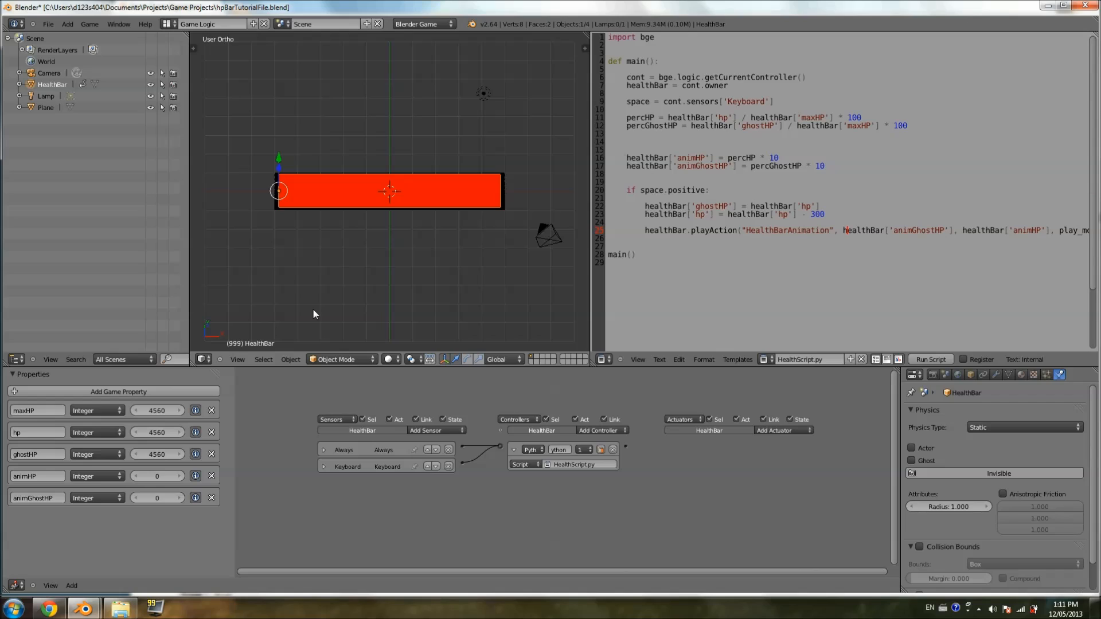
pyautogui.moveTo(345, 285)
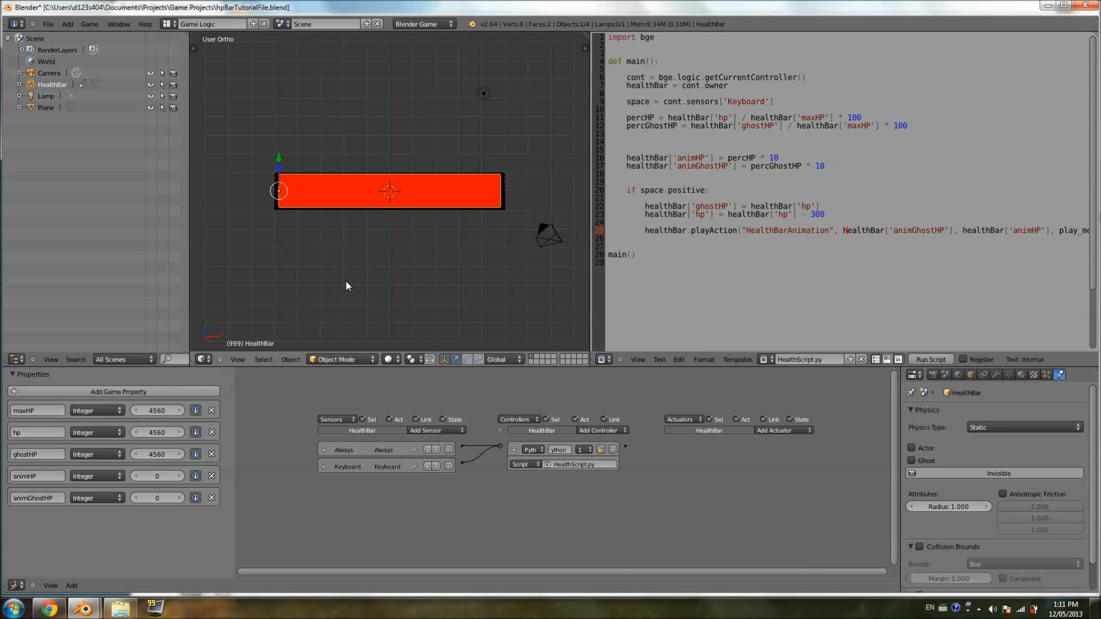
pyautogui.moveTo(409, 204)
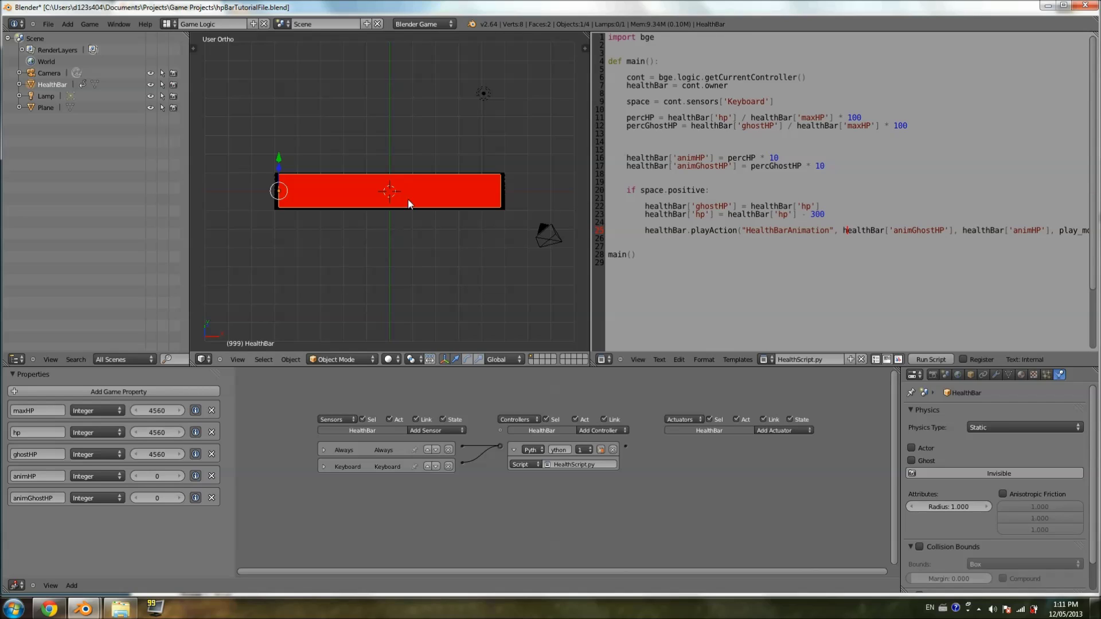
pyautogui.moveTo(426, 203)
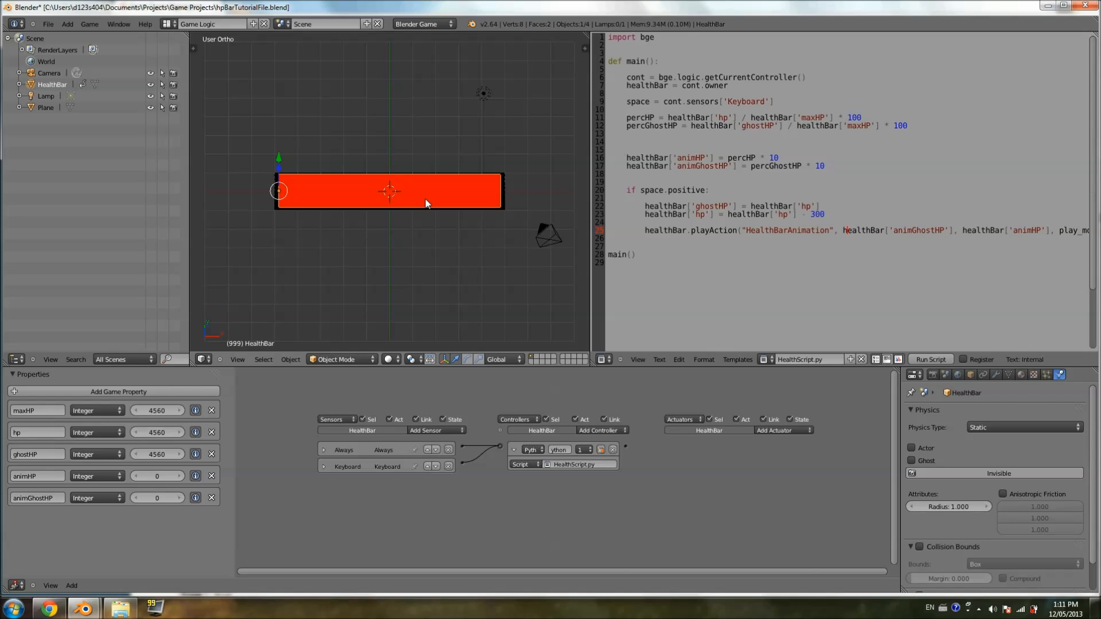